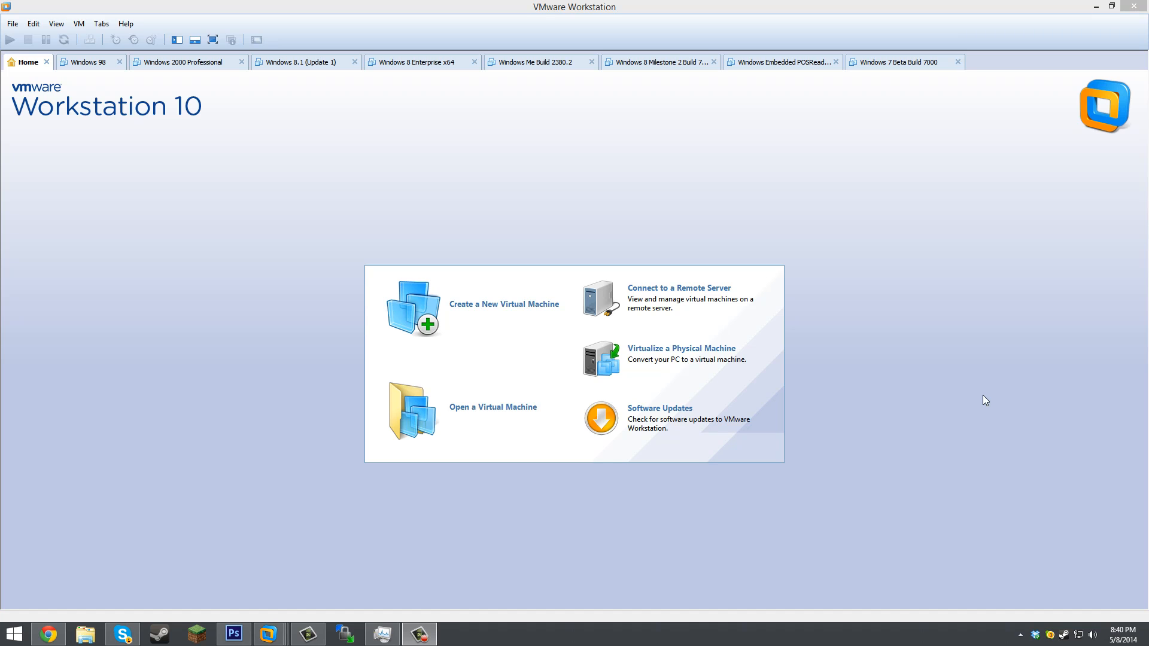
mouse_move(977, 398)
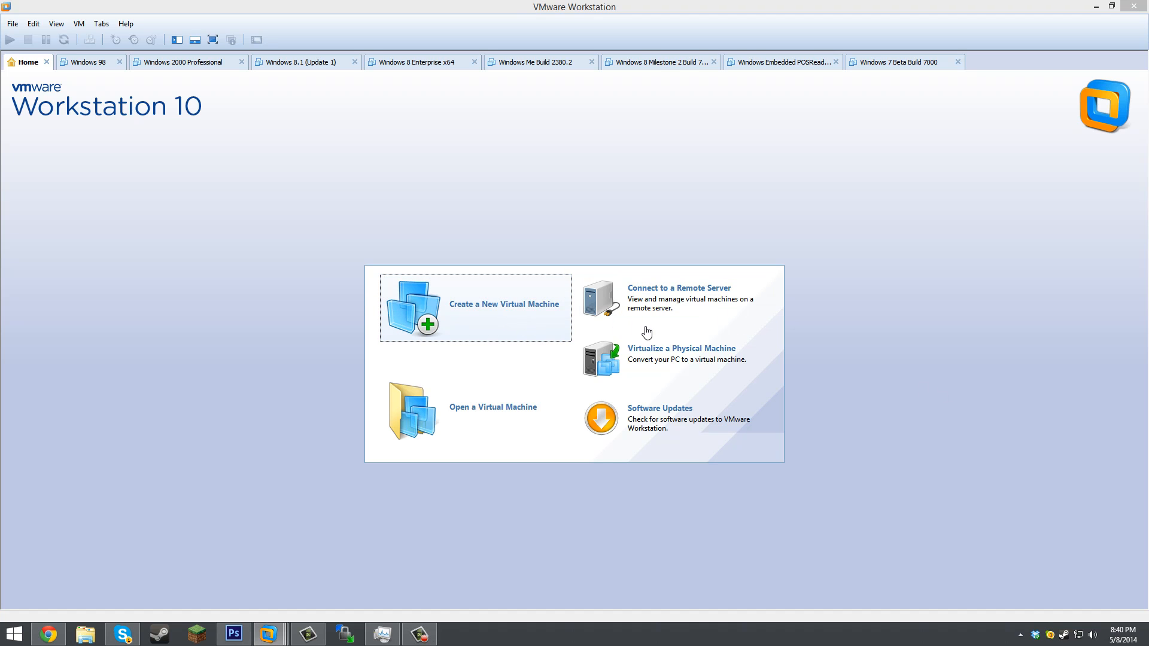
Begin a new virtual machine with Typical setup and the operating system installed later.
left_click(474, 307)
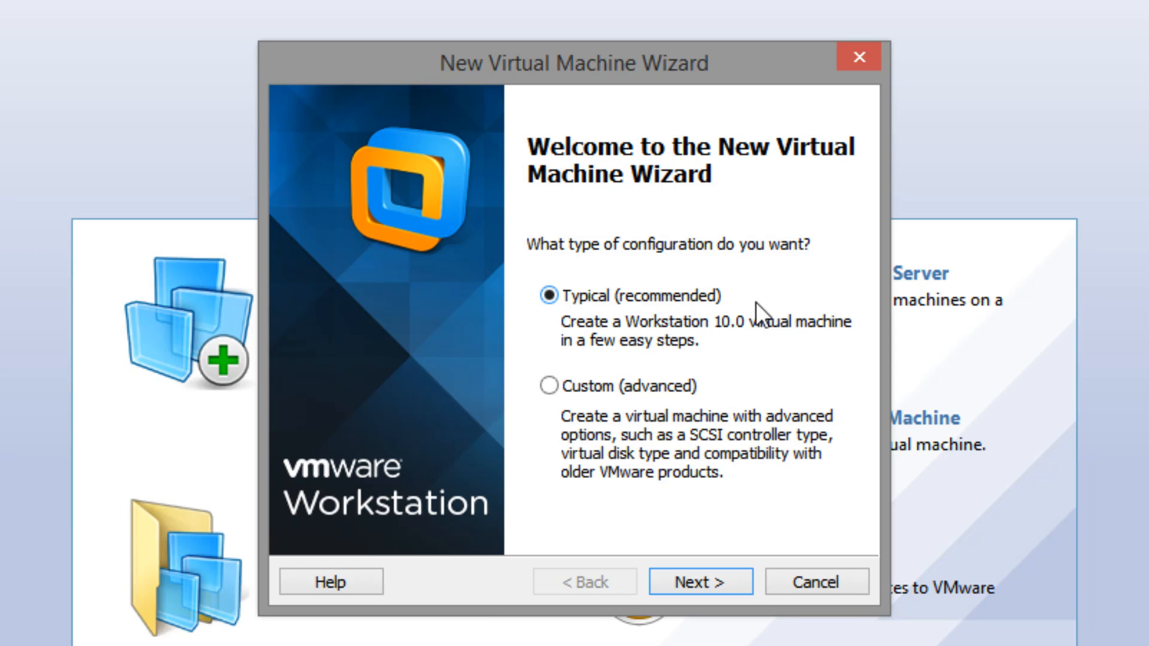
mouse_move(804, 339)
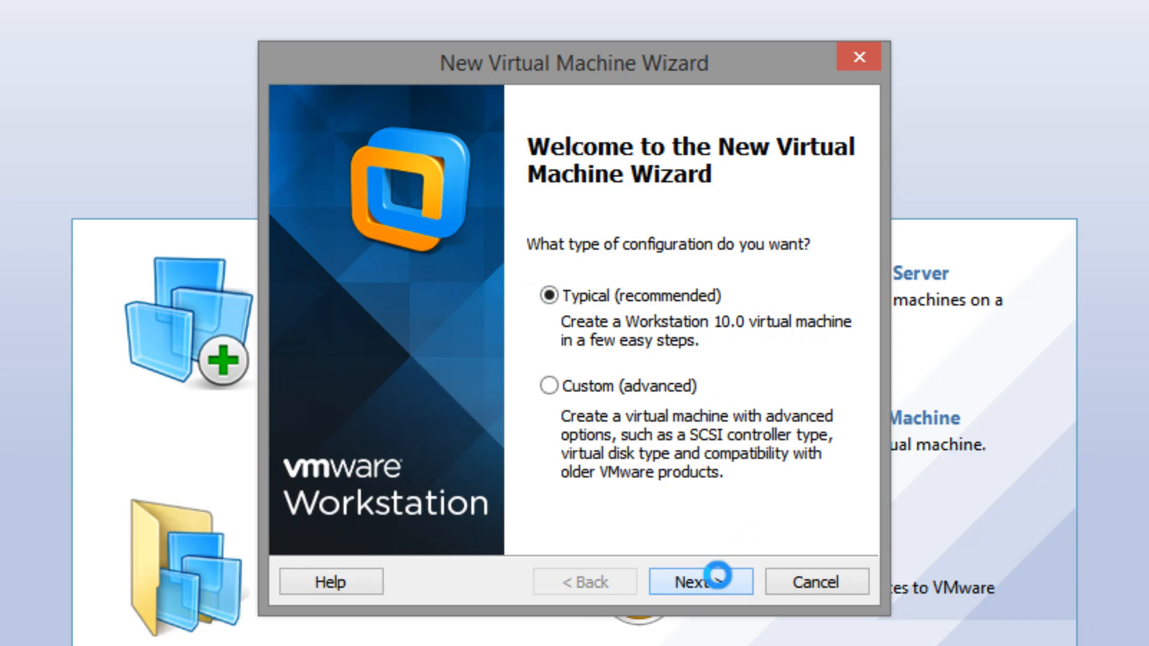
left_click(700, 582)
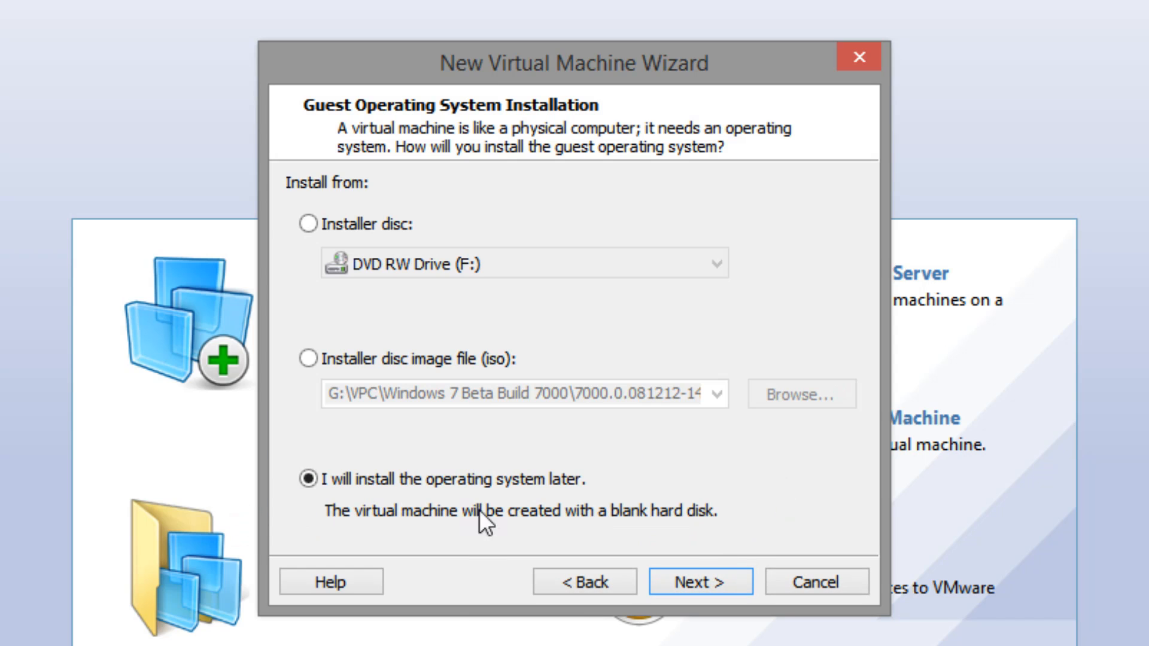
mouse_move(600, 522)
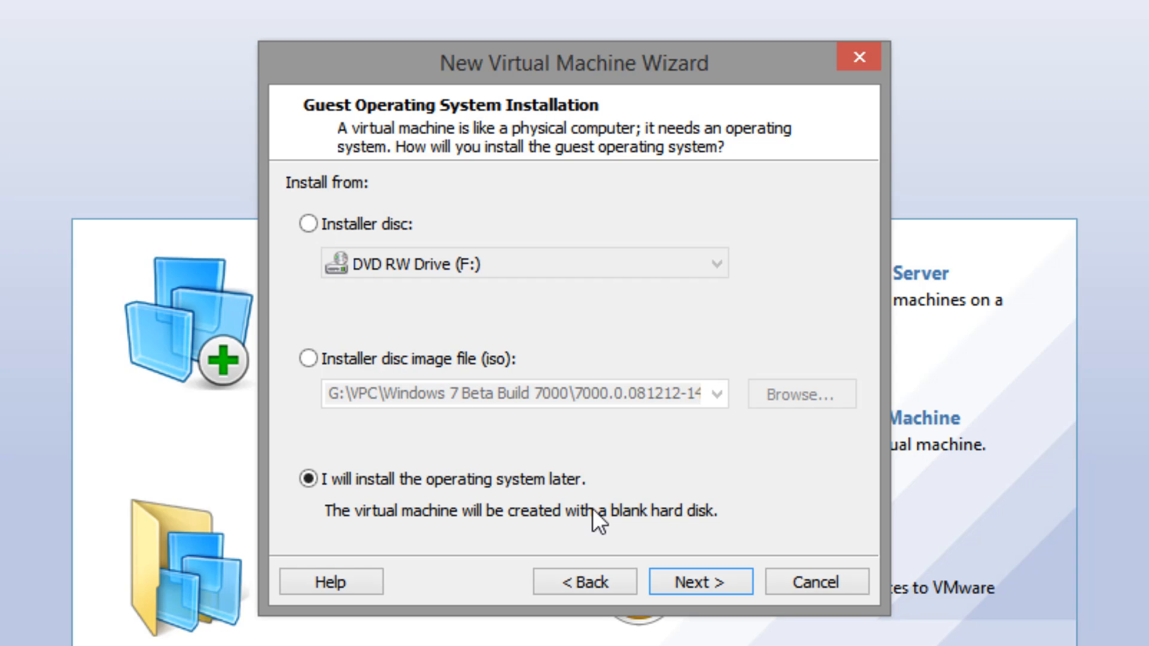
mouse_move(655, 555)
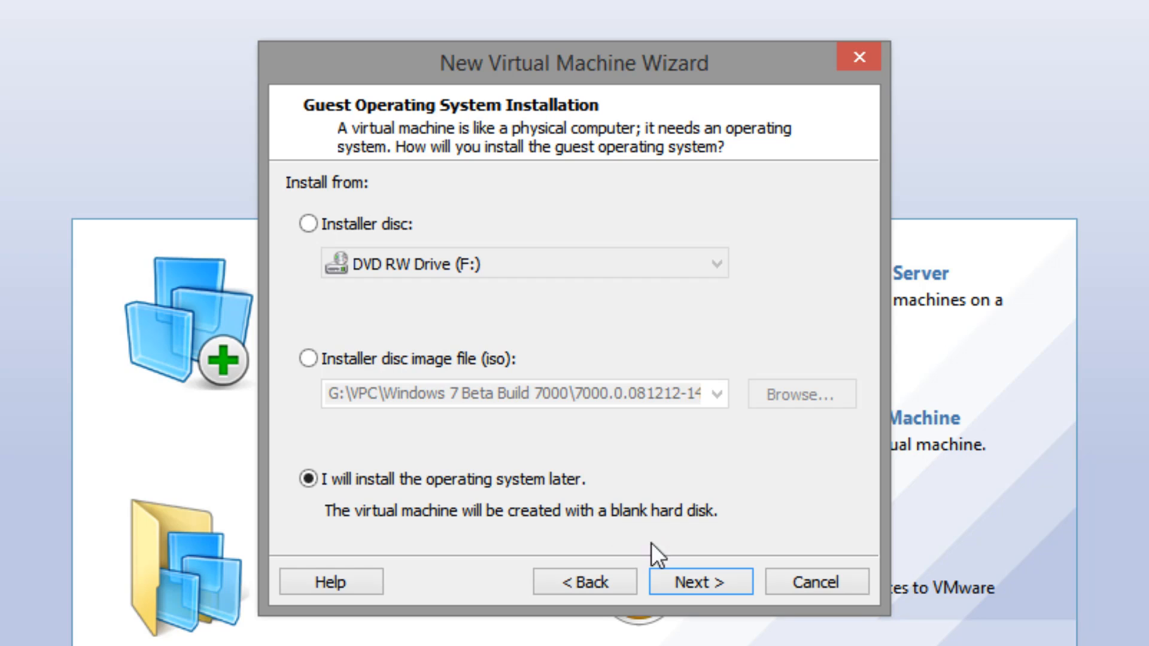
left_click(700, 582)
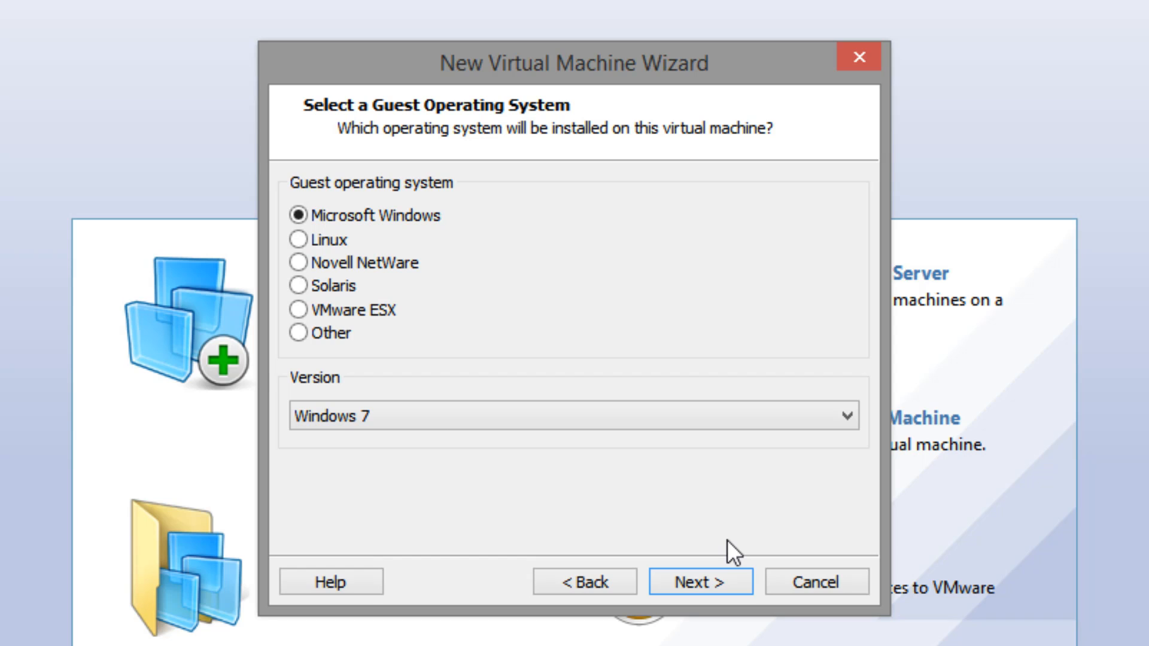
mouse_move(725, 590)
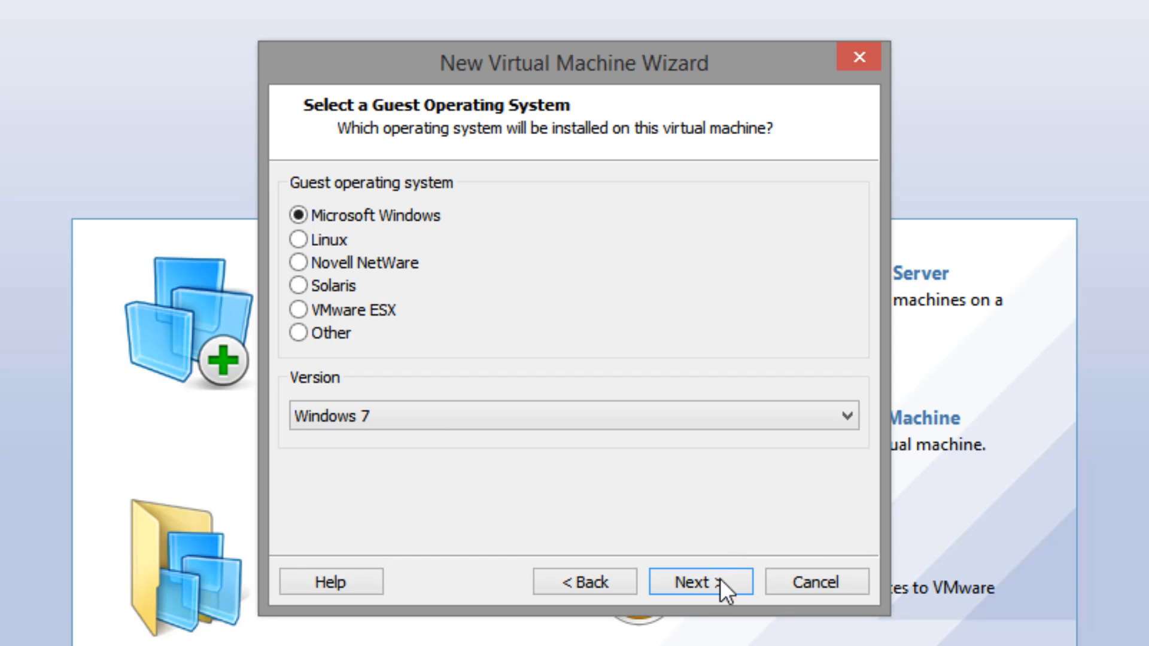
Replace the default name suffix ' (2)' so the machine is called 'Windows 7 Beta'.
left_click(699, 581)
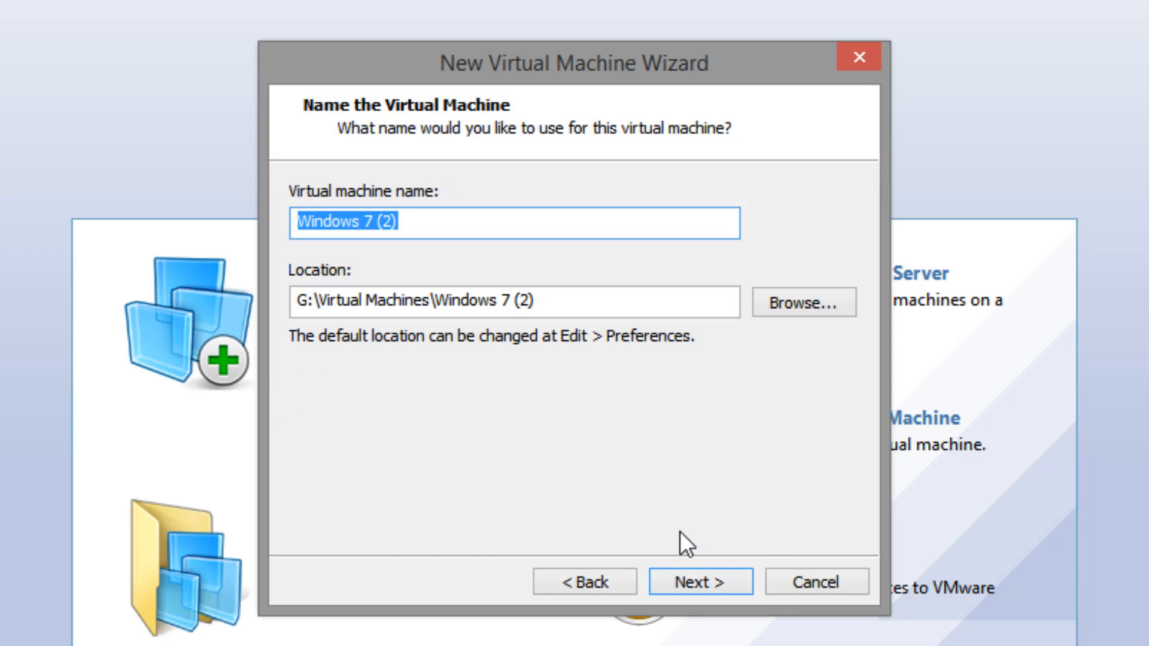
key("Backspace")
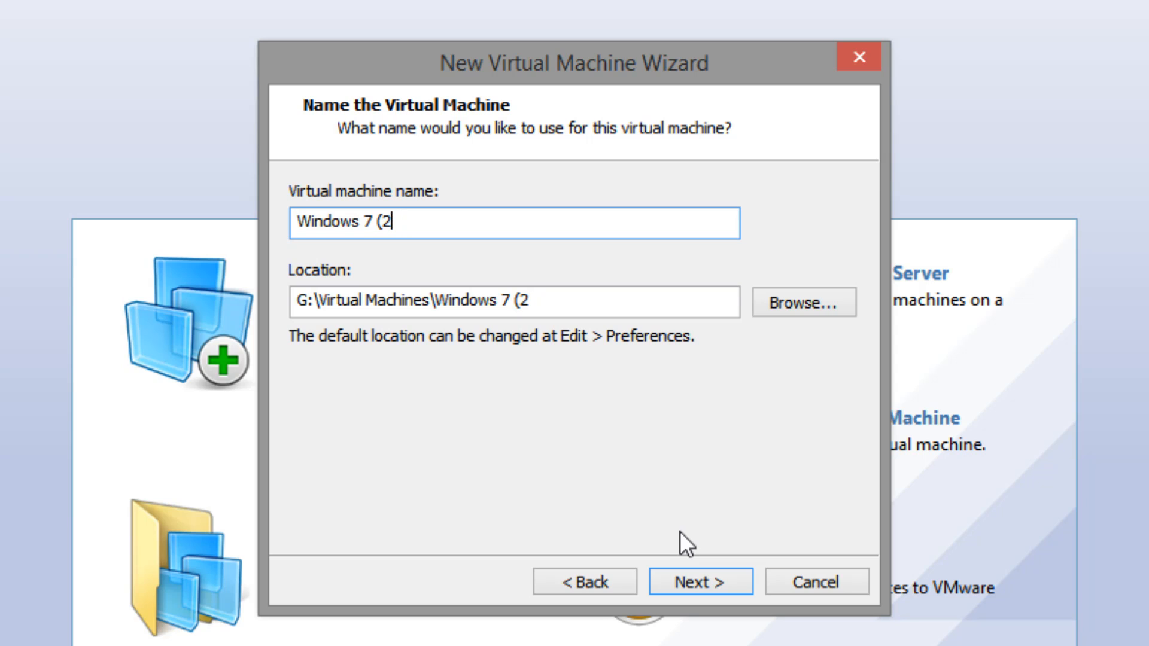
type("Beta")
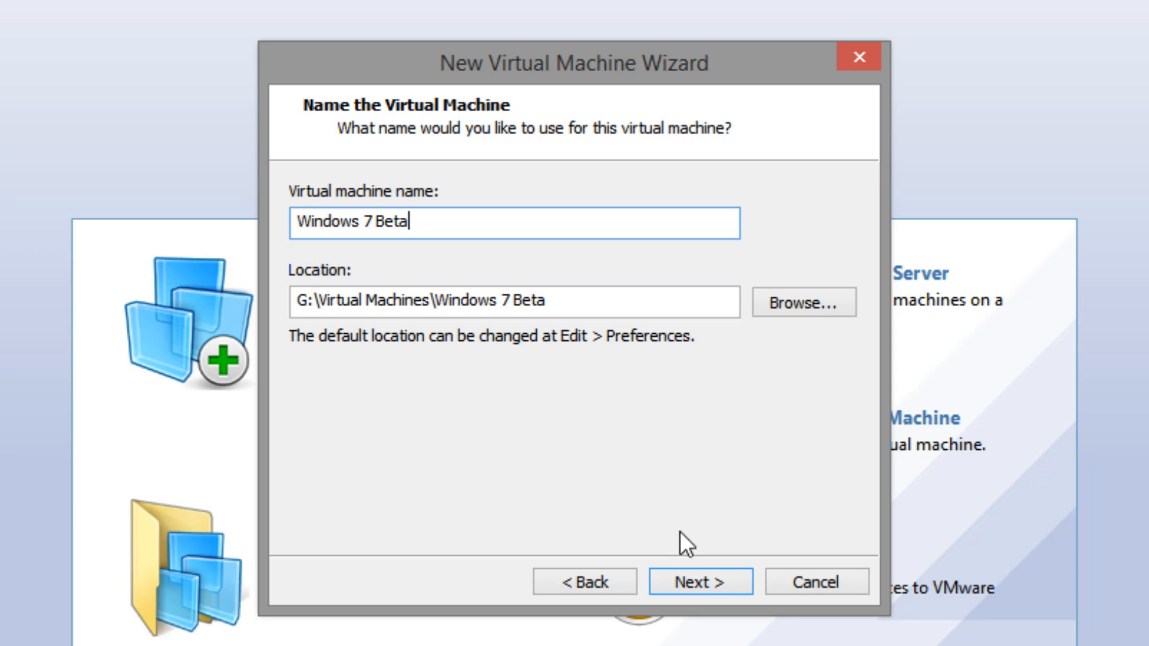
mouse_move(601, 502)
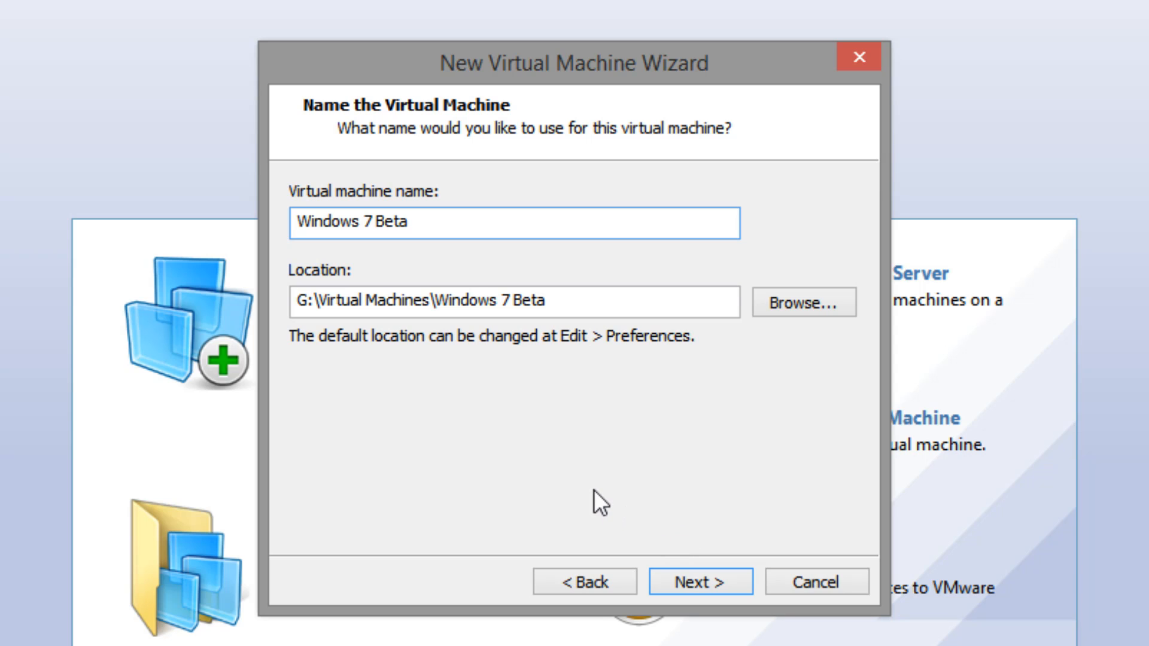
mouse_move(722, 589)
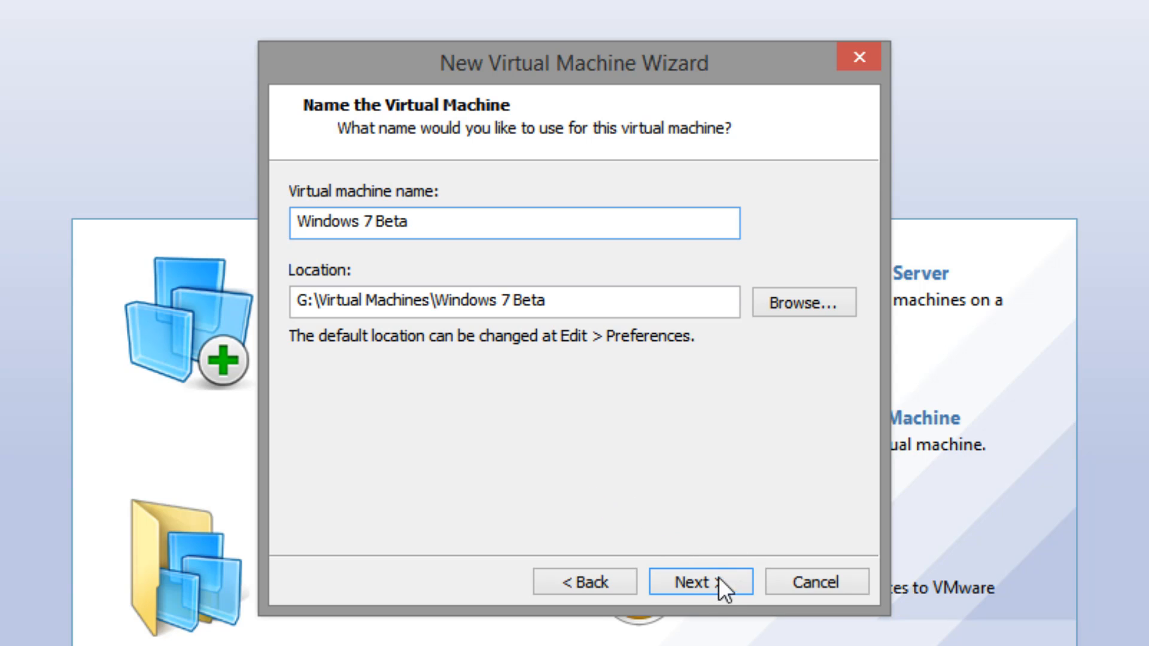
Set the maximum disk size to 20 GB stored as a single file and reach the summary.
left_click(700, 582)
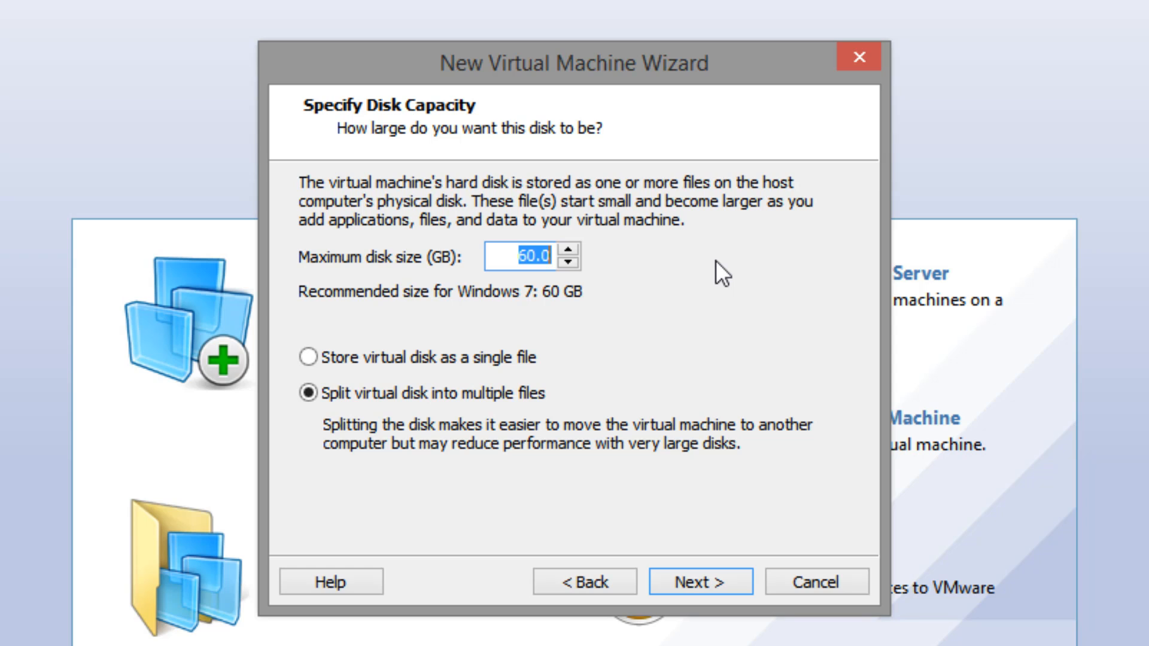
type("20")
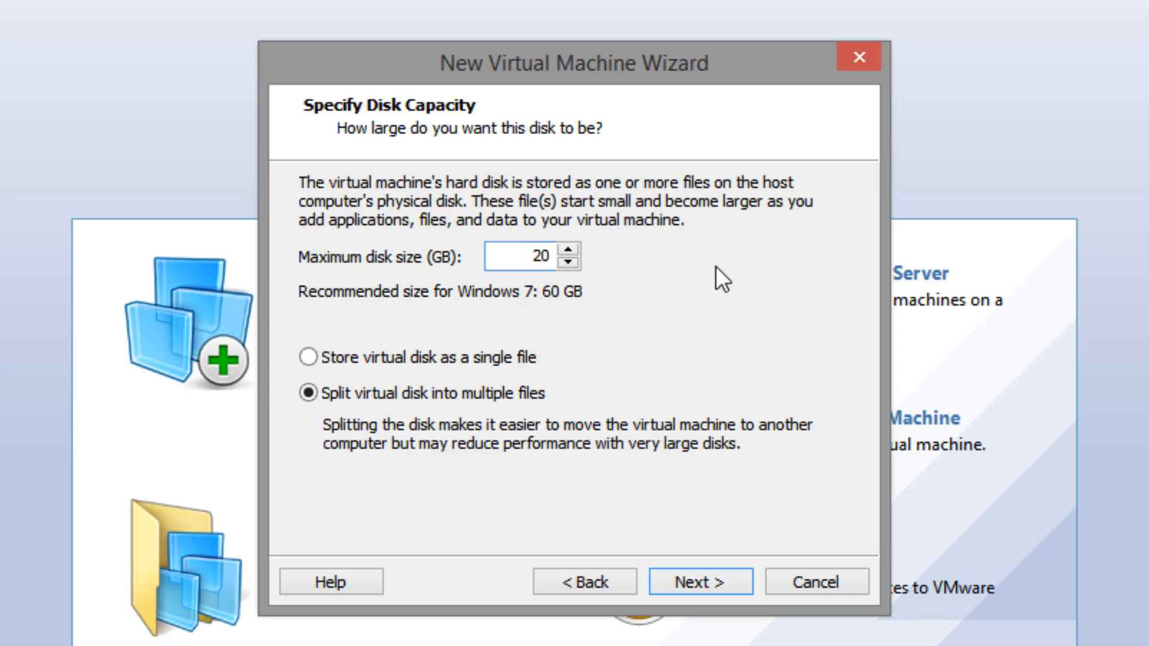
left_click(309, 358)
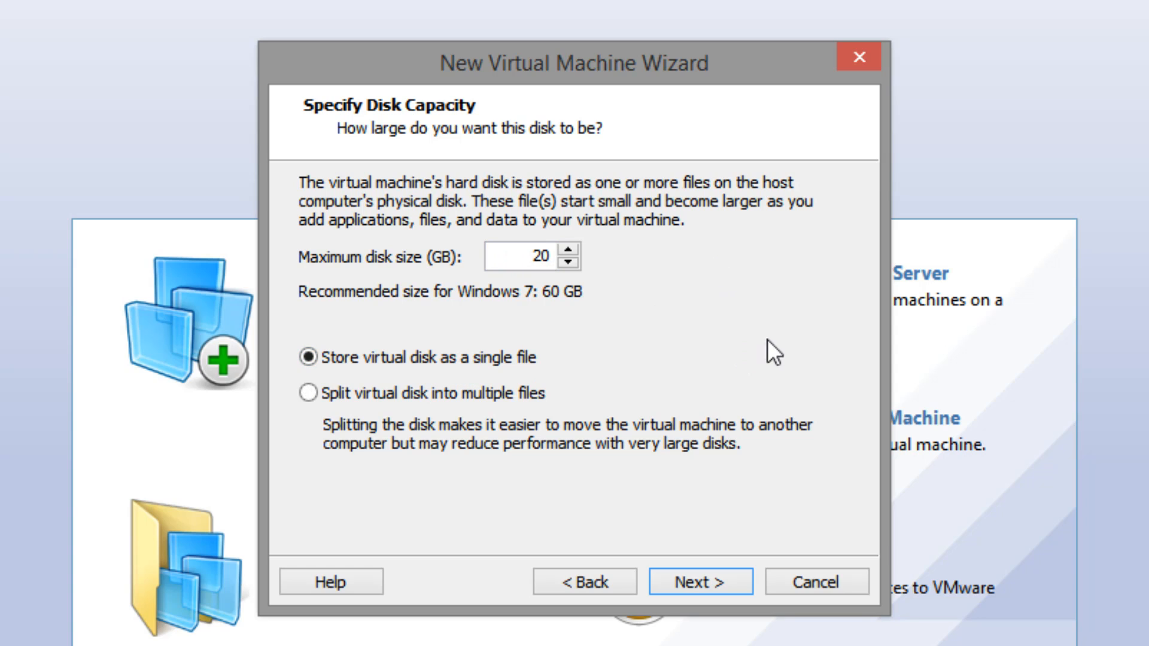
left_click(698, 582)
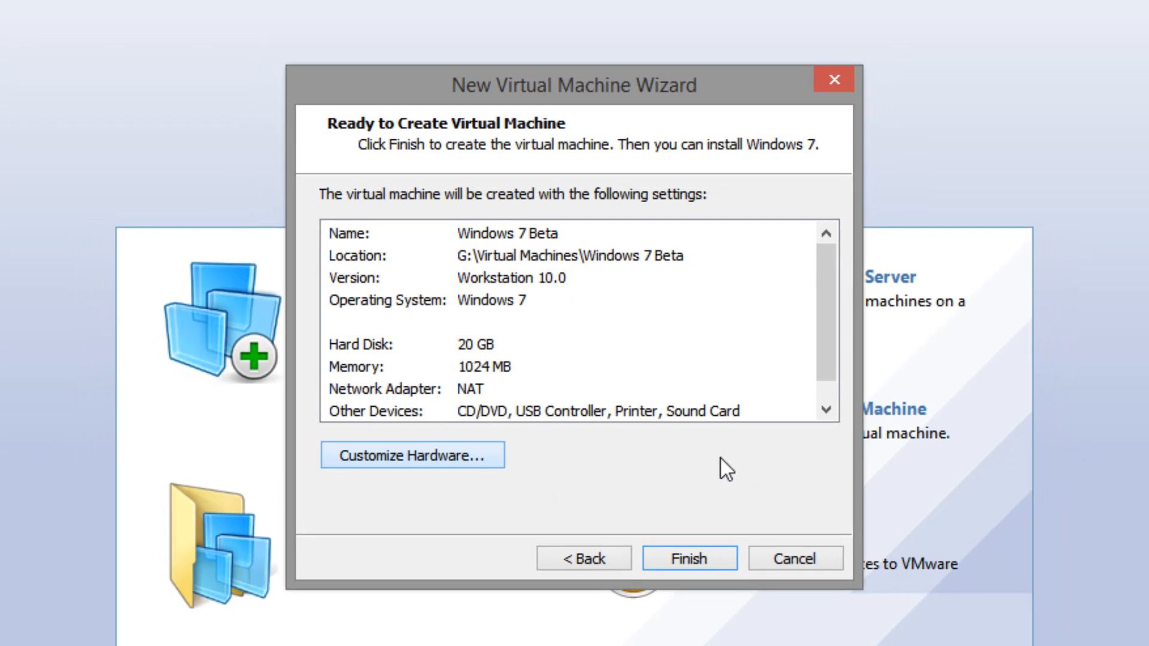
Point the new CD/DVD drive at the Windows 7 Beta ISO and finish creating the machine.
left_click(411, 455)
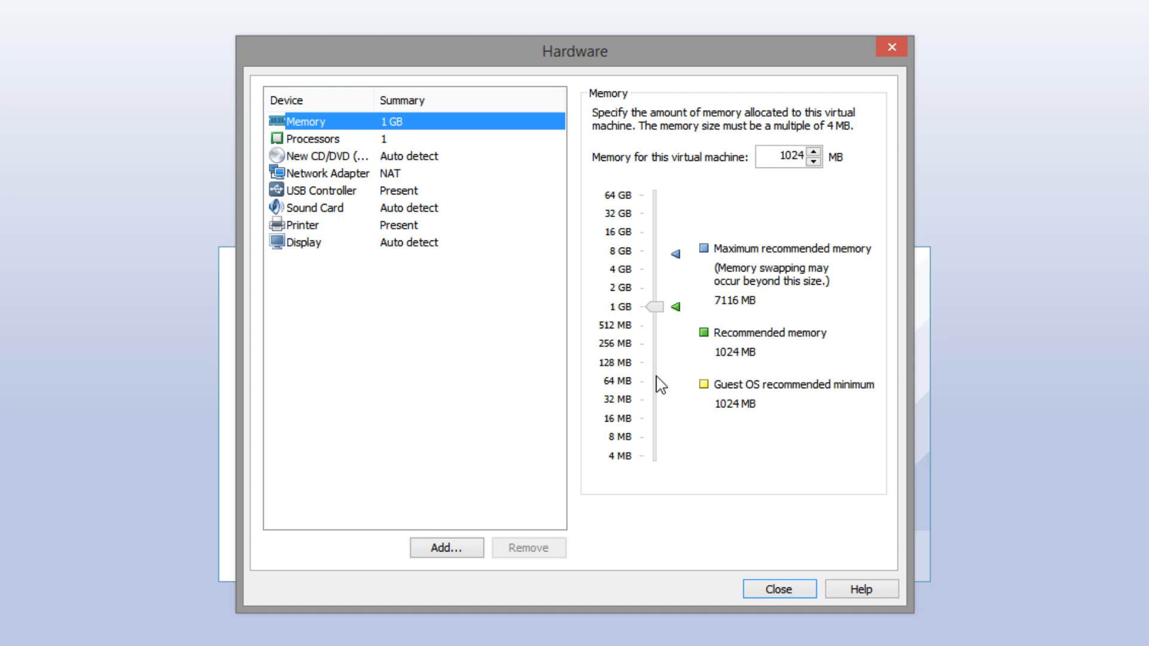
left_click(326, 155)
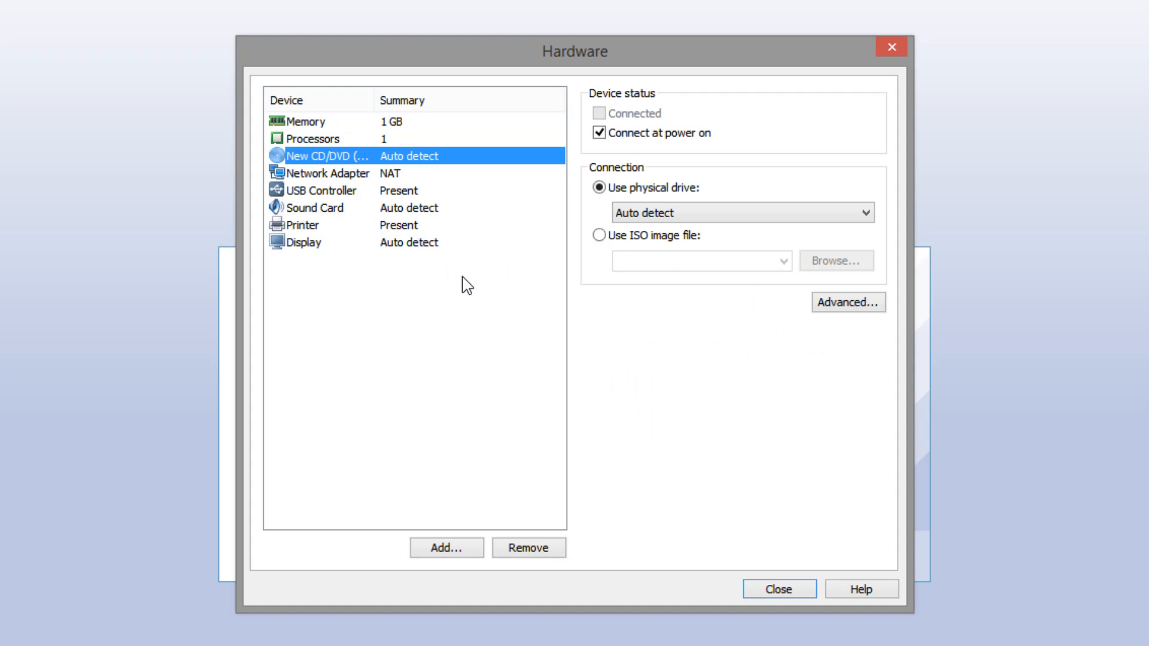
left_click(600, 235)
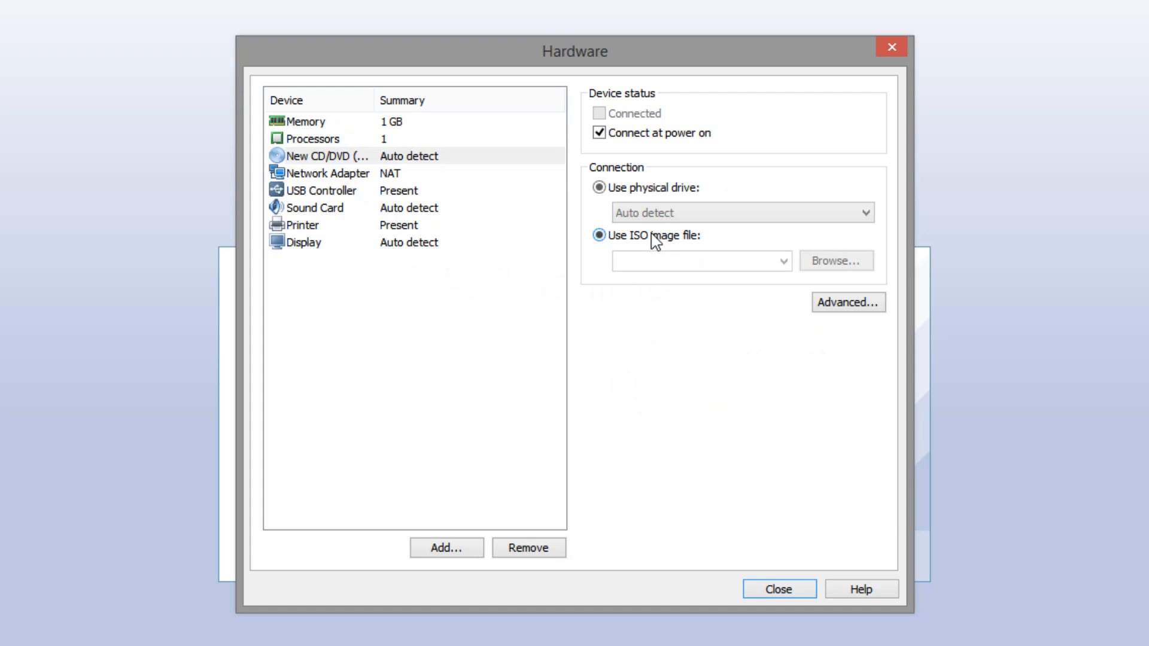
left_click(598, 235)
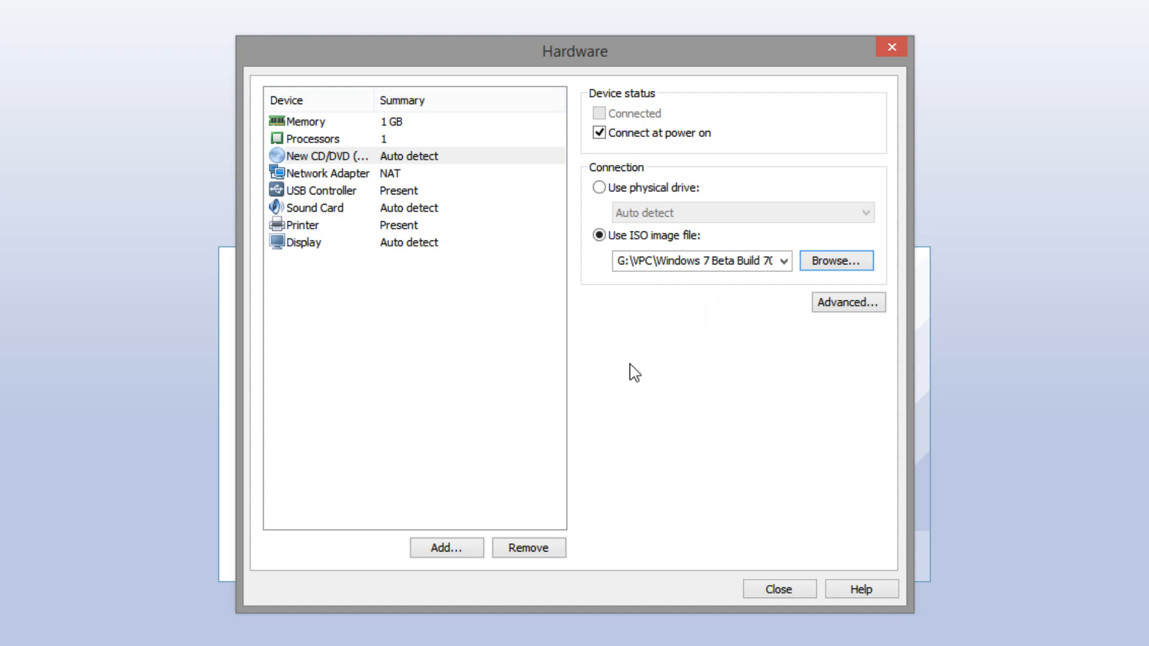
mouse_move(816, 529)
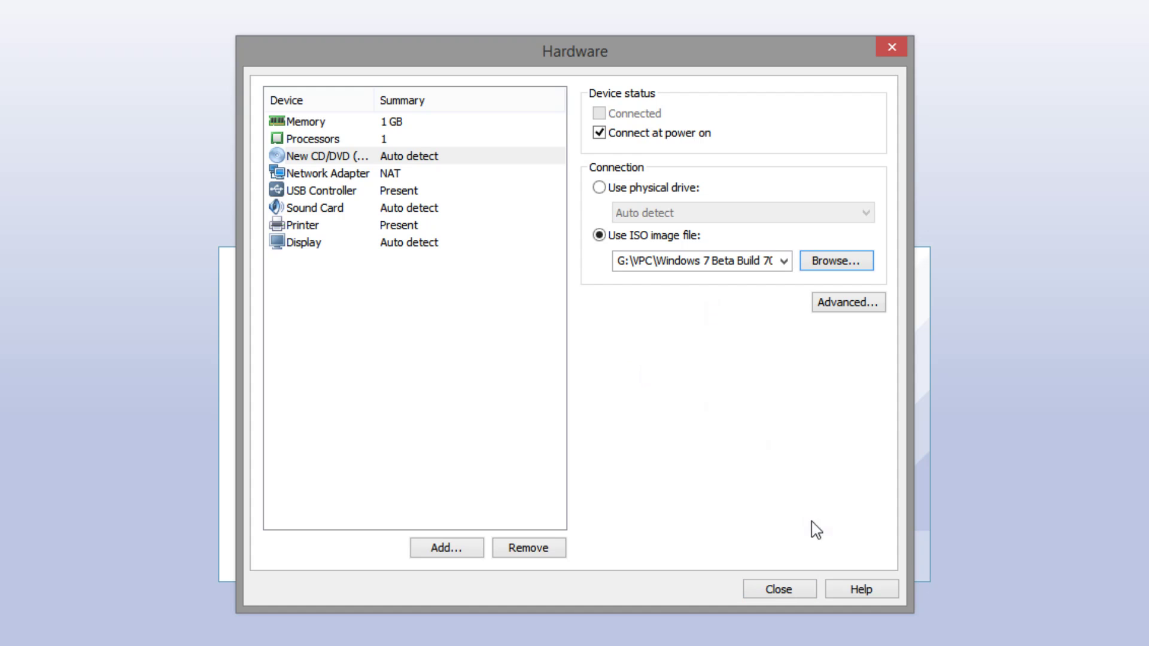
left_click(778, 588)
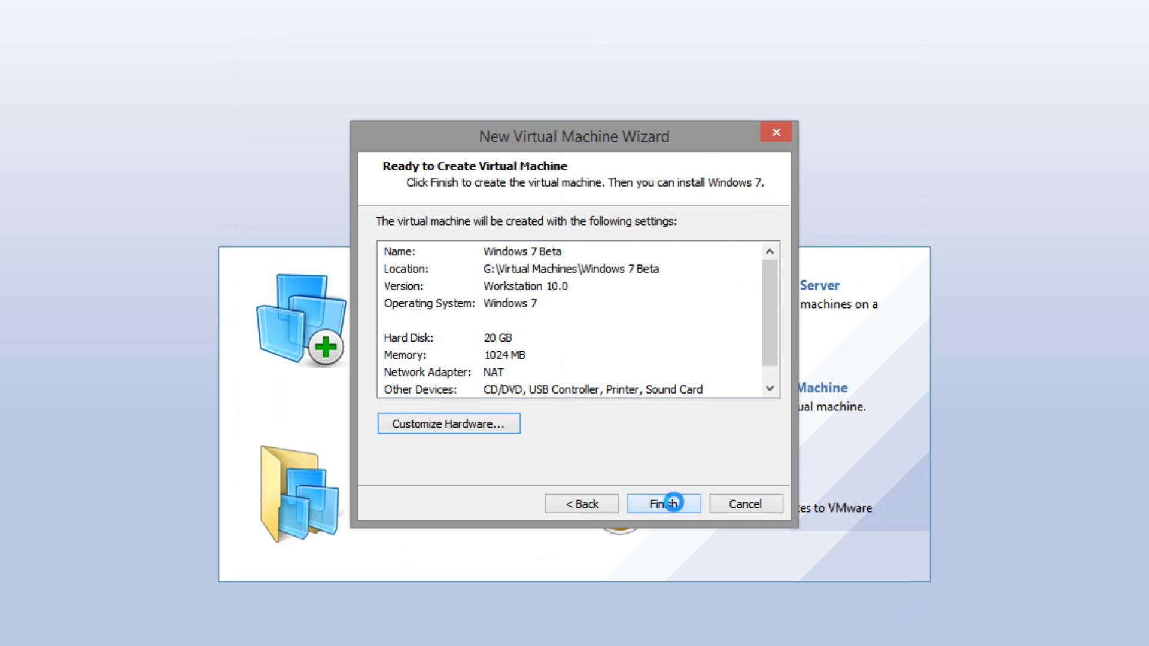
left_click(663, 503)
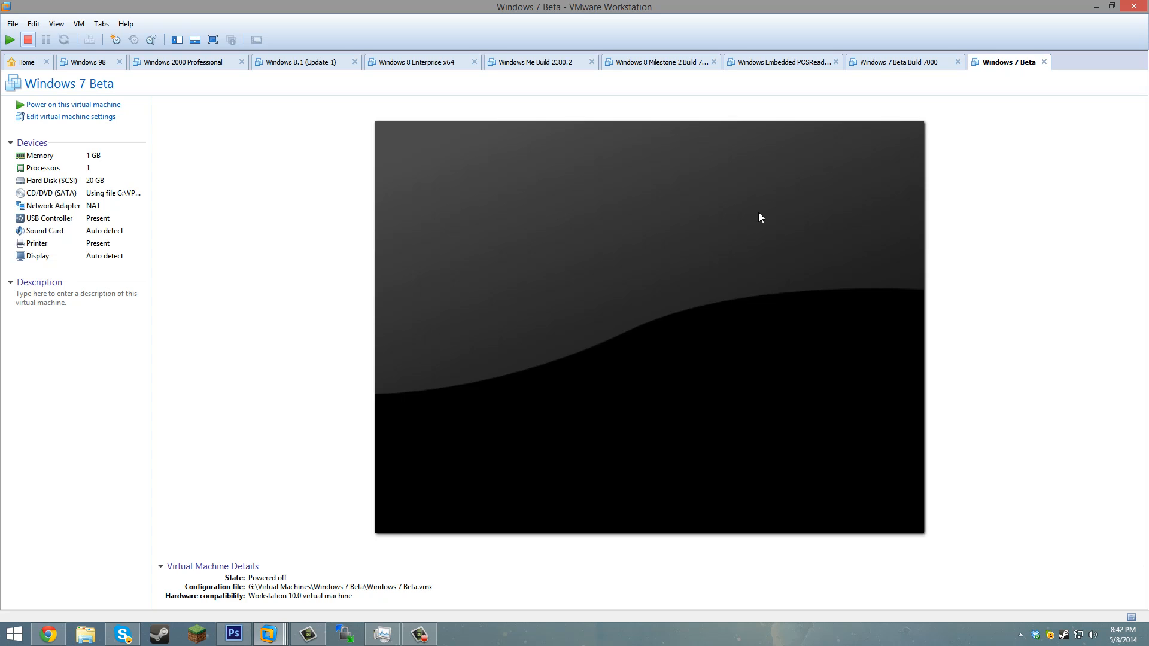
mouse_move(730, 241)
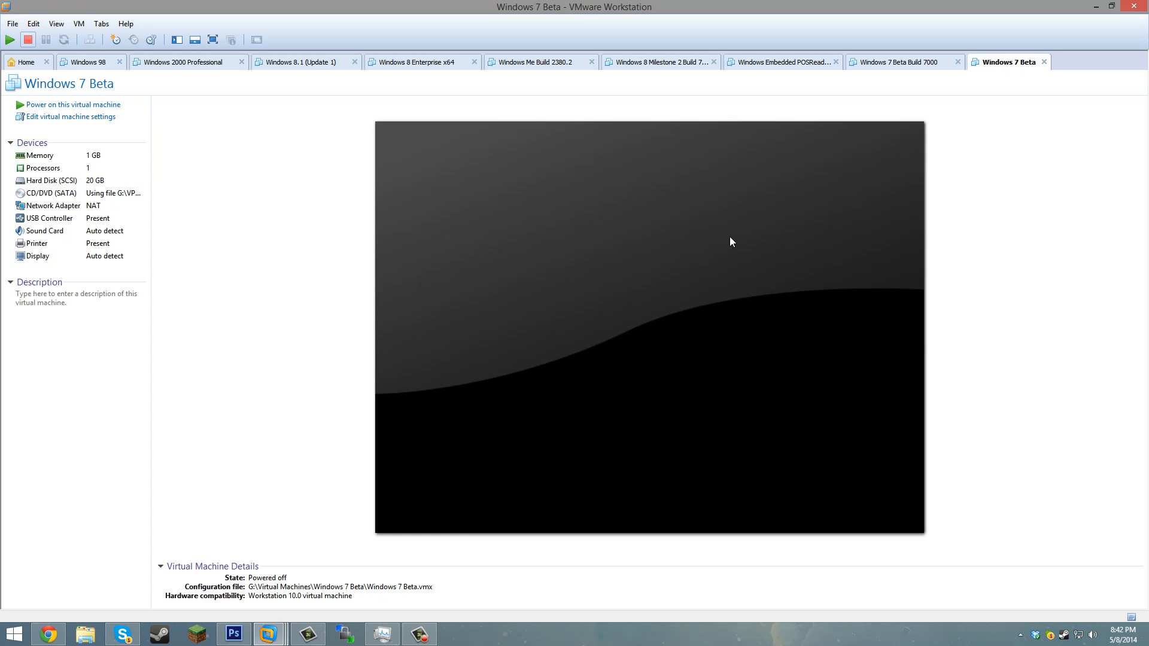
Bring up the VM menu's Power options for the Windows 7 Beta machine.
left_click(78, 23)
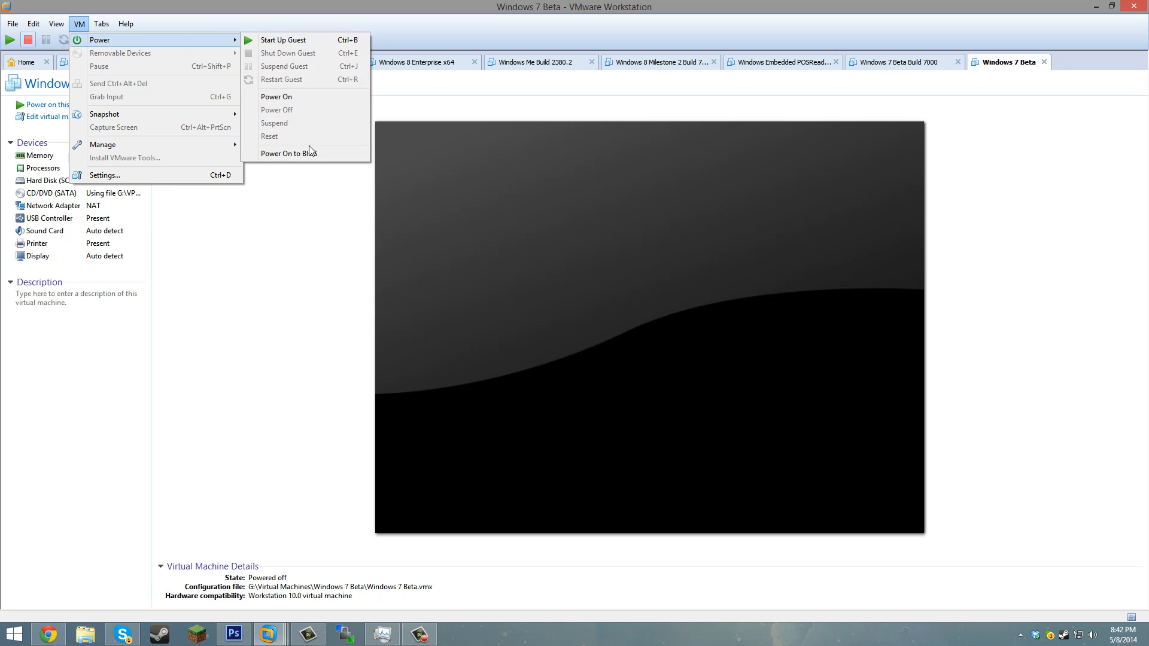
mouse_move(303, 153)
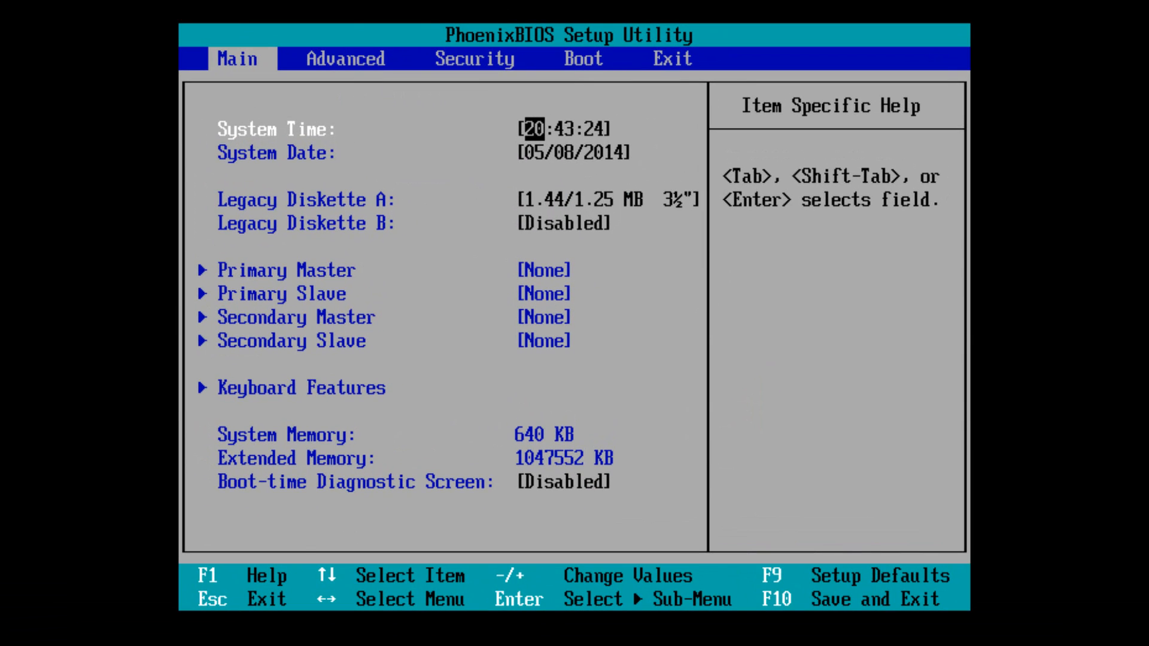
Enter 01/07/2009 as the BIOS system date and save and exit with F10.
key("Tab")
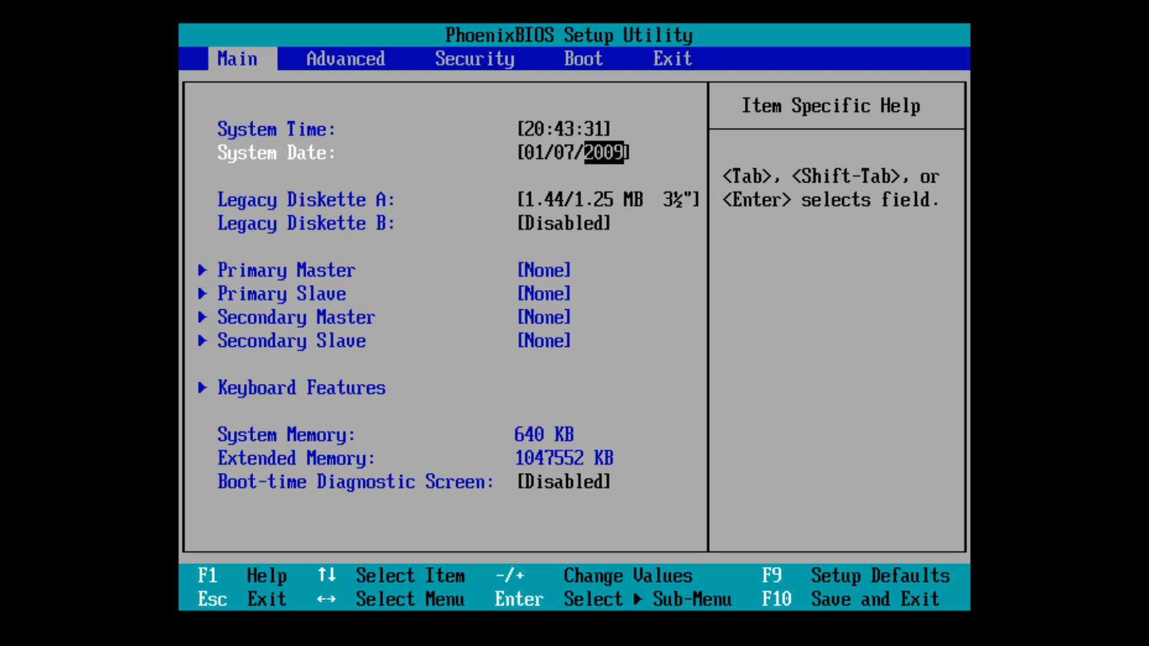
key("Tab")
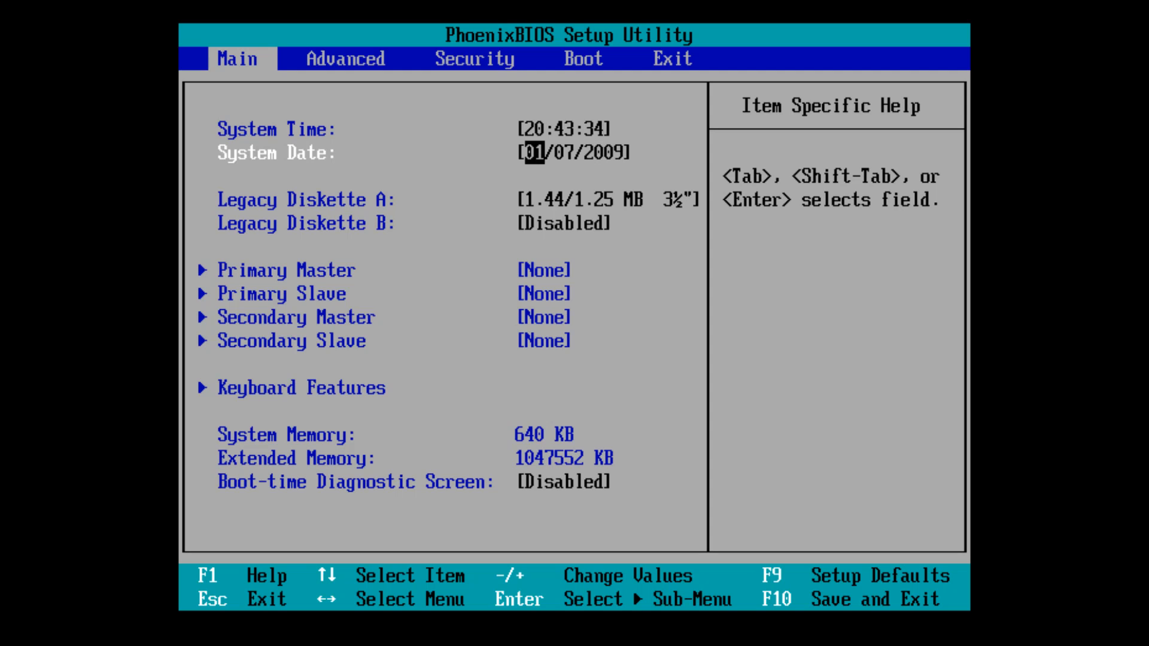
key("F10")
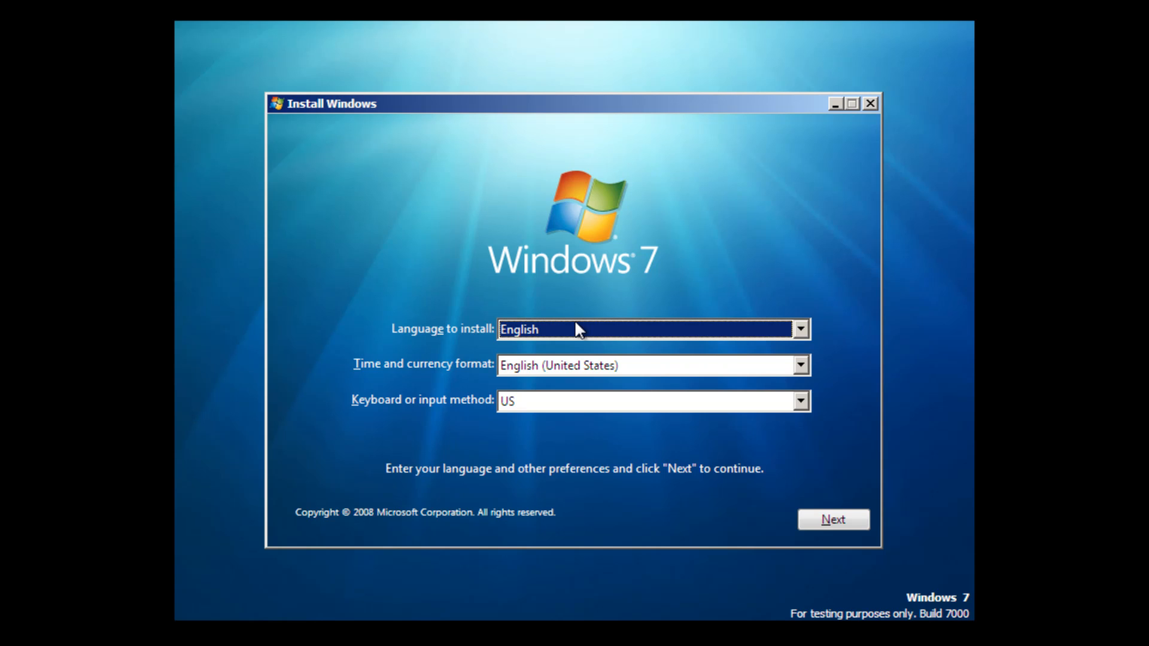
mouse_move(912, 612)
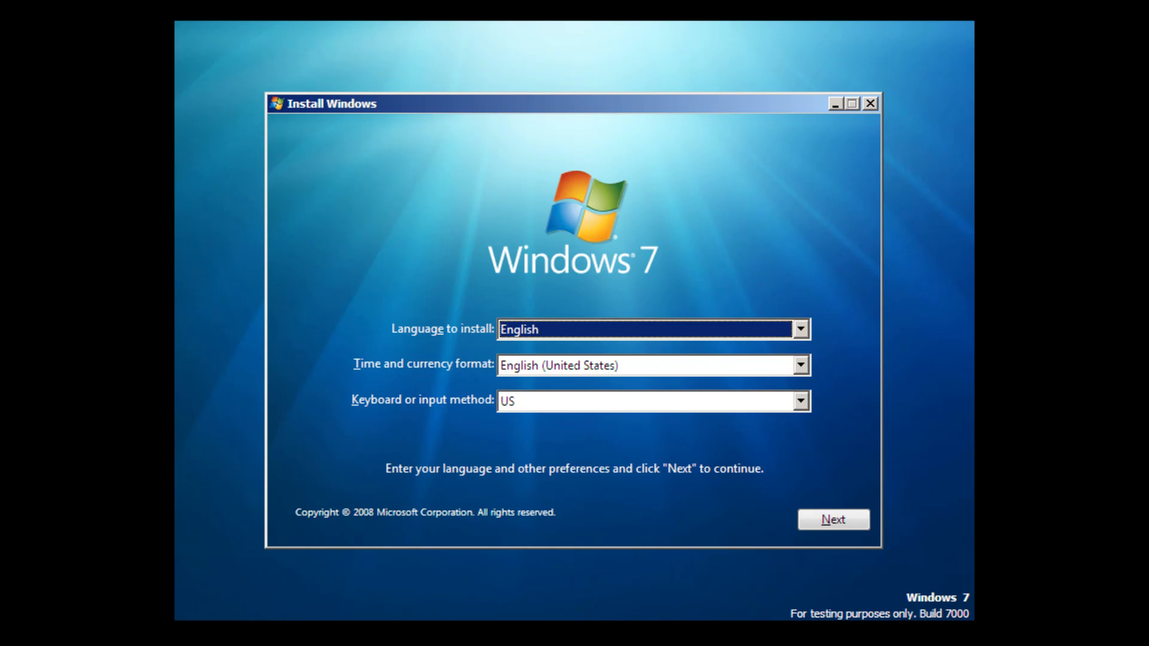
mouse_move(614, 451)
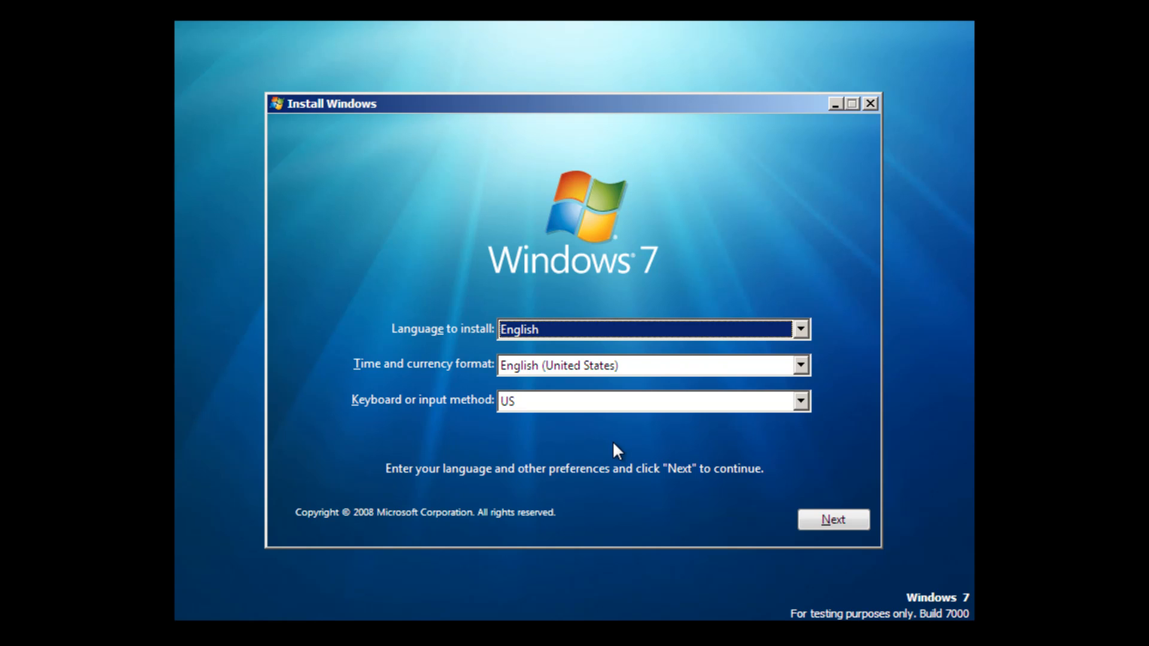
mouse_move(776, 519)
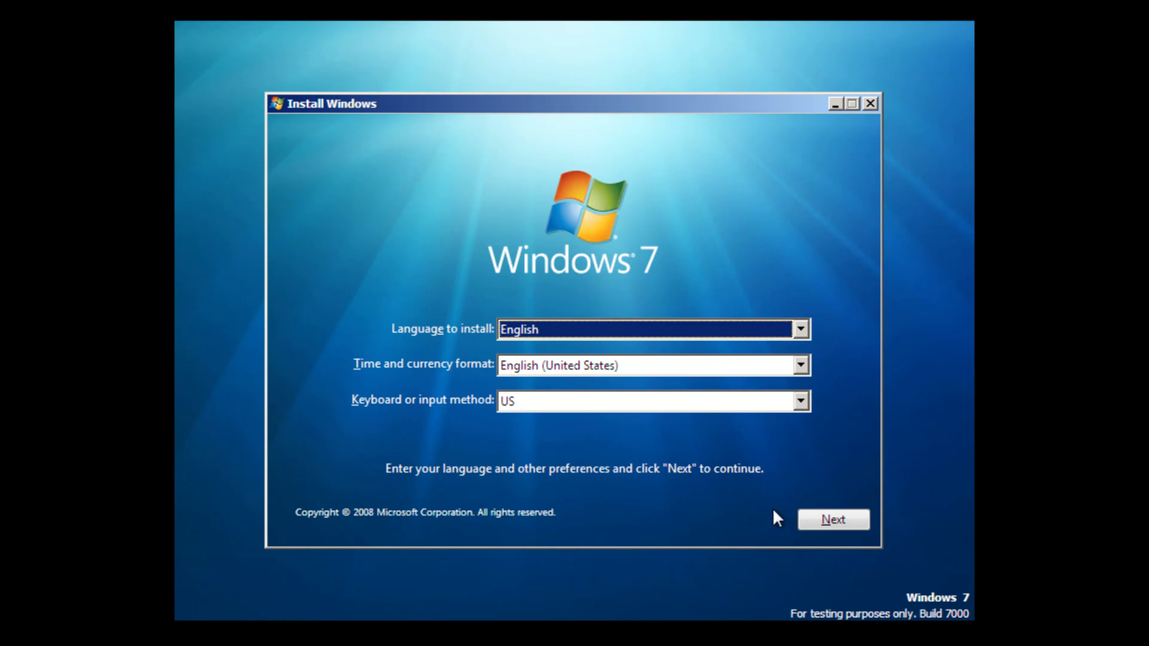
Accept English language and US keyboard defaults and choose Install now.
left_click(832, 520)
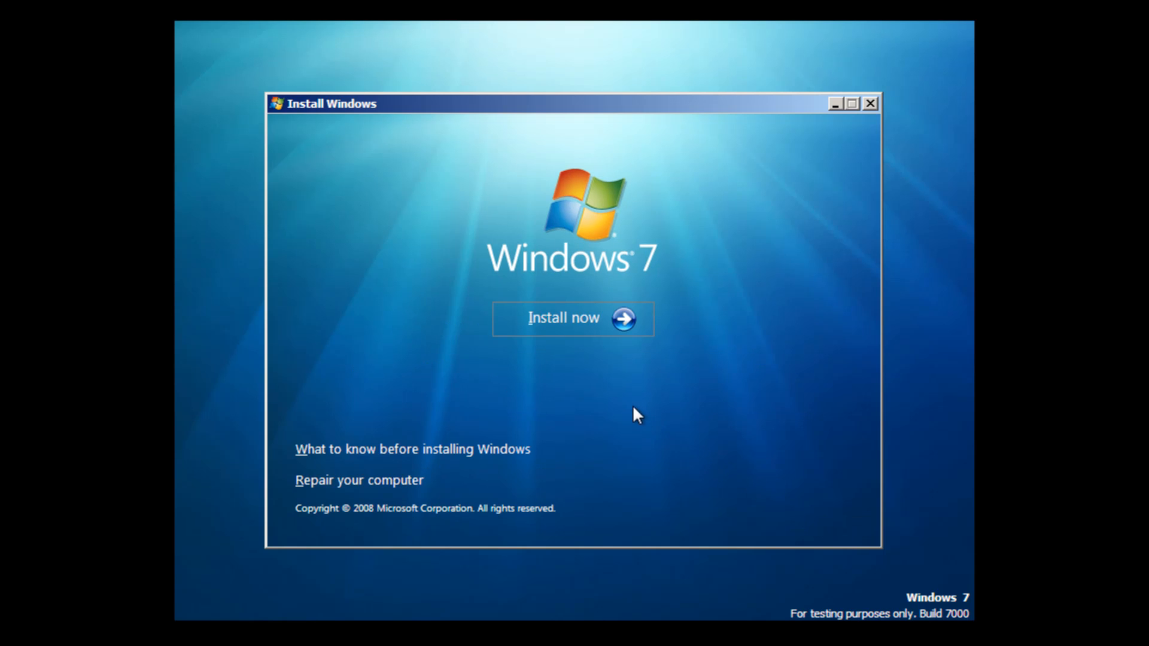
left_click(575, 318)
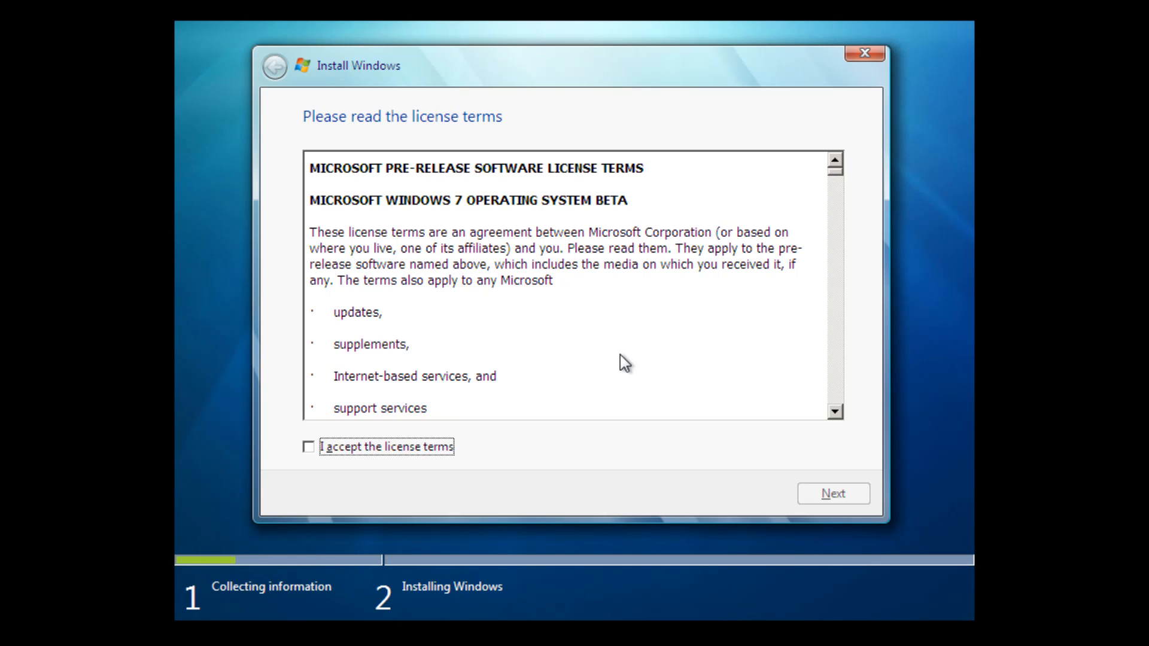
mouse_move(616, 251)
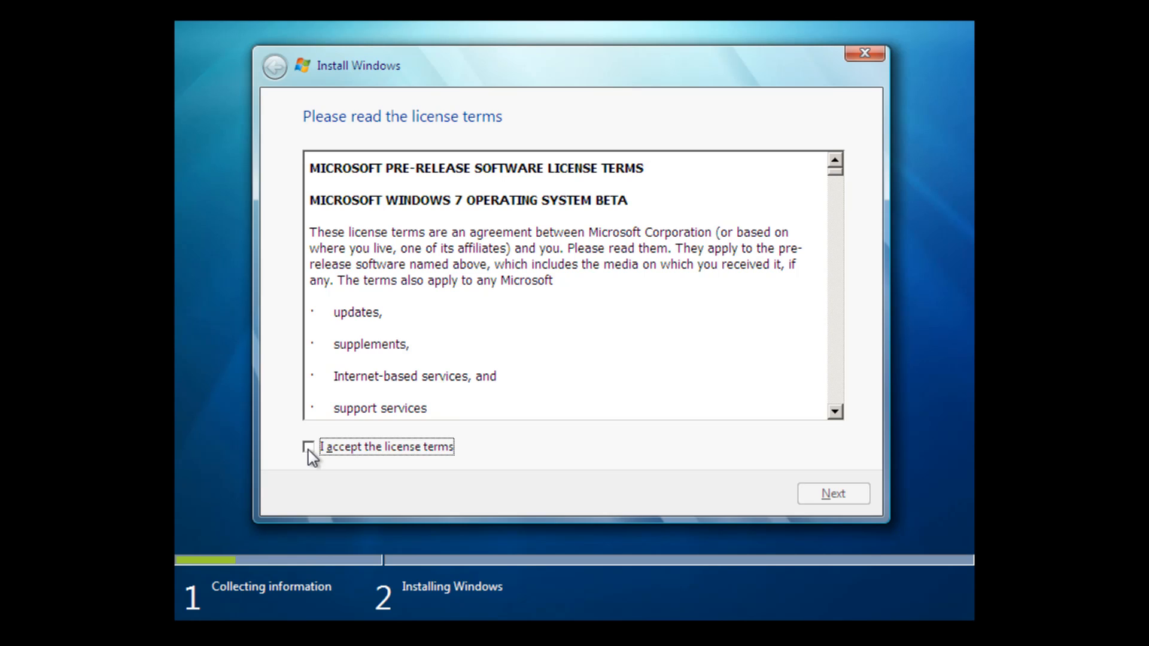
Accept the license terms and choose a Custom (advanced) installation.
left_click(308, 447)
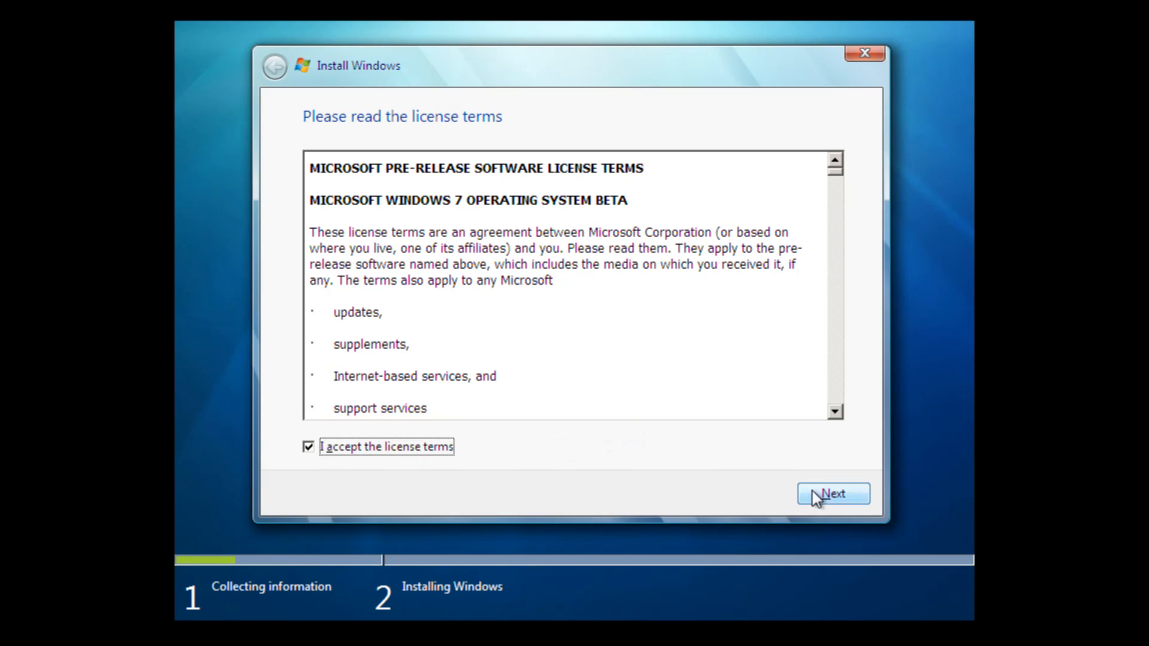
left_click(833, 493)
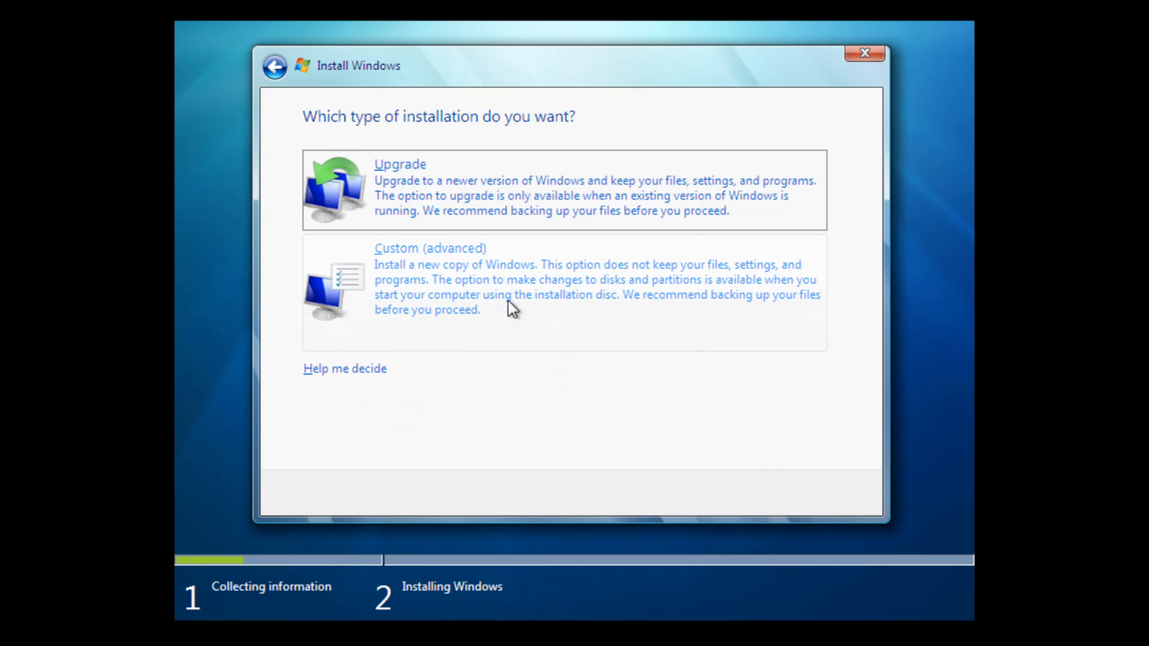
mouse_move(487, 290)
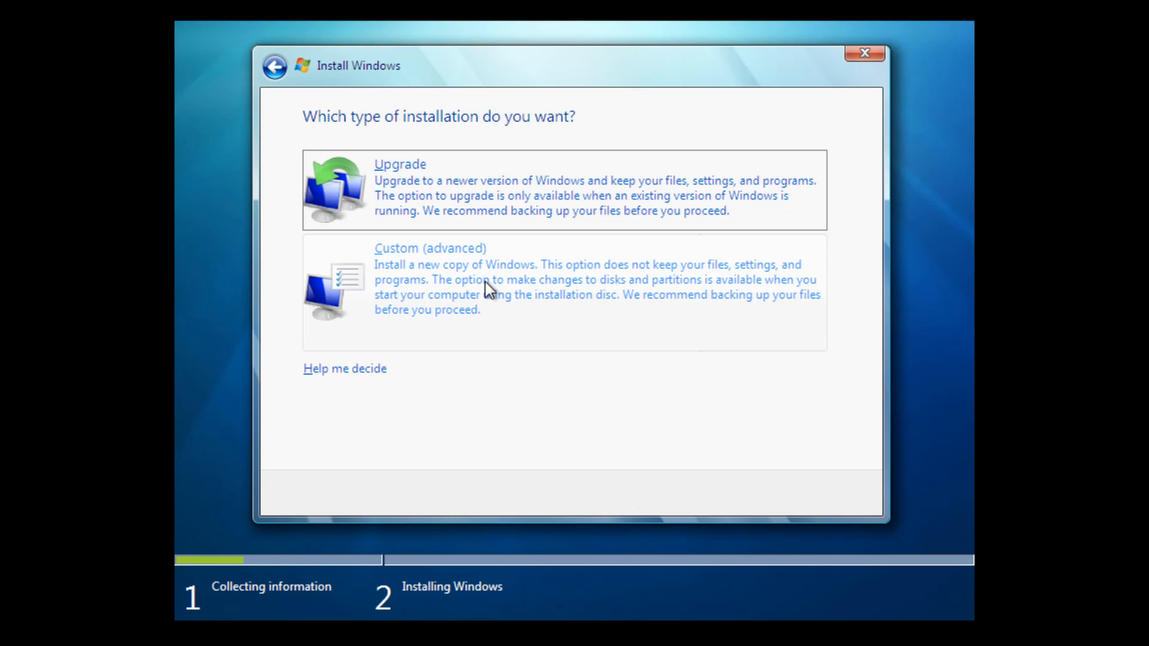
left_click(430, 248)
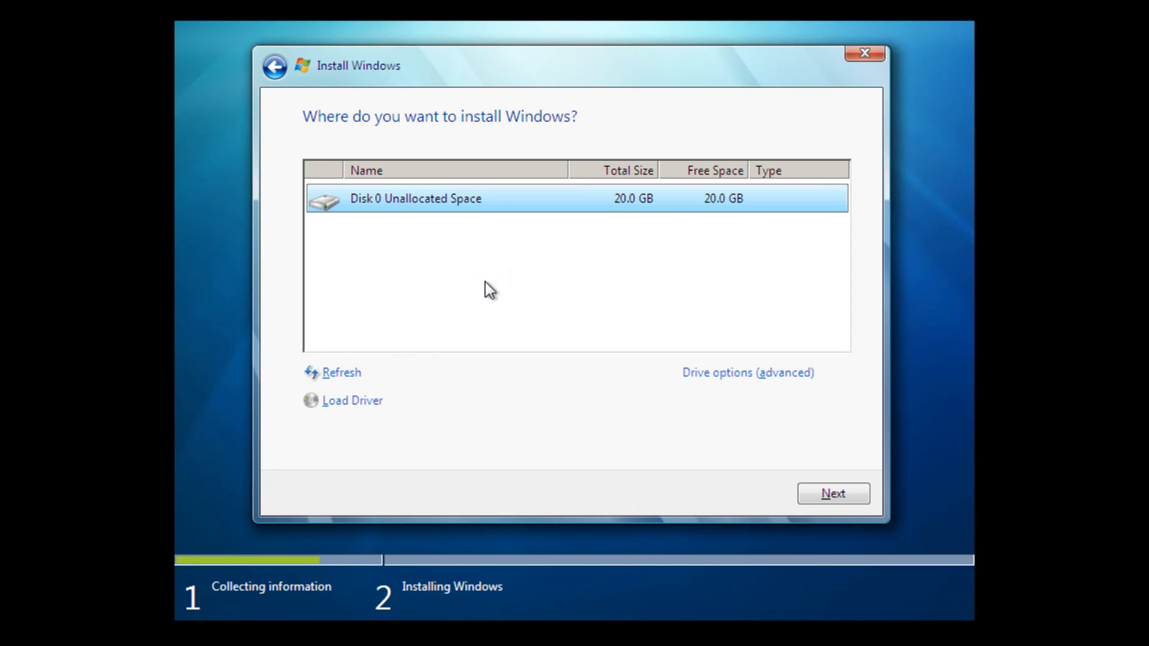
mouse_move(529, 213)
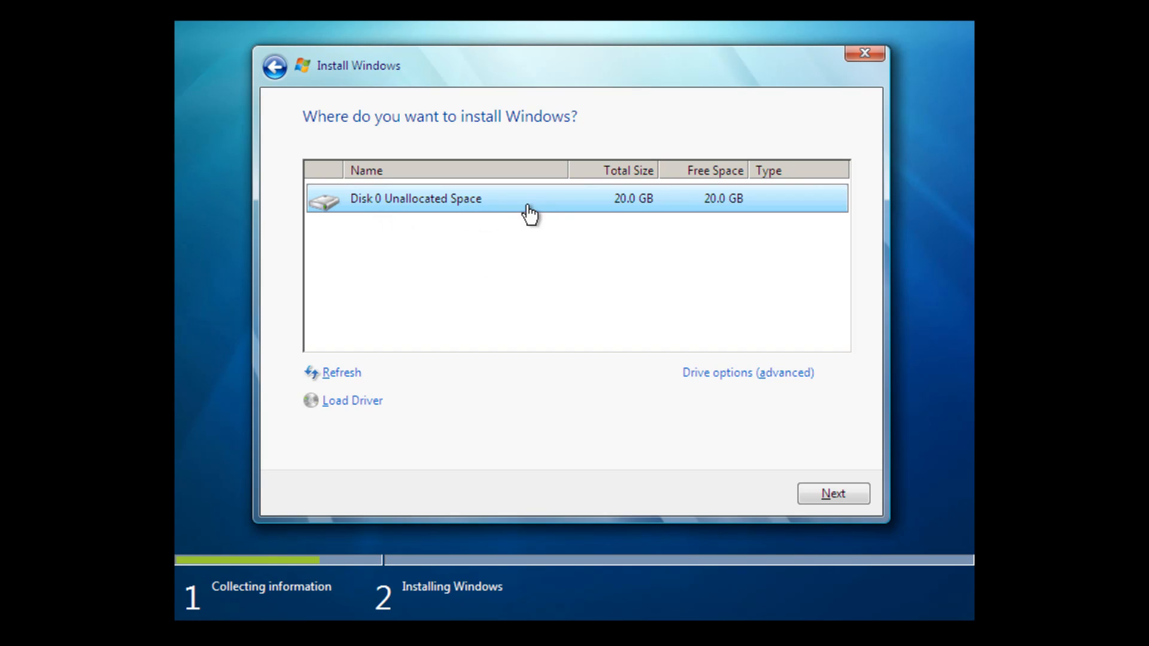
mouse_move(622, 229)
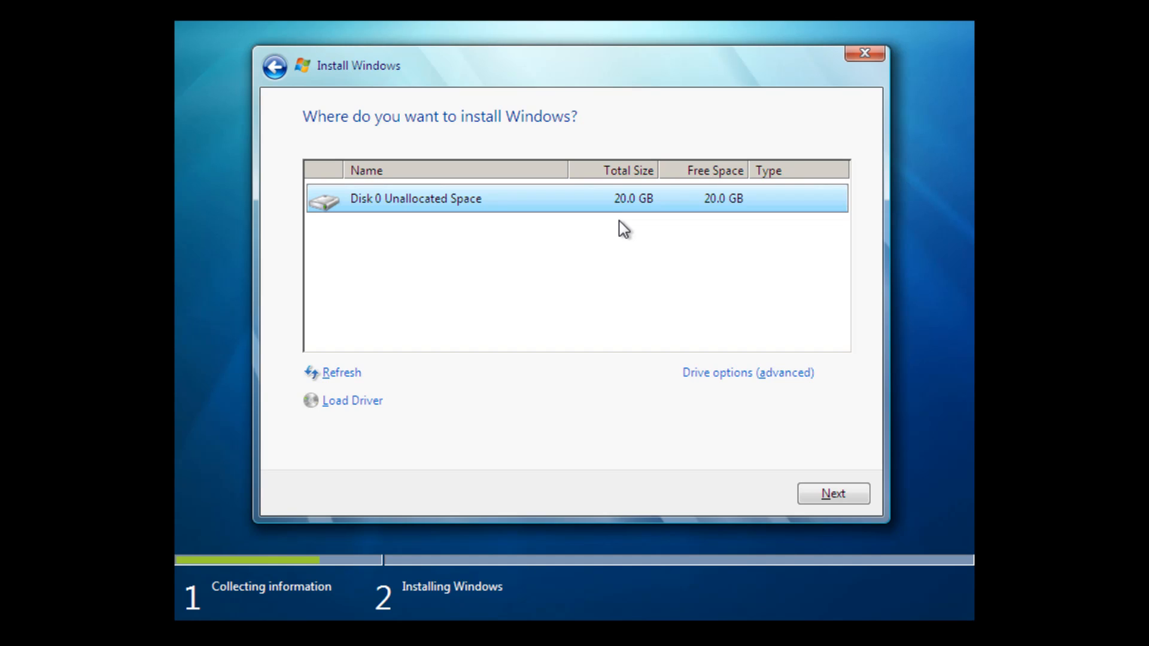
mouse_move(843, 522)
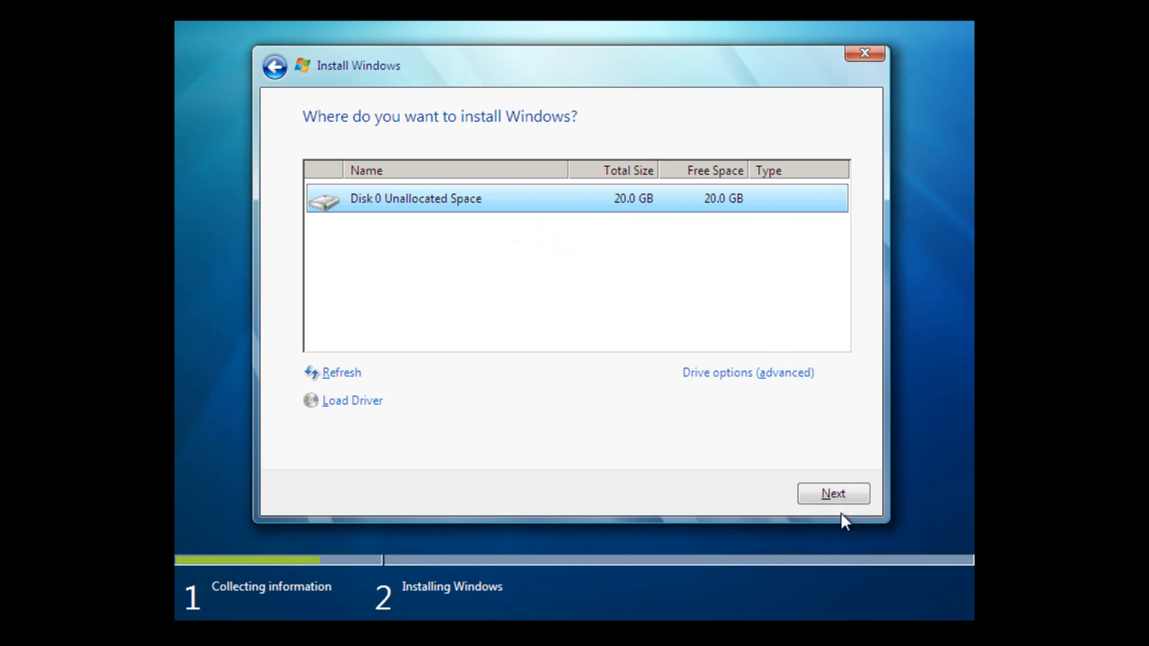
Install Windows onto Disk 0's 20.0 GB unallocated space.
left_click(833, 493)
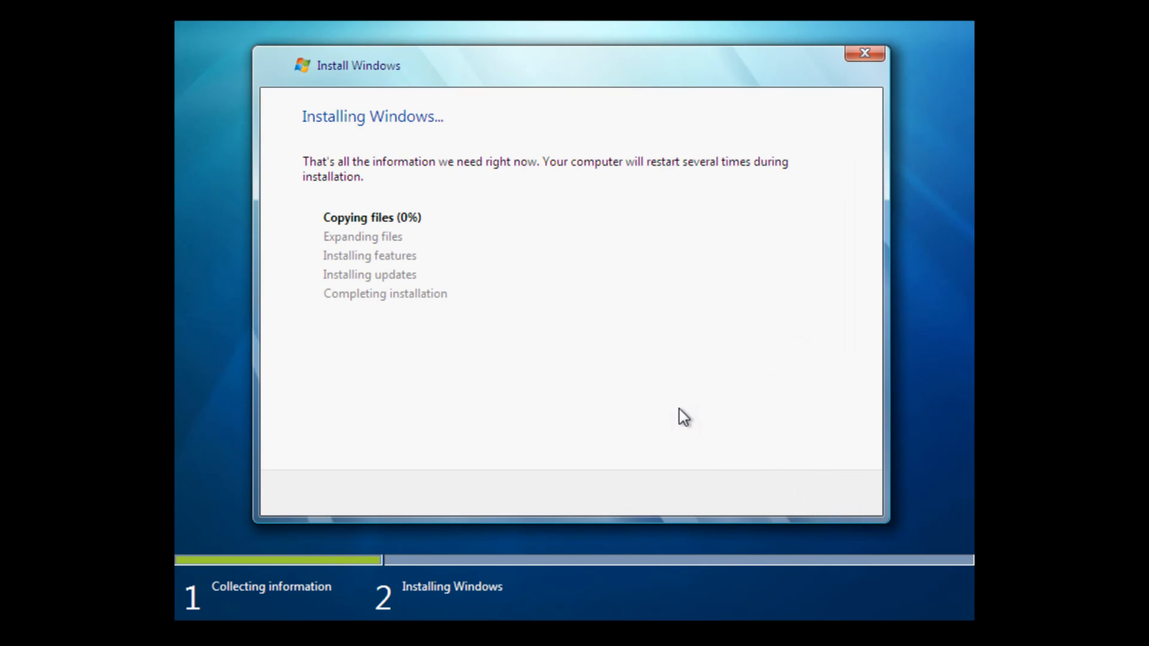
mouse_move(679, 405)
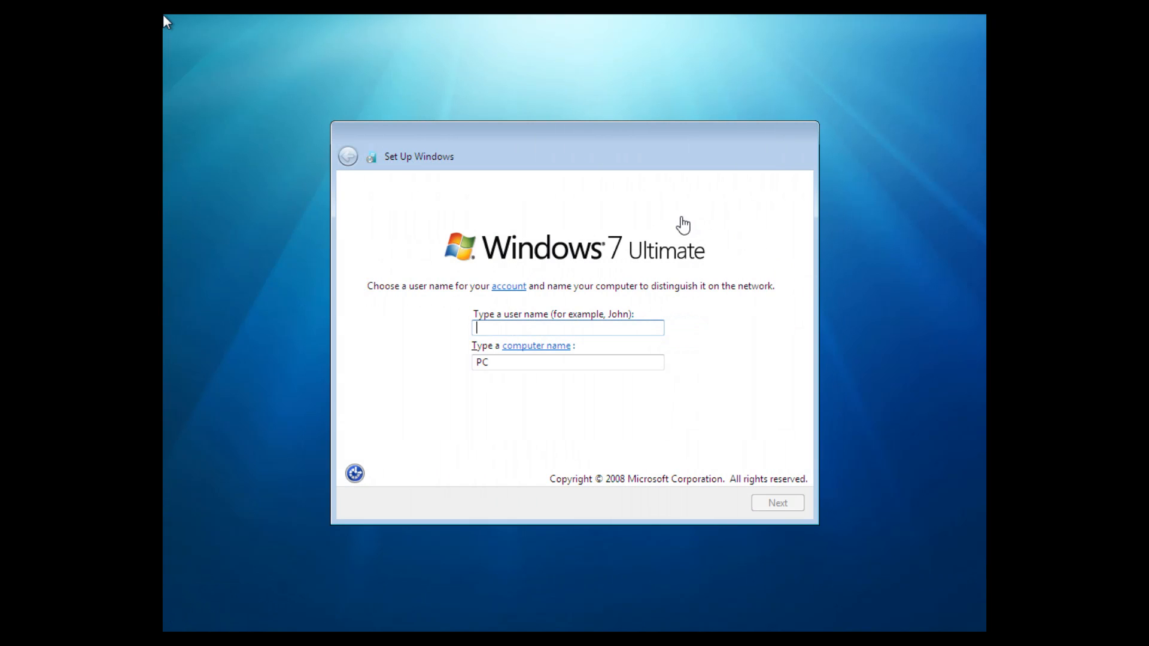
mouse_move(678, 215)
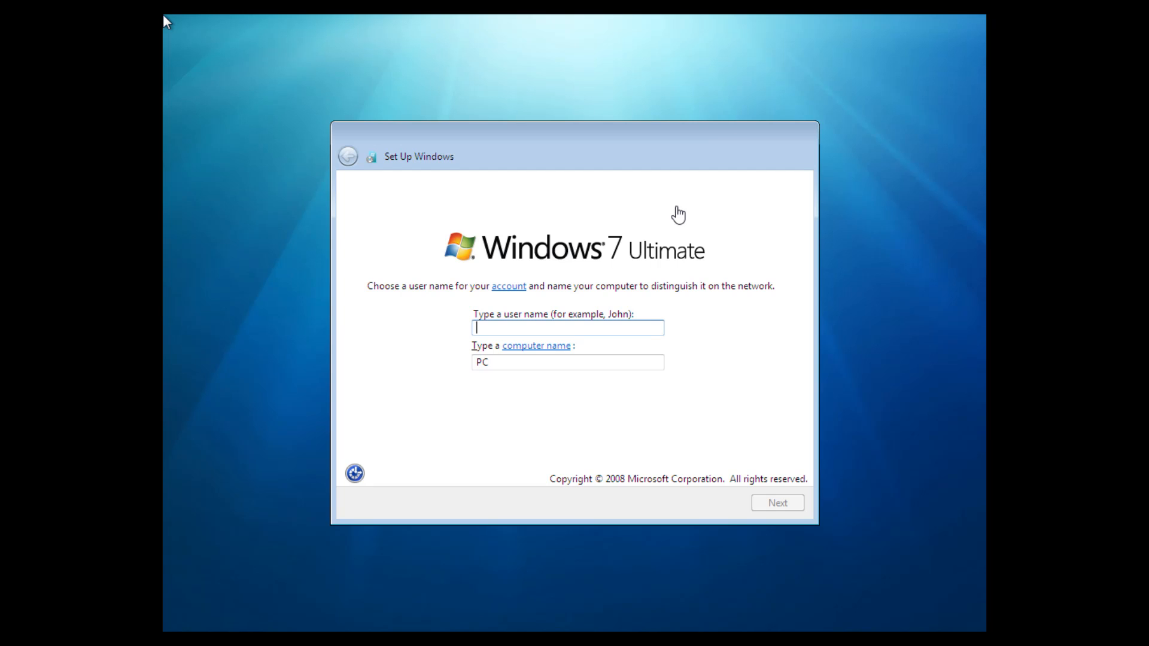
mouse_move(601, 201)
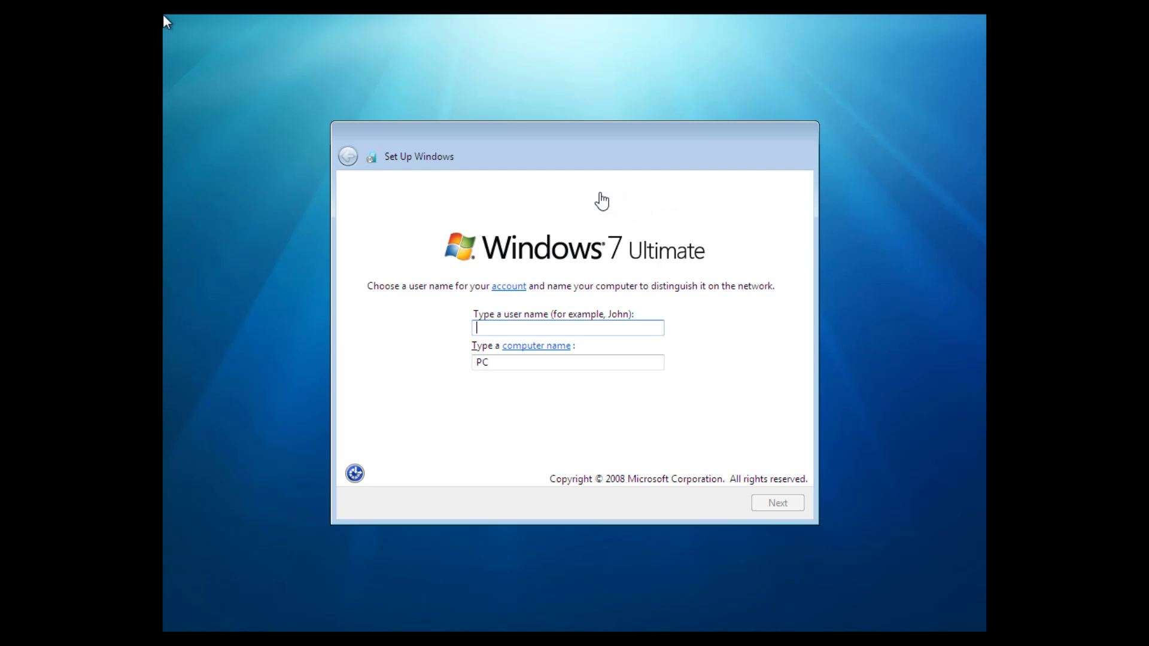
mouse_move(600, 327)
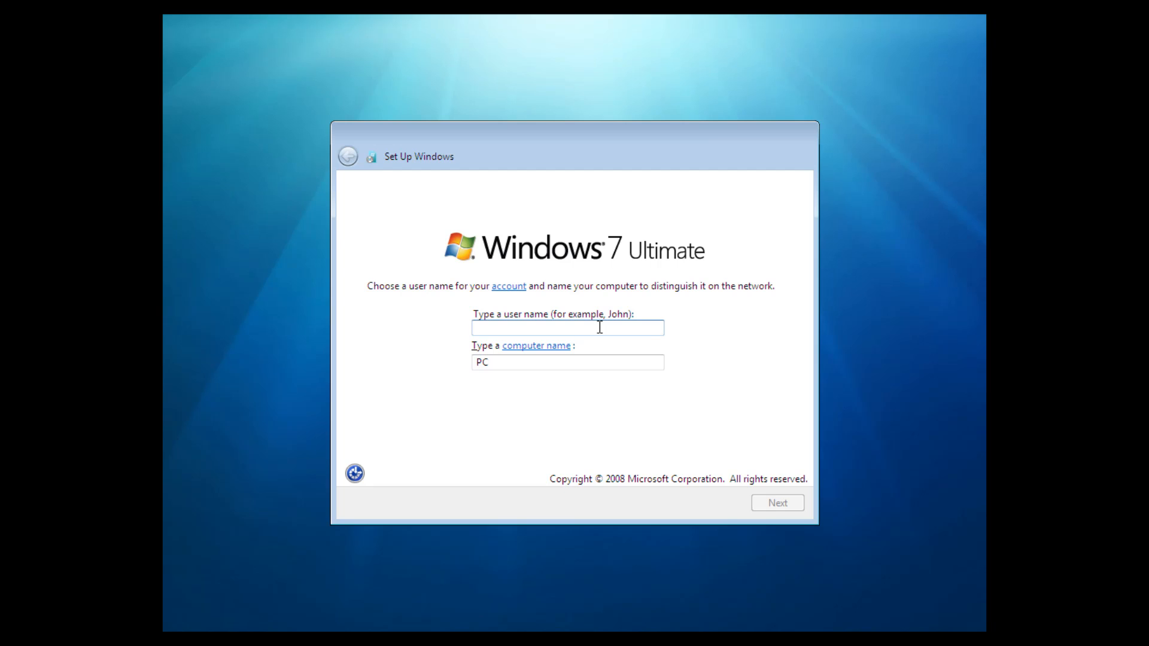
Enter user name 'Michael' and computer name 'Win7BetaVM' and continue.
type("Mi")
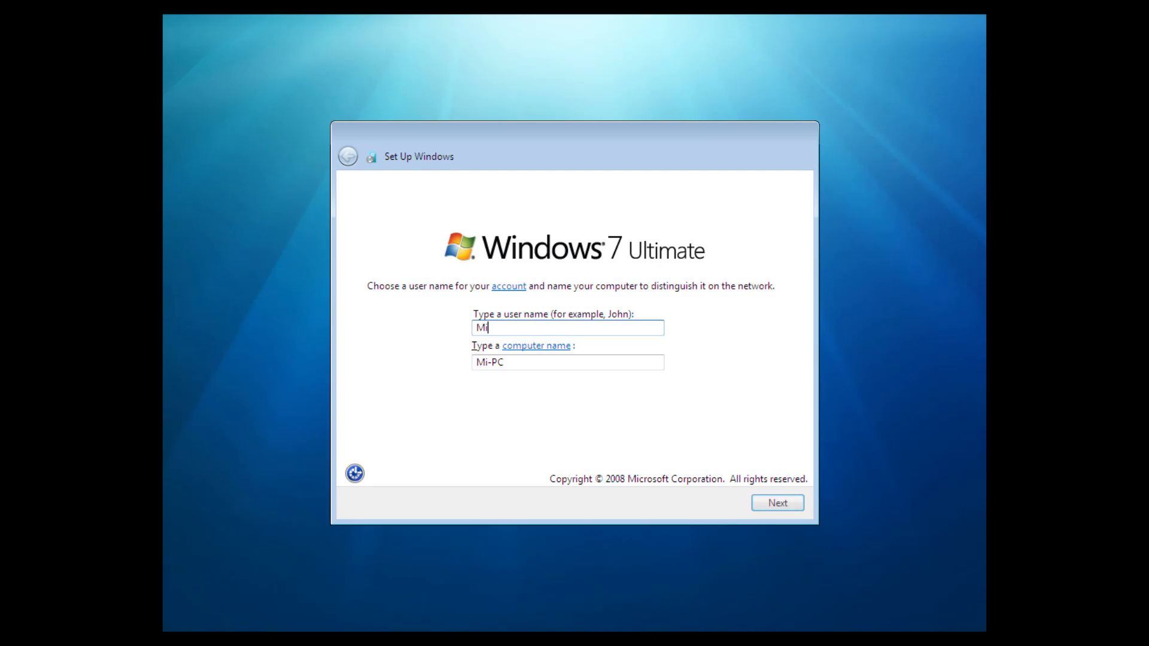
type("chael")
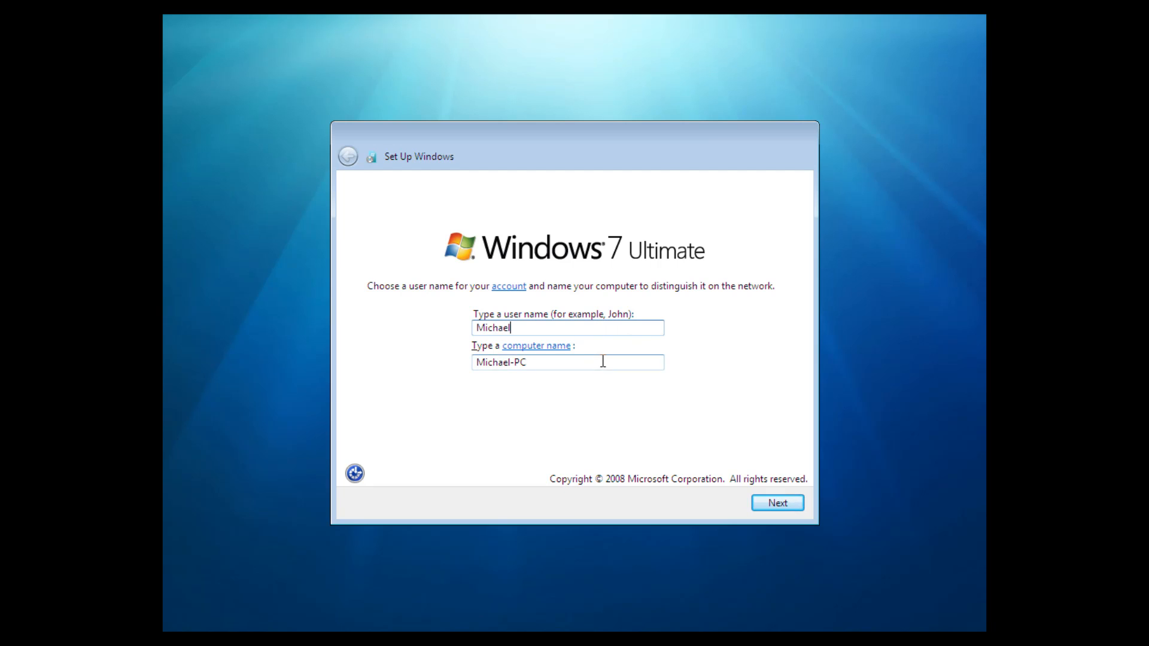
triple_click(567, 362)
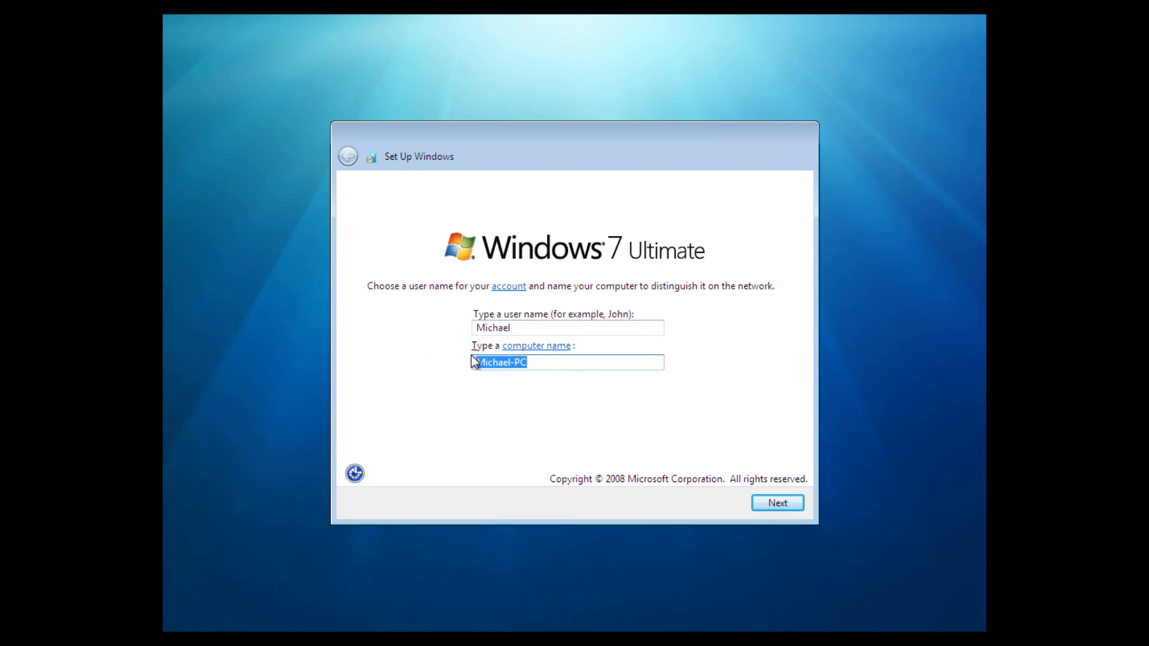
type("Win7B")
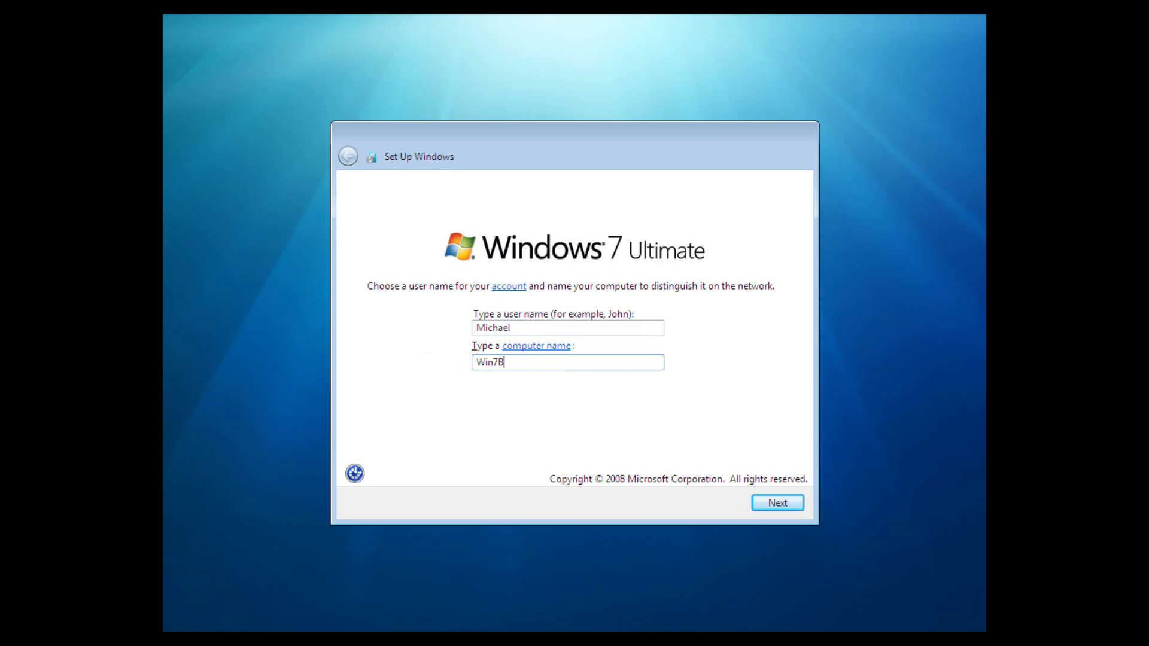
type("etaVM")
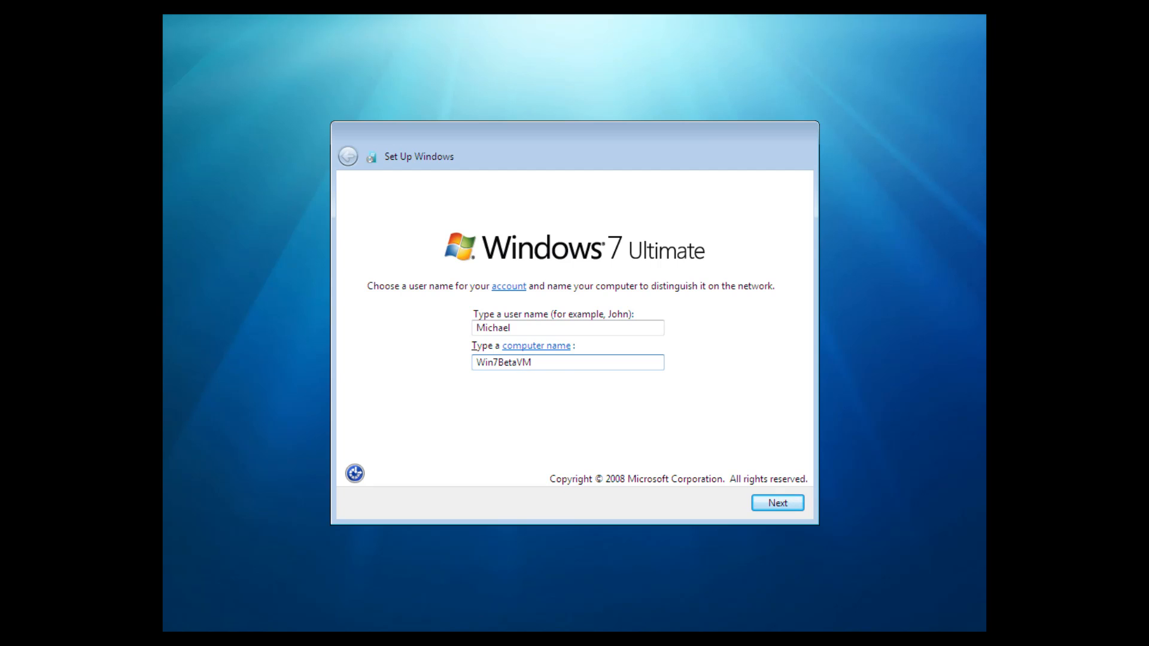
mouse_move(777, 504)
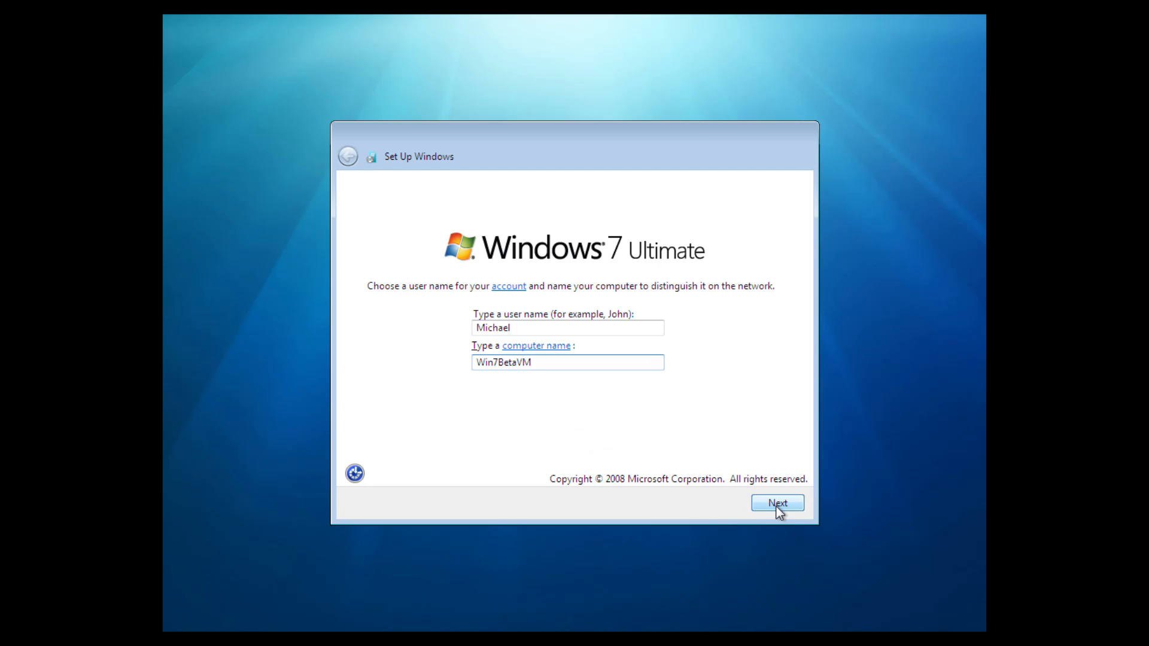
left_click(777, 504)
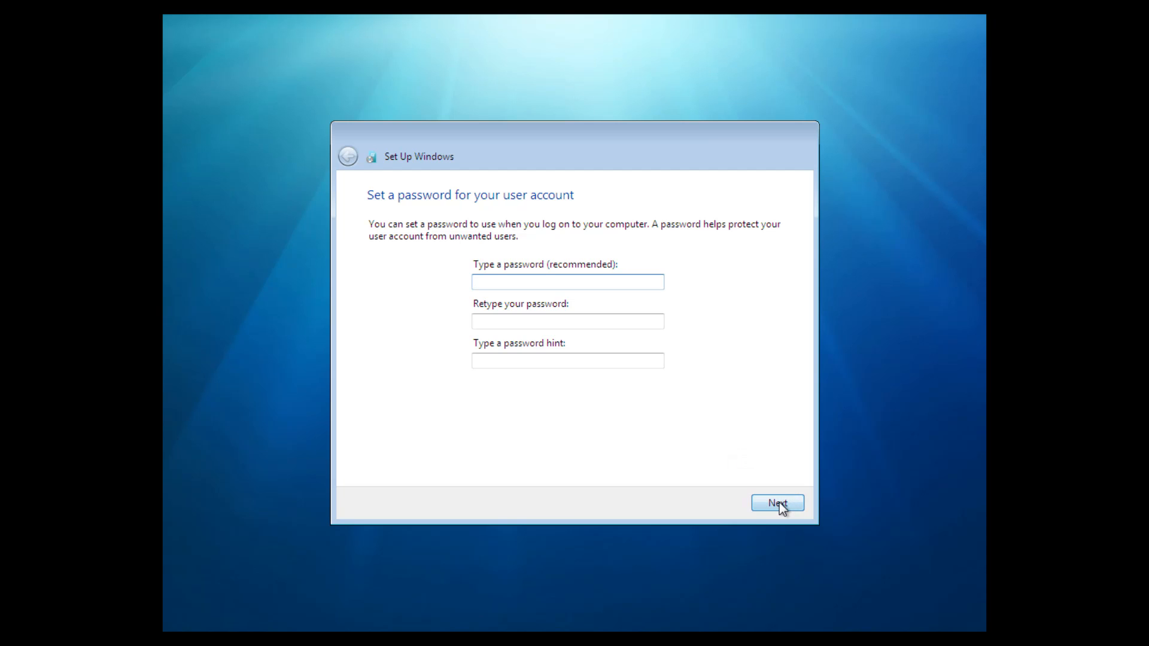
Skip the password and product key, accept recommended protection and the time and date settings.
left_click(777, 503)
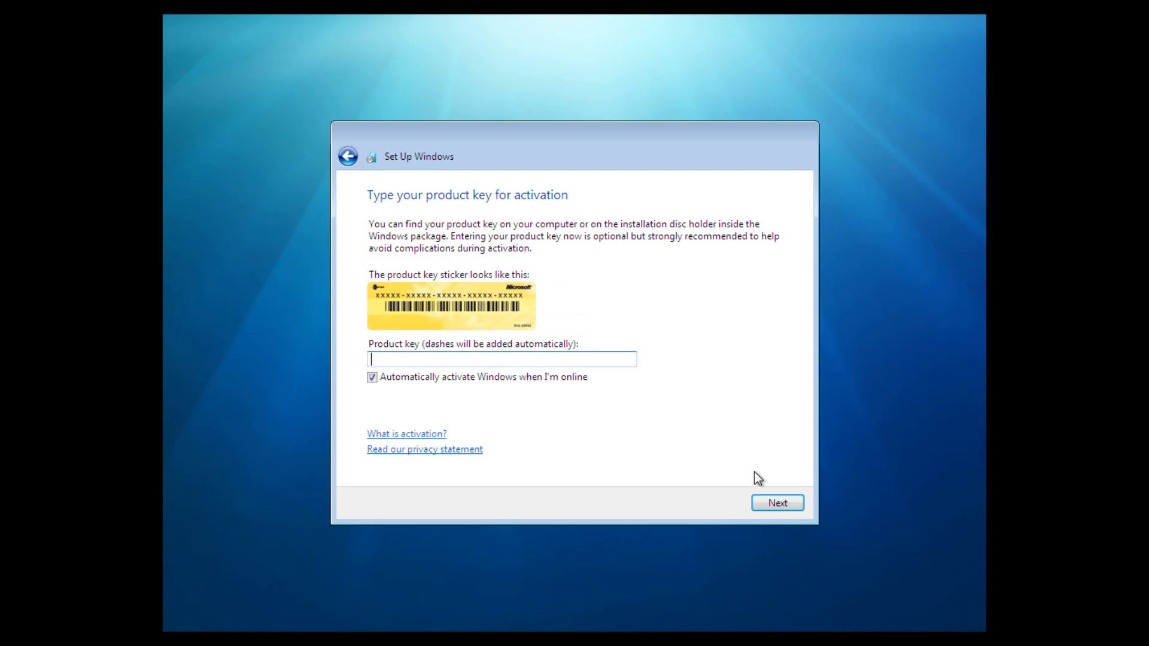
mouse_move(749, 472)
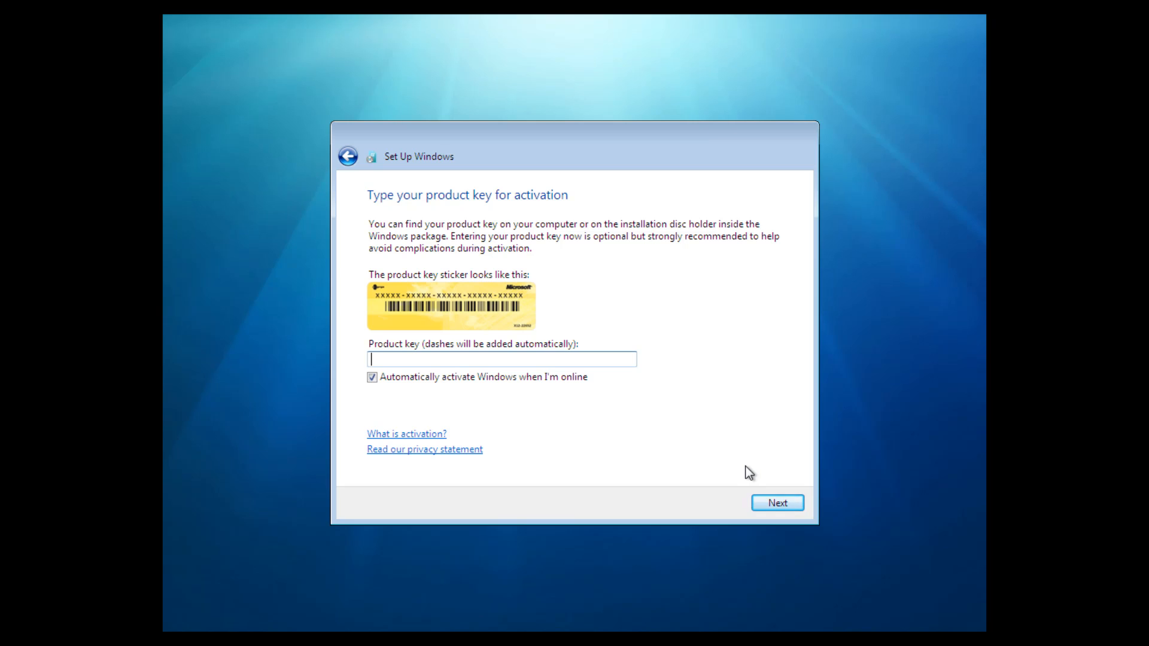
mouse_move(767, 472)
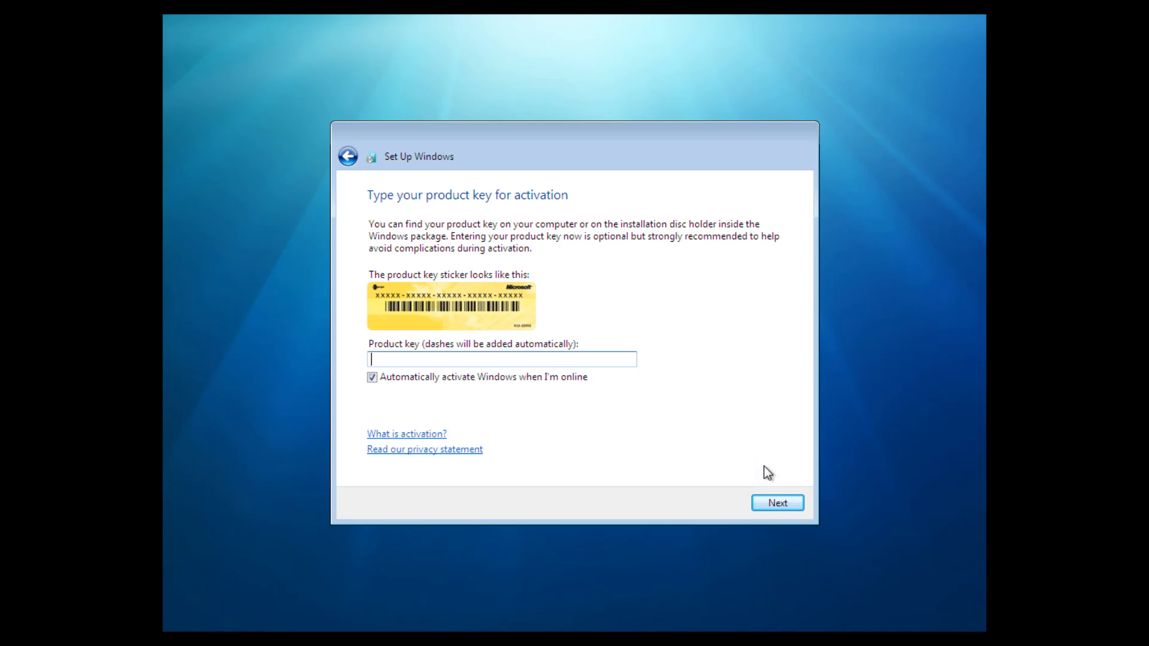
left_click(776, 503)
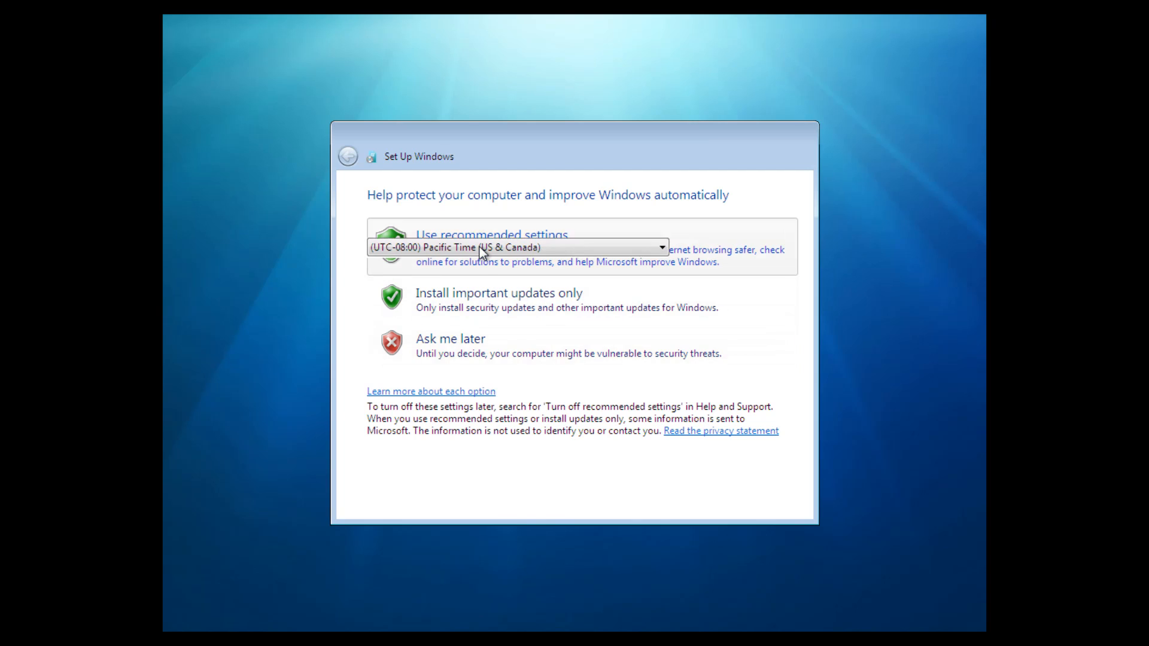
left_click(347, 156)
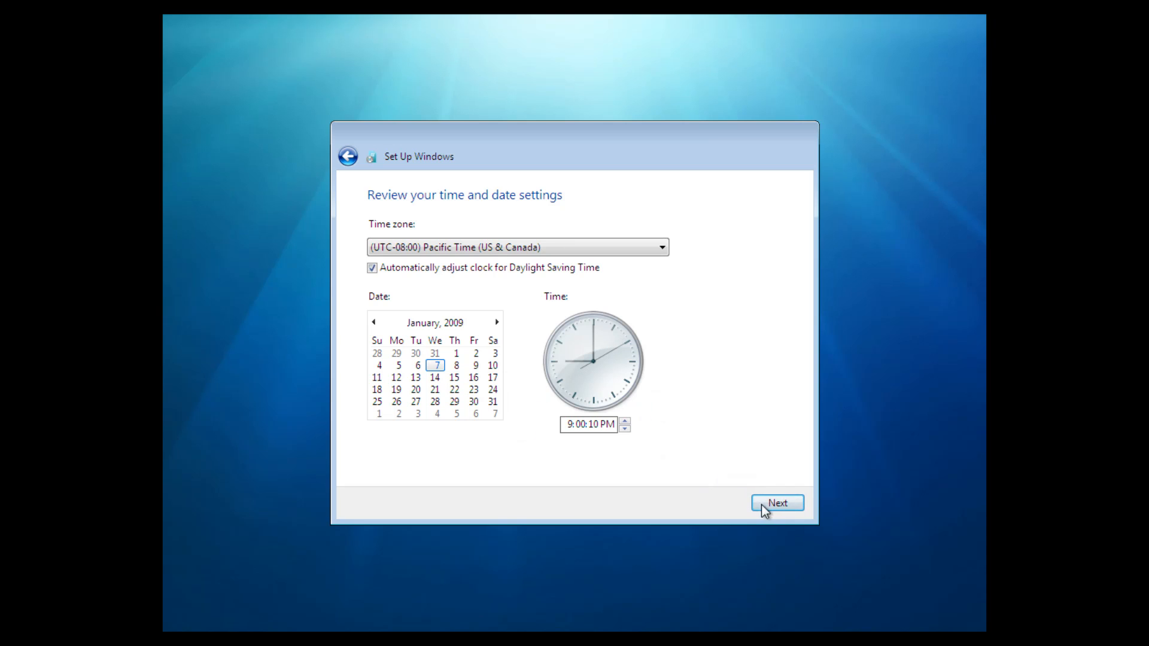
left_click(776, 503)
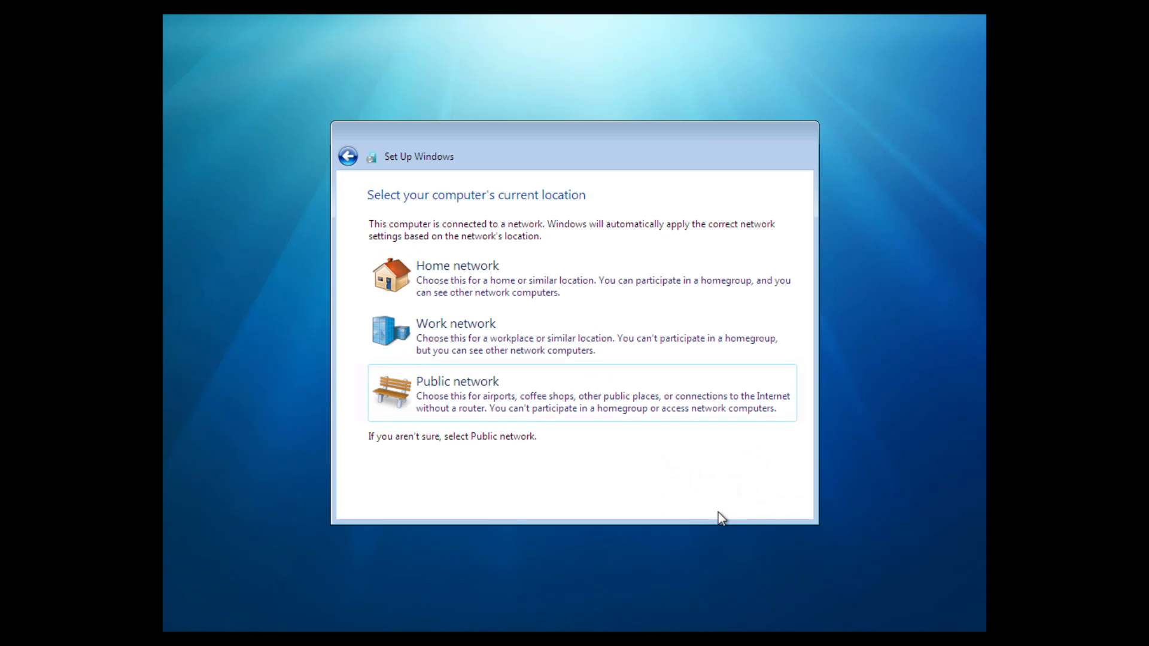
Choose Home network as the location and finish the homegroup step.
left_click(457, 265)
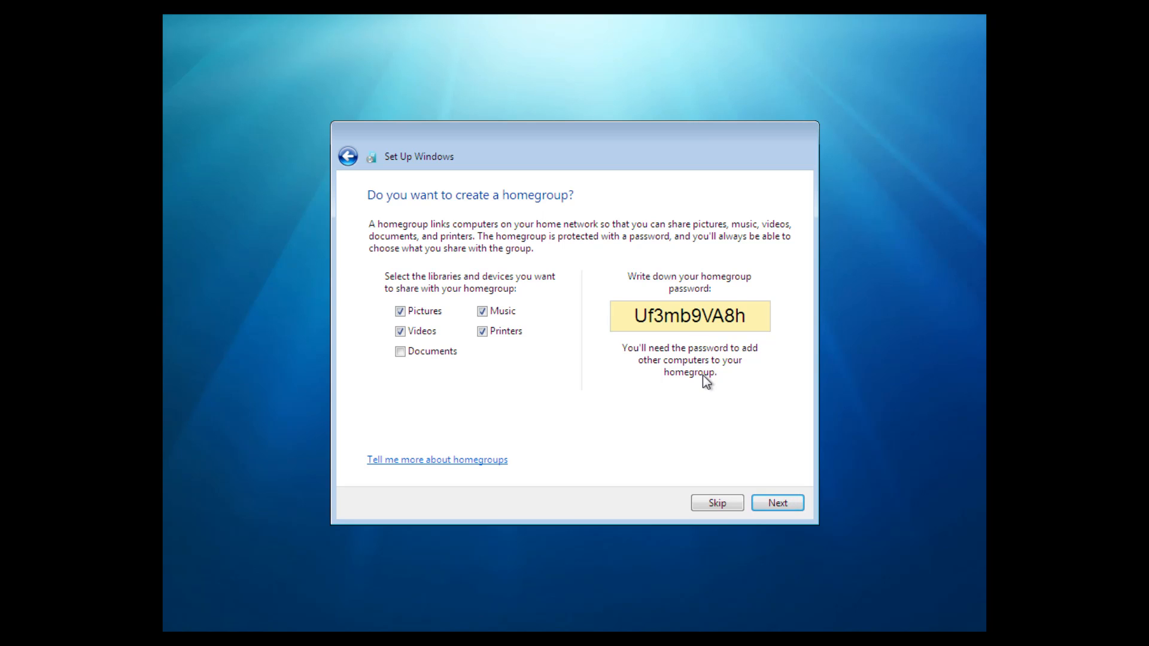
left_click(777, 503)
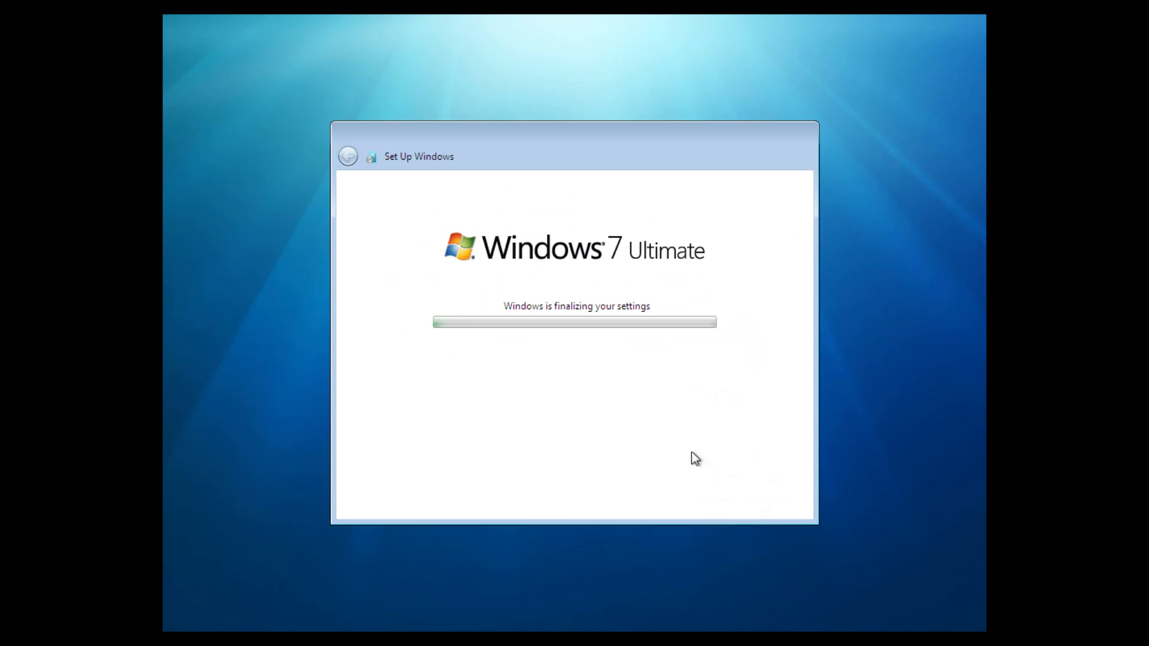
mouse_move(682, 430)
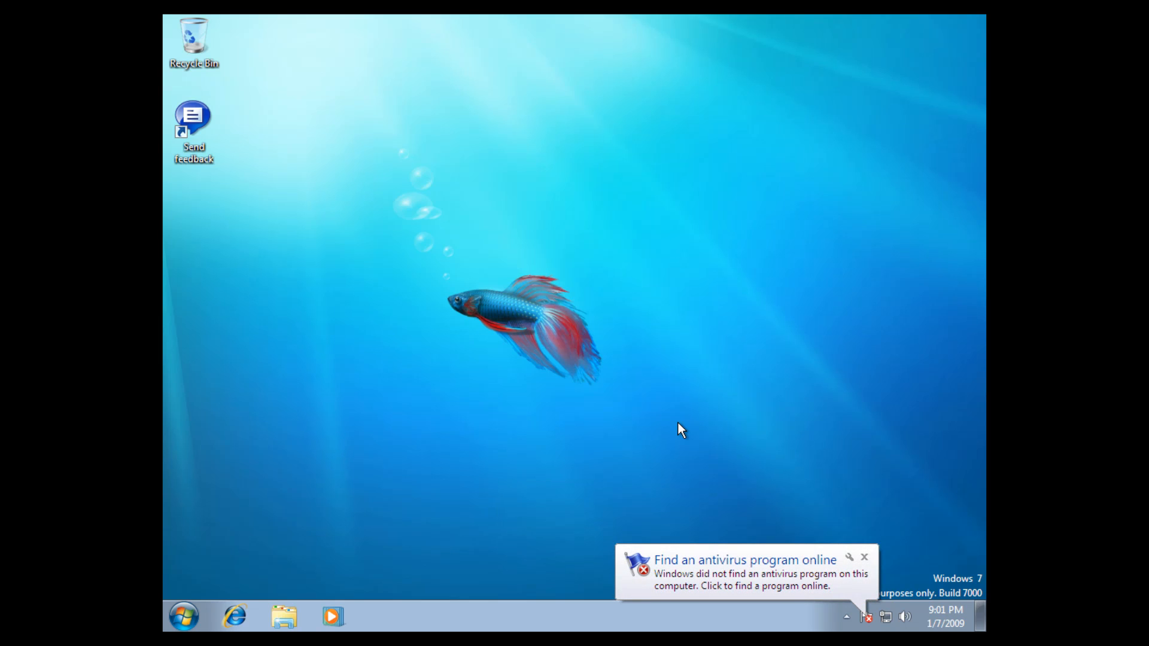
mouse_move(518, 399)
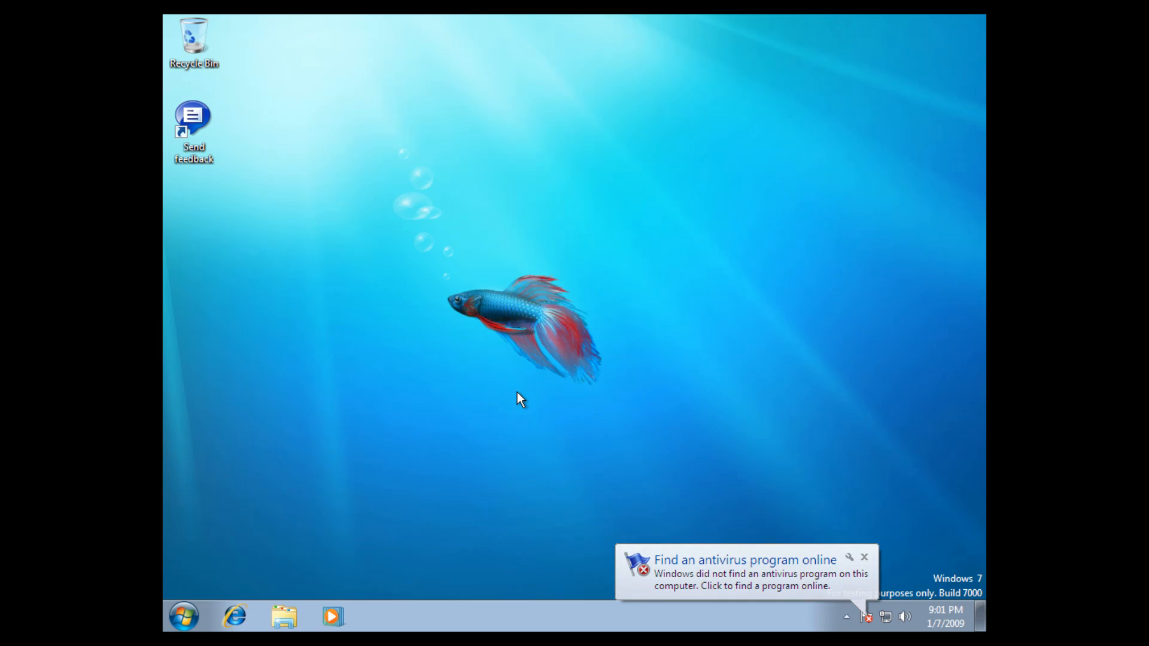
mouse_move(760, 464)
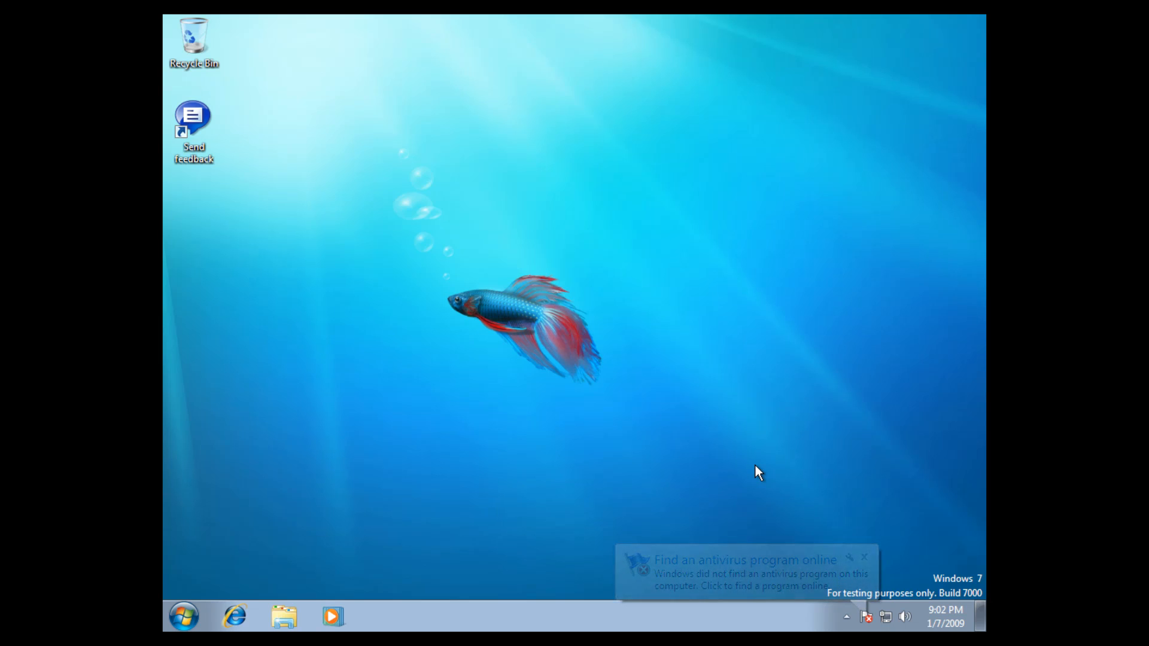
Dismiss the 'Find an antivirus program online' balloon from the notification area.
left_click(864, 558)
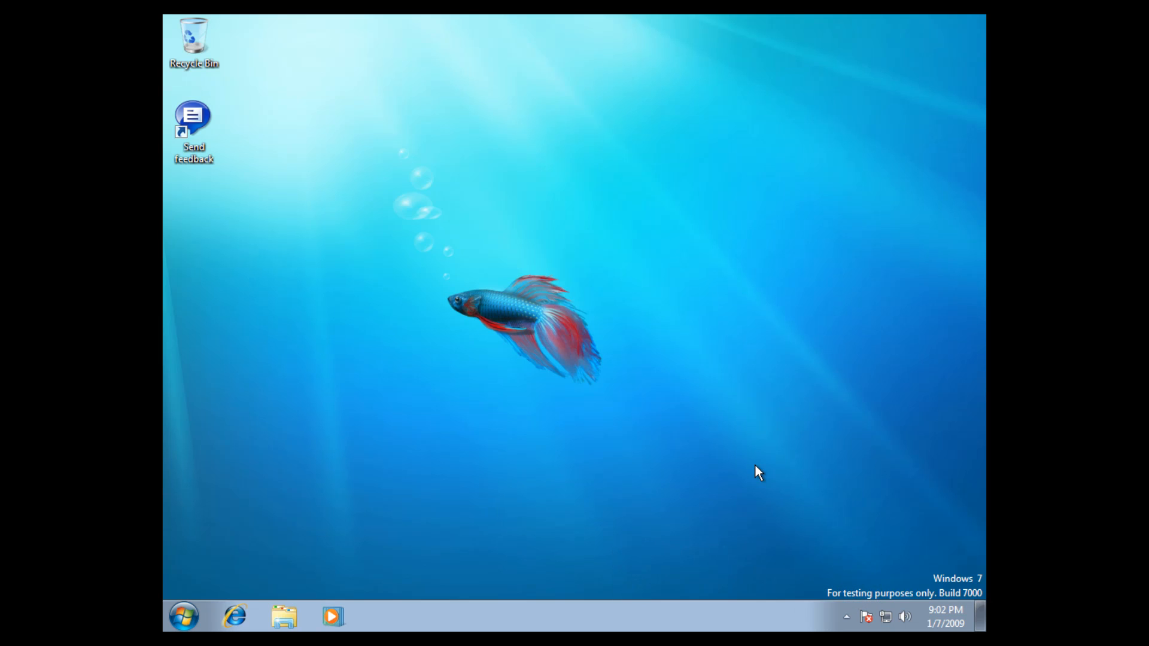
mouse_move(920, 553)
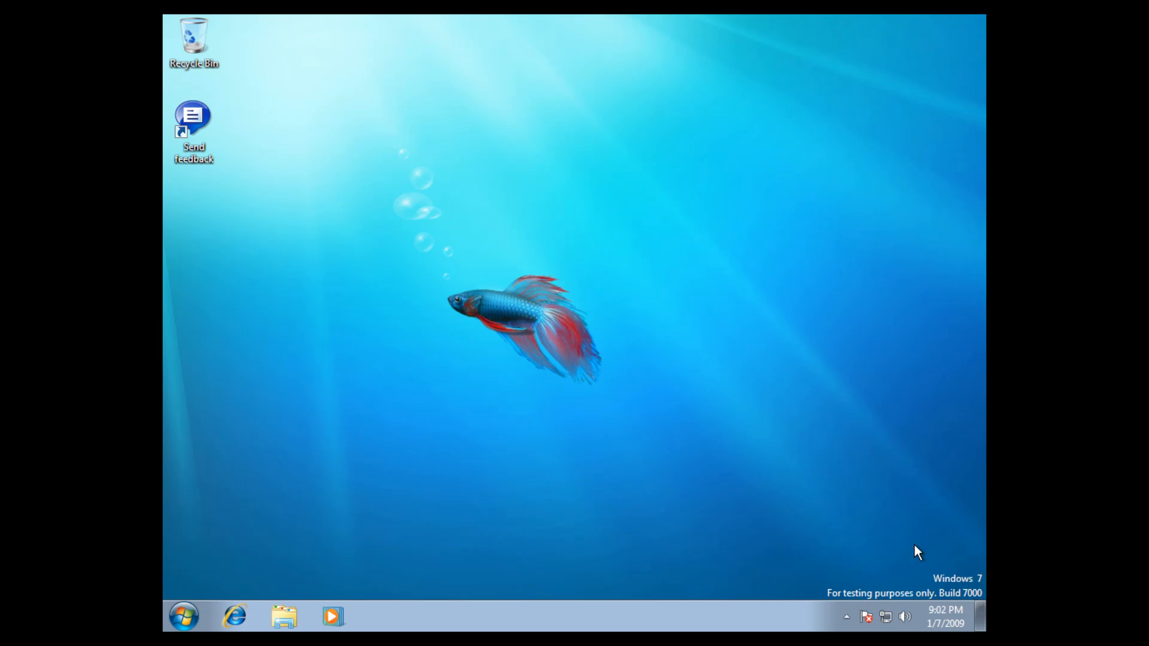
mouse_move(892, 527)
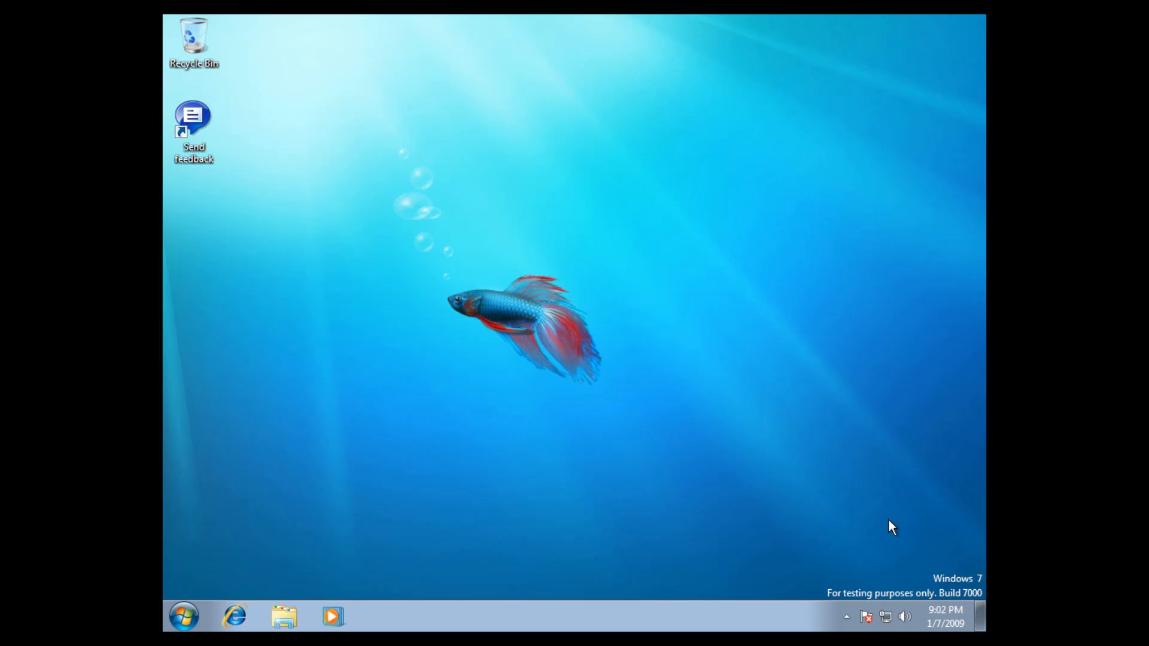
mouse_move(879, 506)
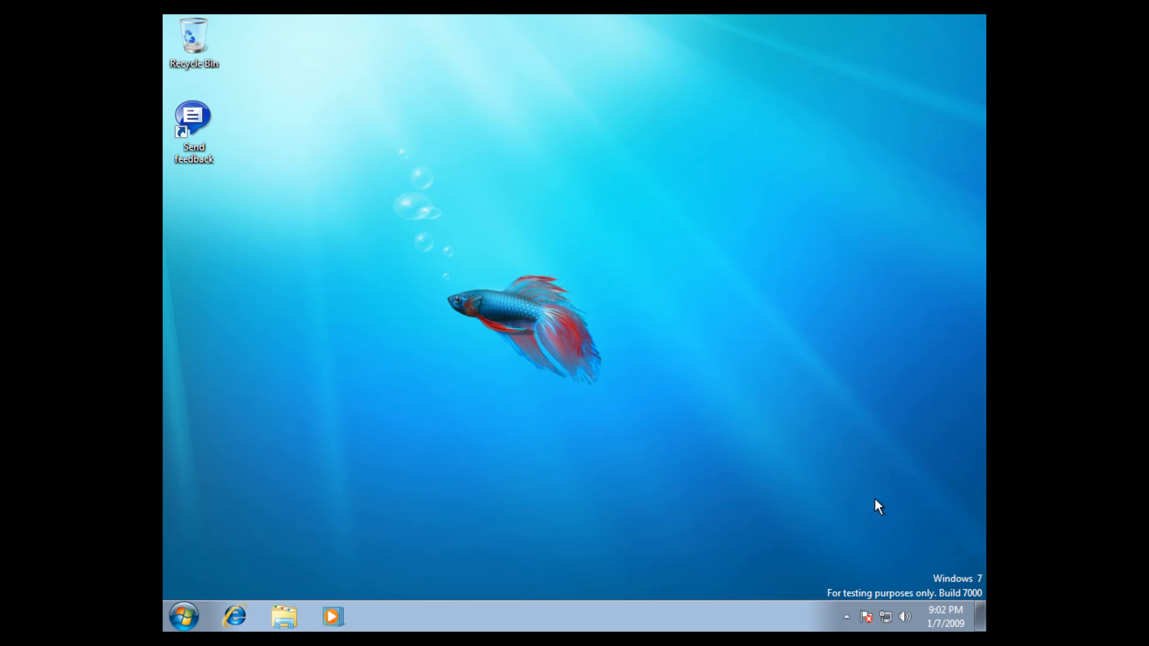
mouse_move(950, 623)
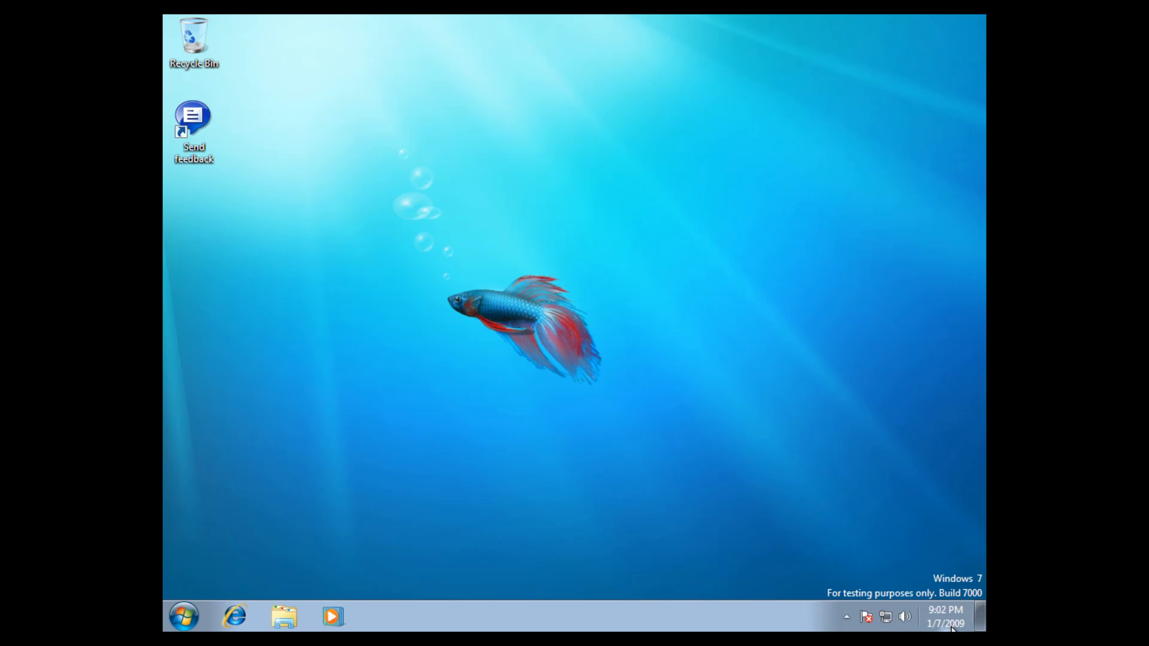
mouse_move(856, 515)
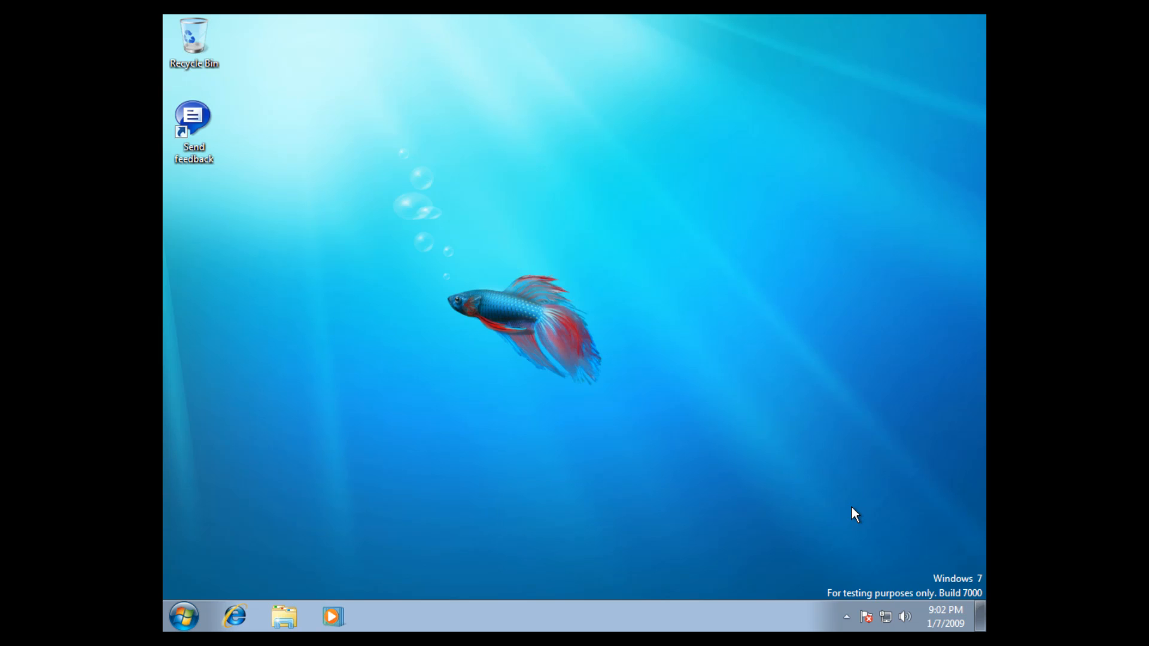
mouse_move(706, 401)
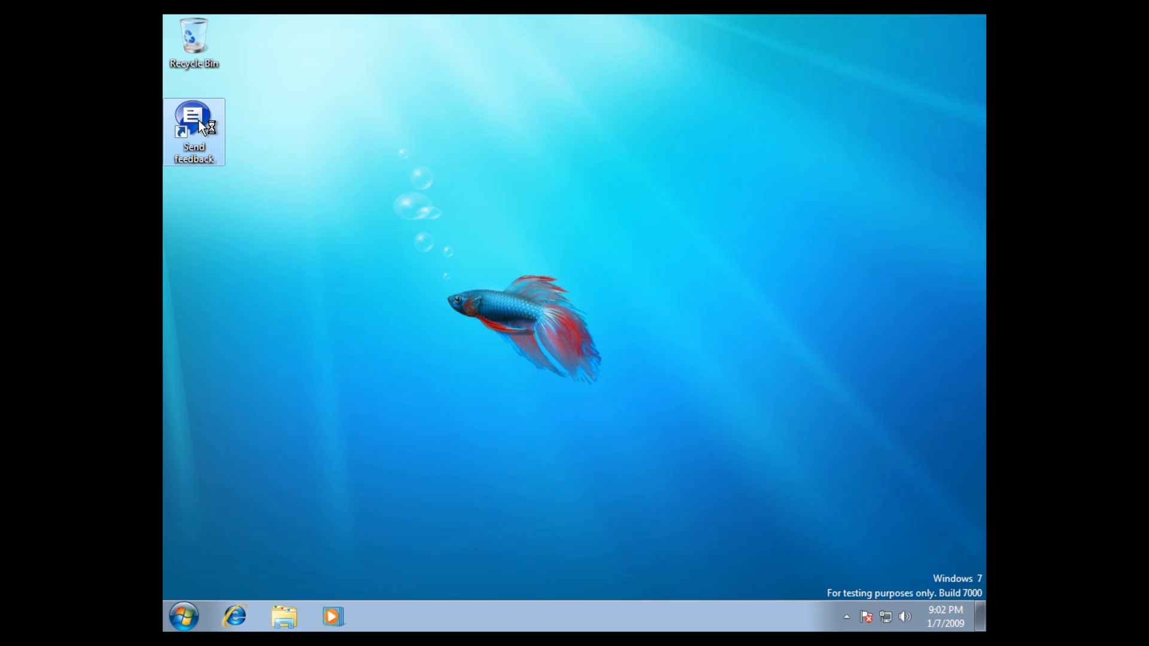
Launch the Send Feedback tool and start its product key entry.
double_click(194, 121)
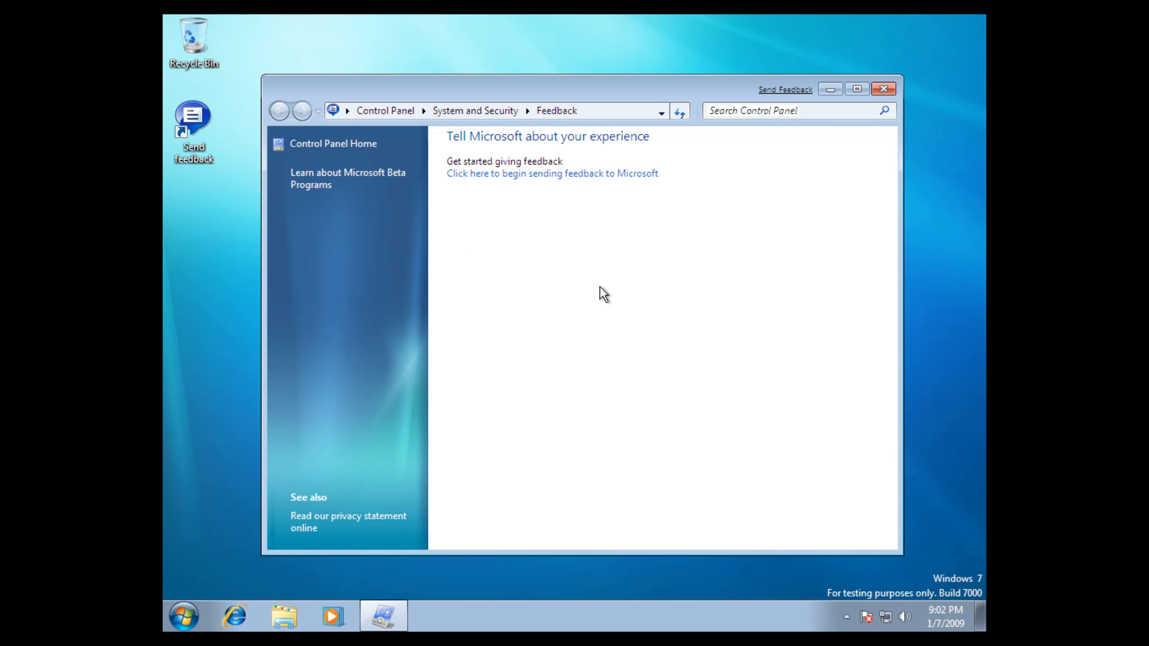
mouse_move(597, 275)
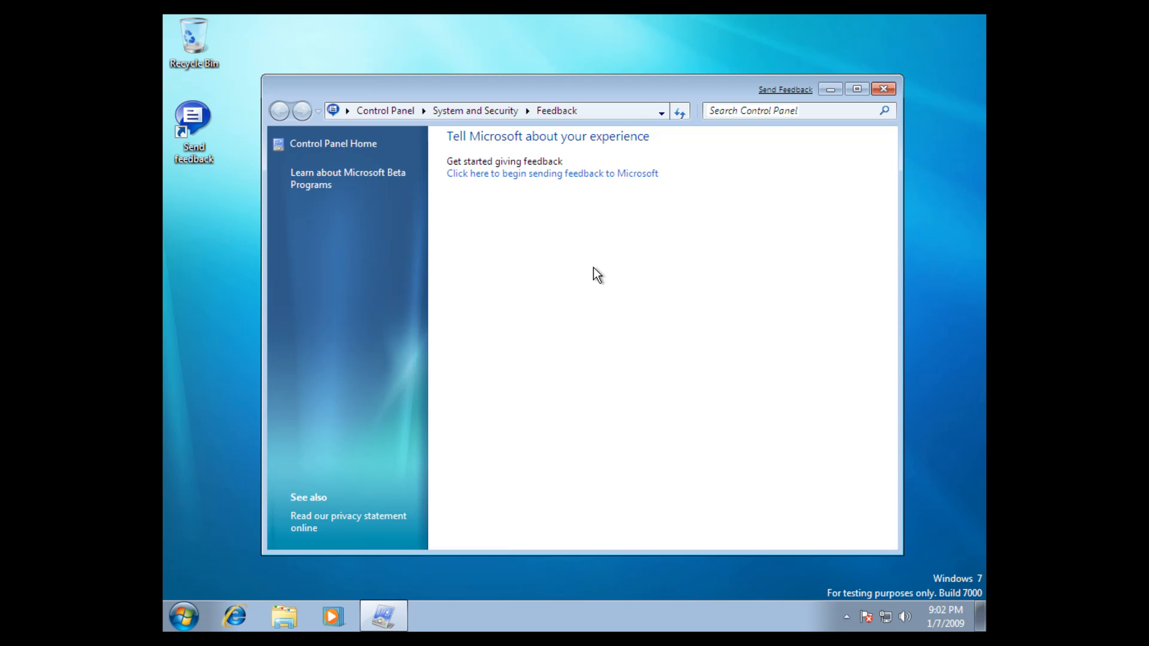
mouse_move(652, 256)
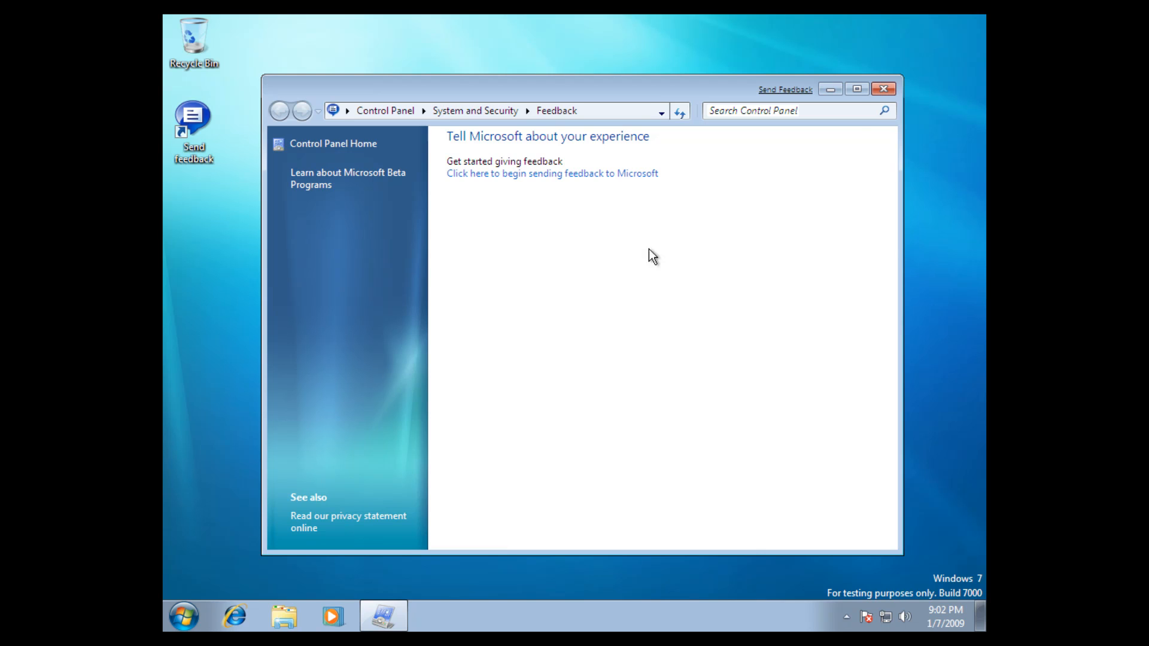
left_click(552, 173)
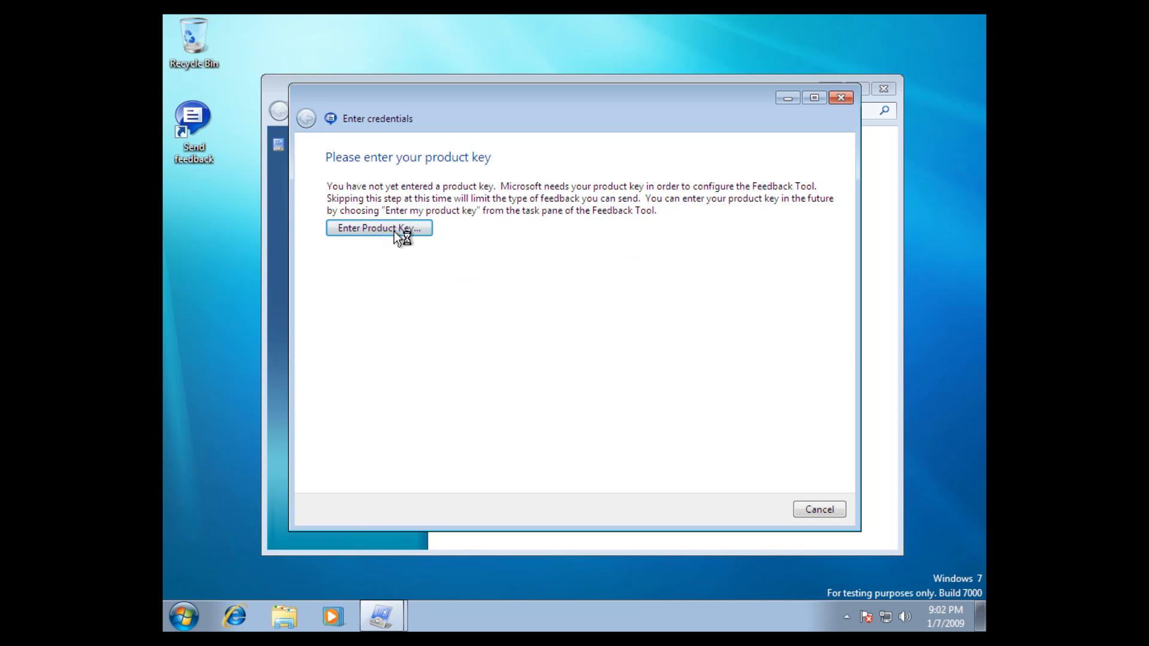
left_click(378, 228)
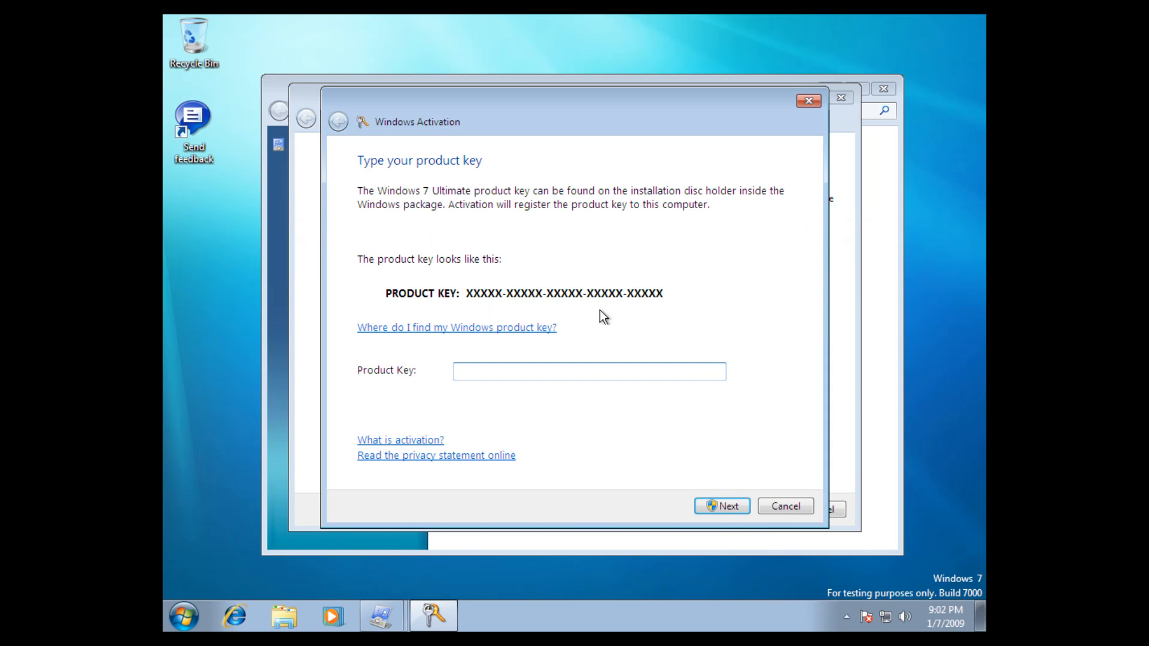
Cancel the product key prompt and close the Control Panel Feedback window.
left_click(784, 507)
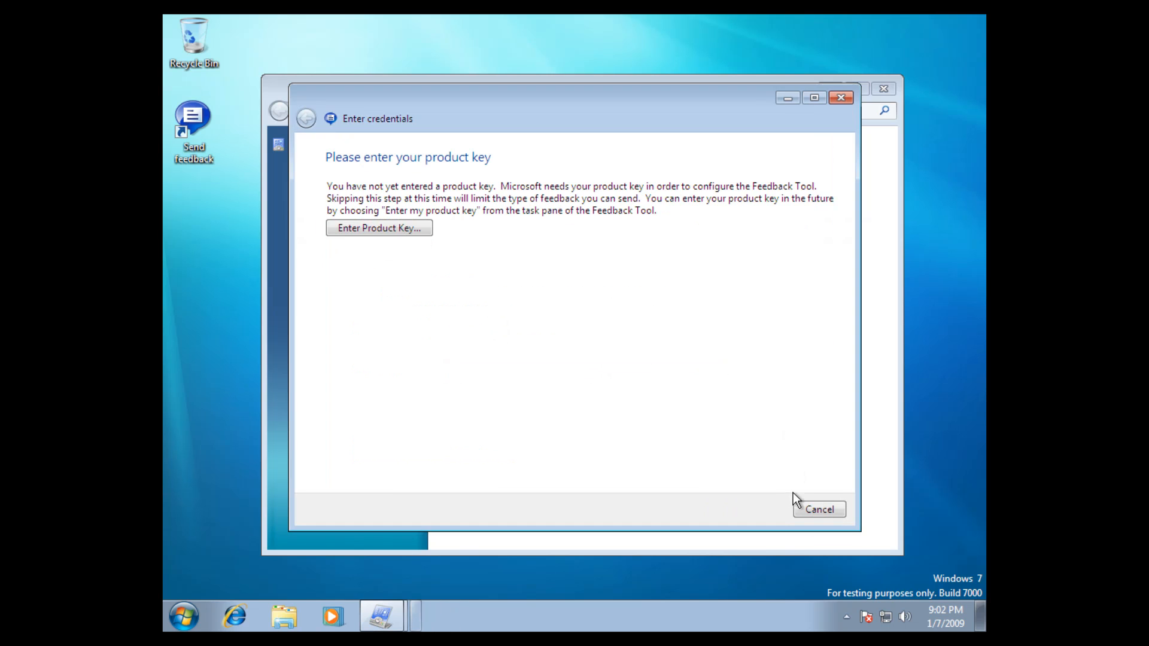
left_click(819, 509)
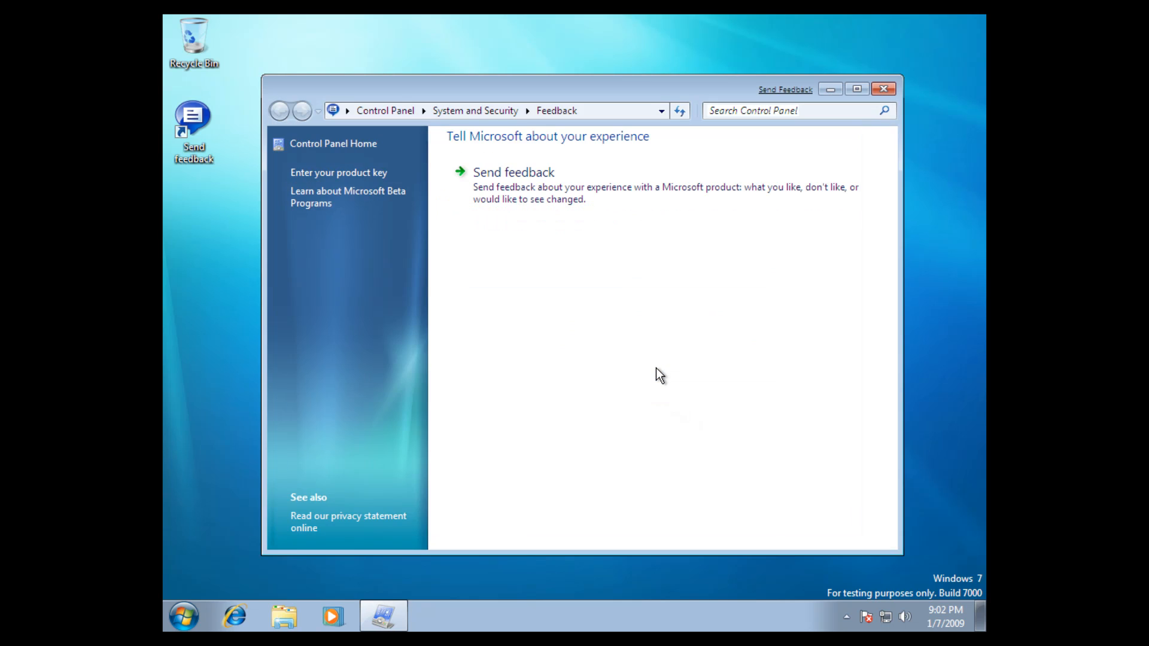
mouse_move(841, 104)
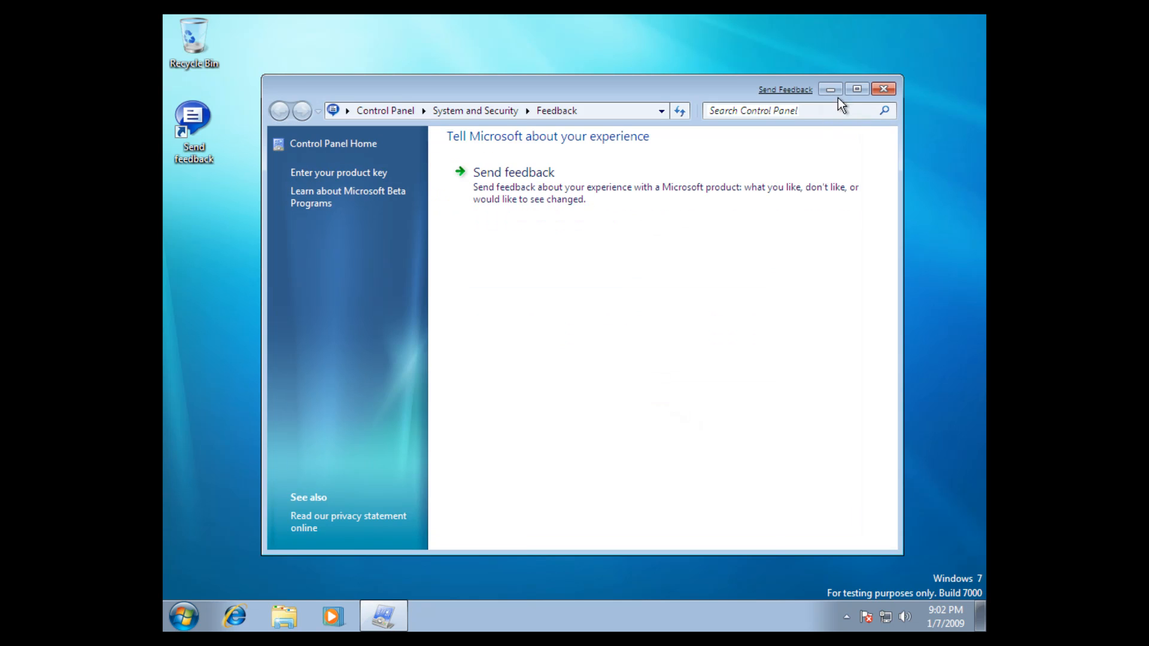
left_click(884, 89)
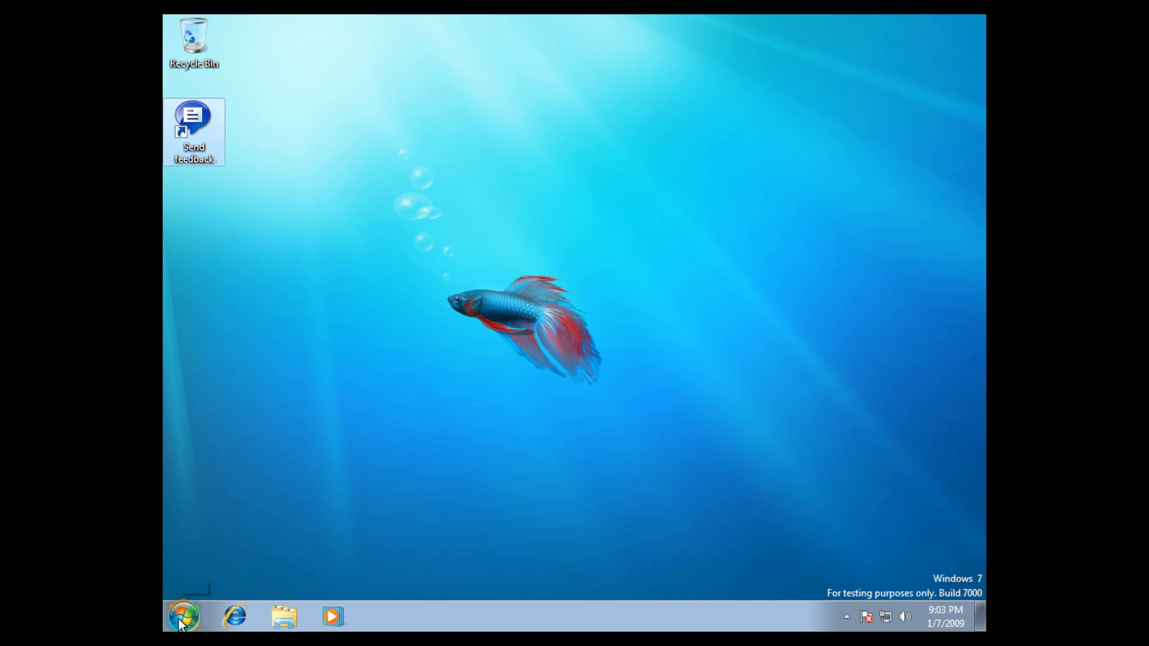
Bring up the Control Panel home page from the Start menu.
left_click(183, 616)
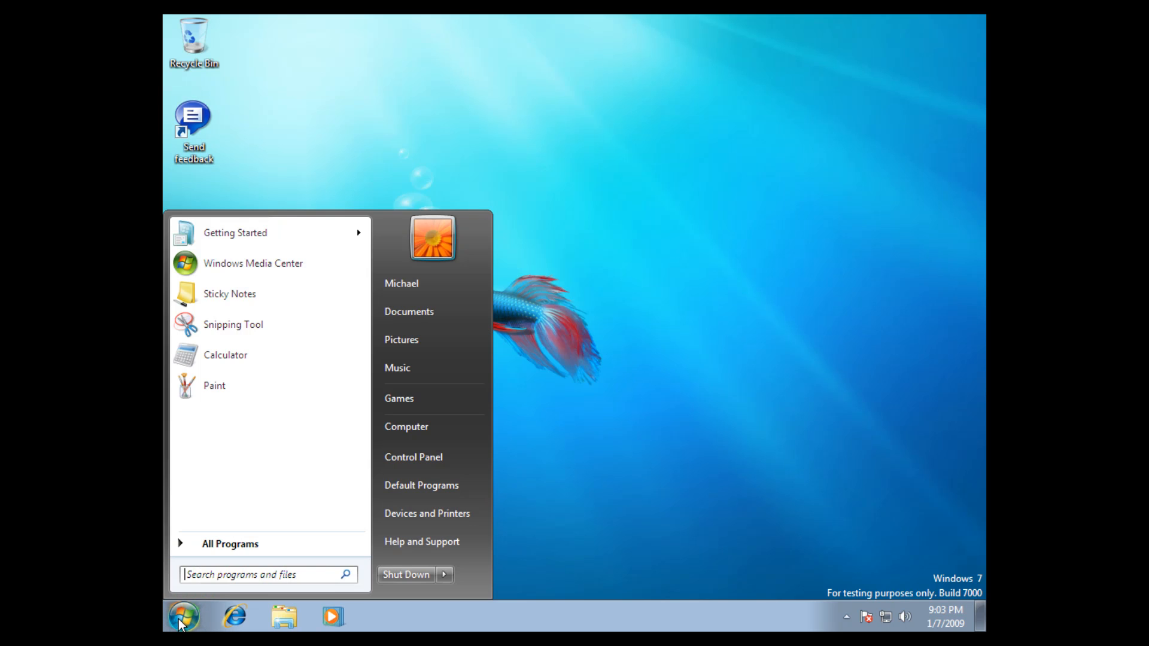
mouse_move(310, 470)
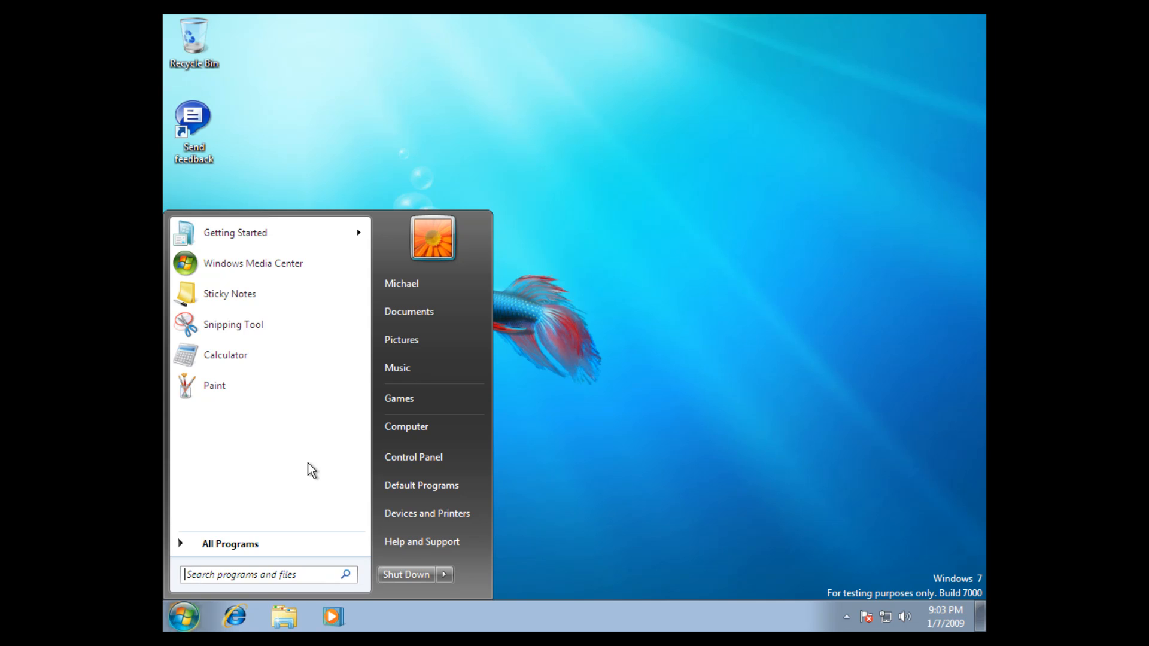
mouse_move(311, 426)
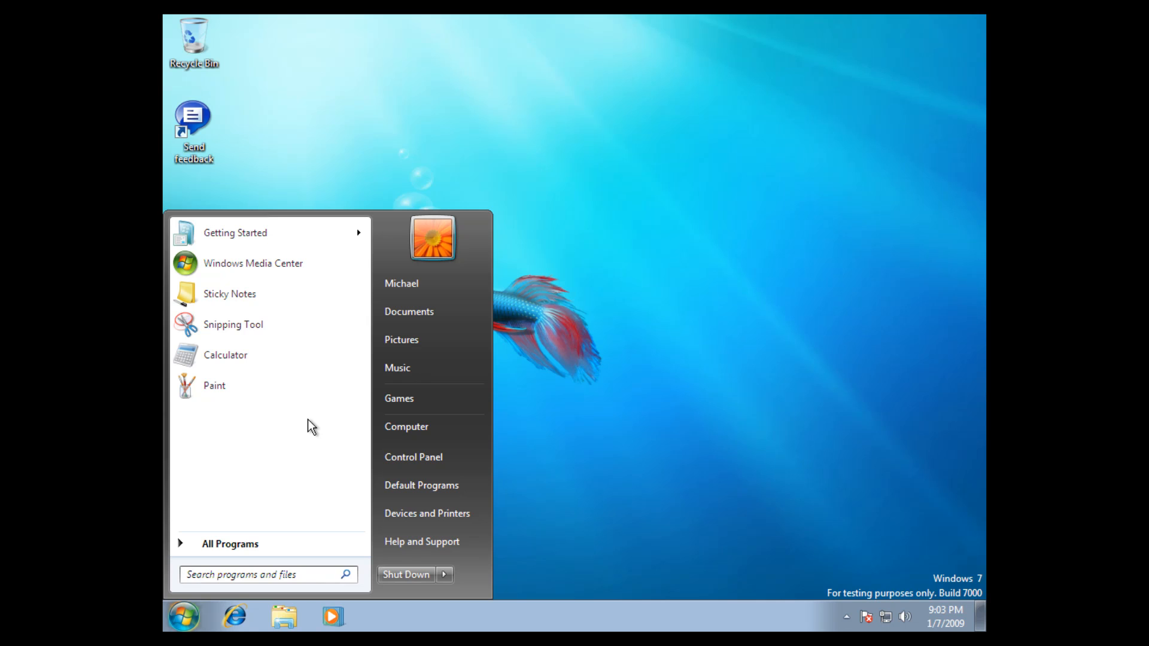
left_click(412, 456)
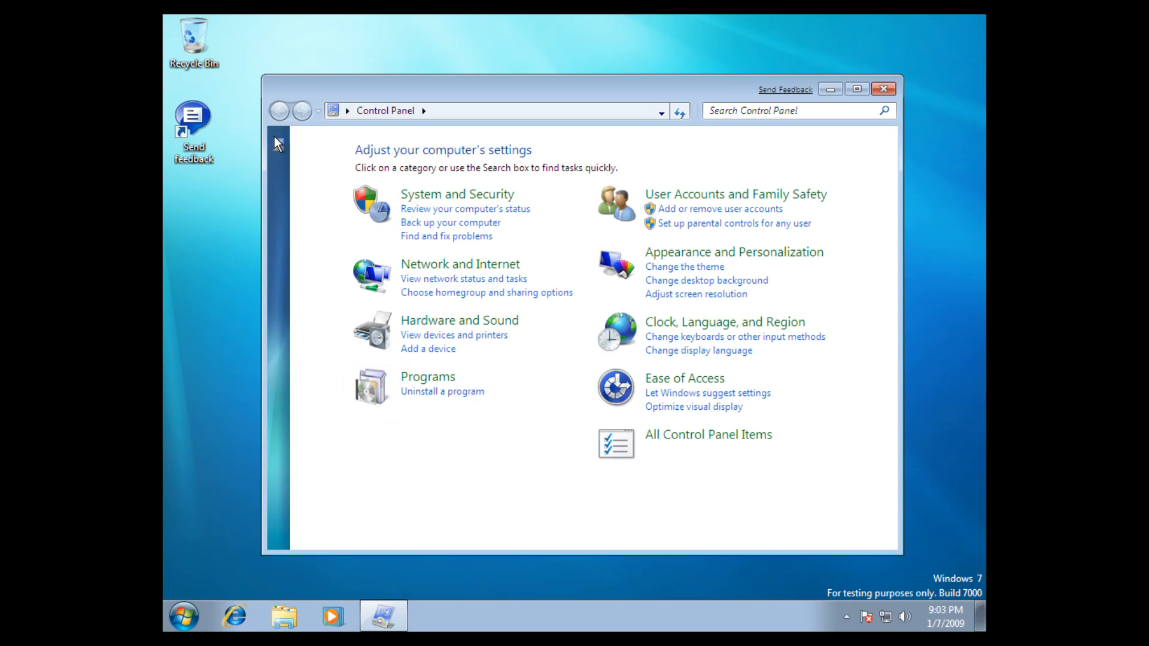
mouse_move(280, 309)
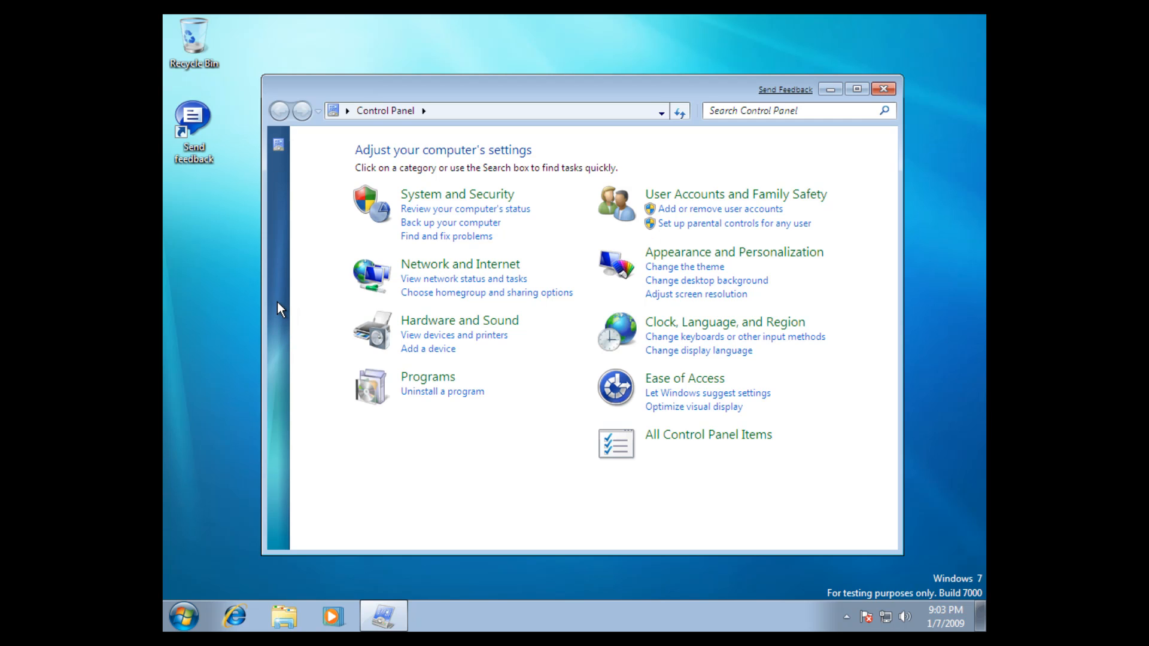
mouse_move(283, 204)
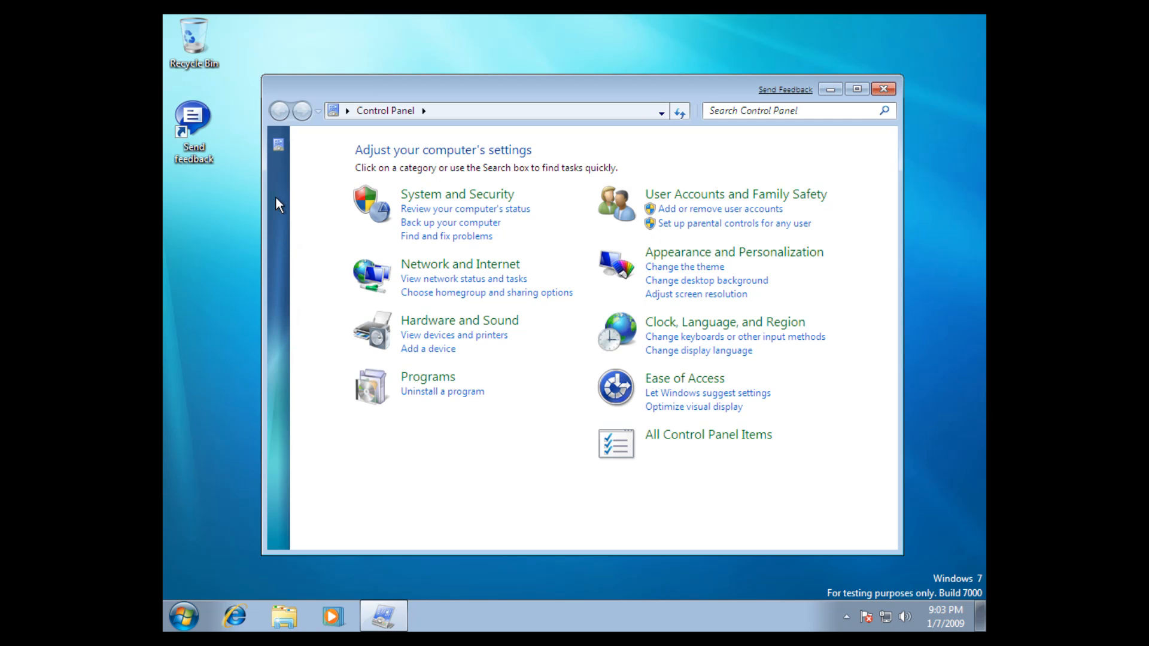
mouse_move(251, 357)
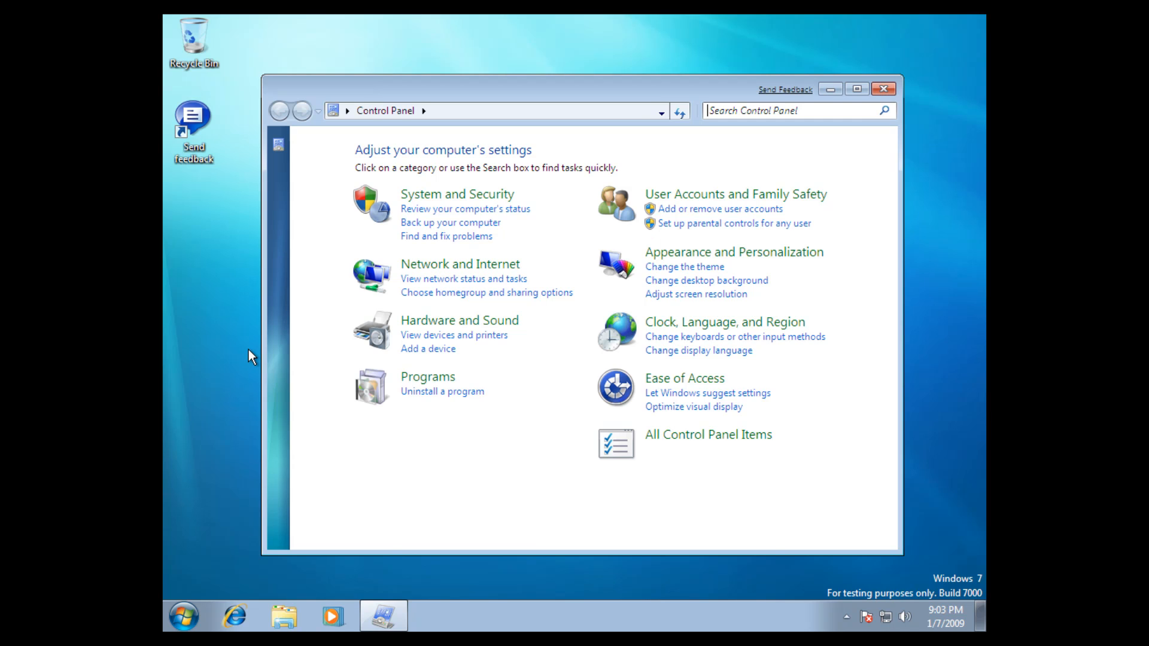
mouse_move(611, 472)
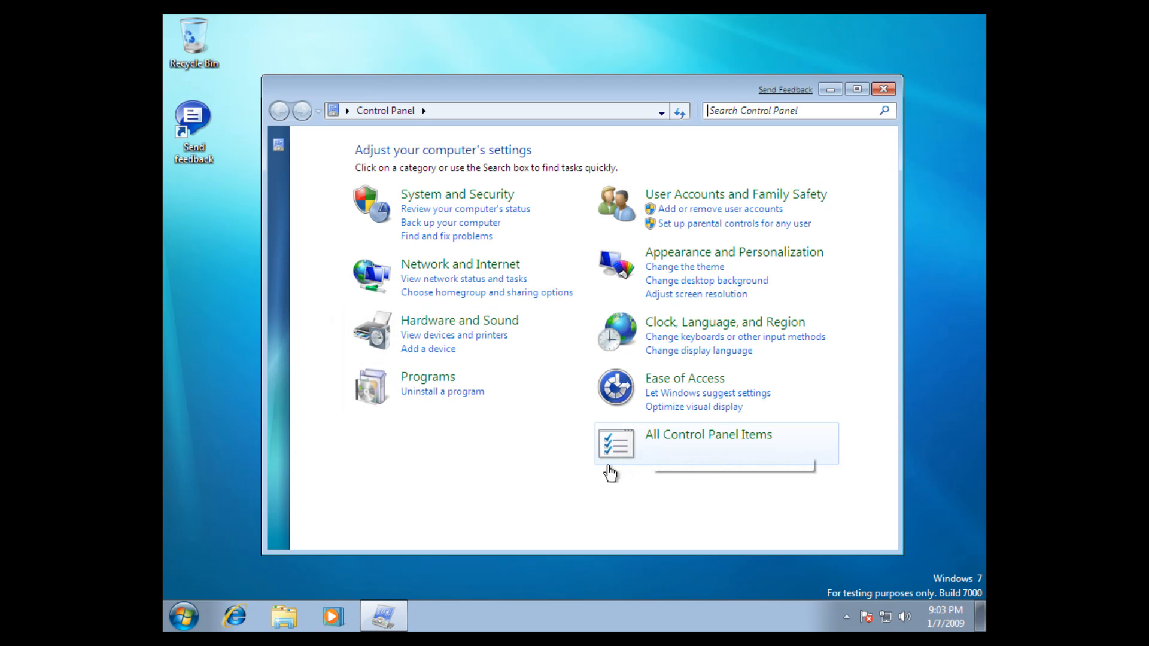
mouse_move(727, 266)
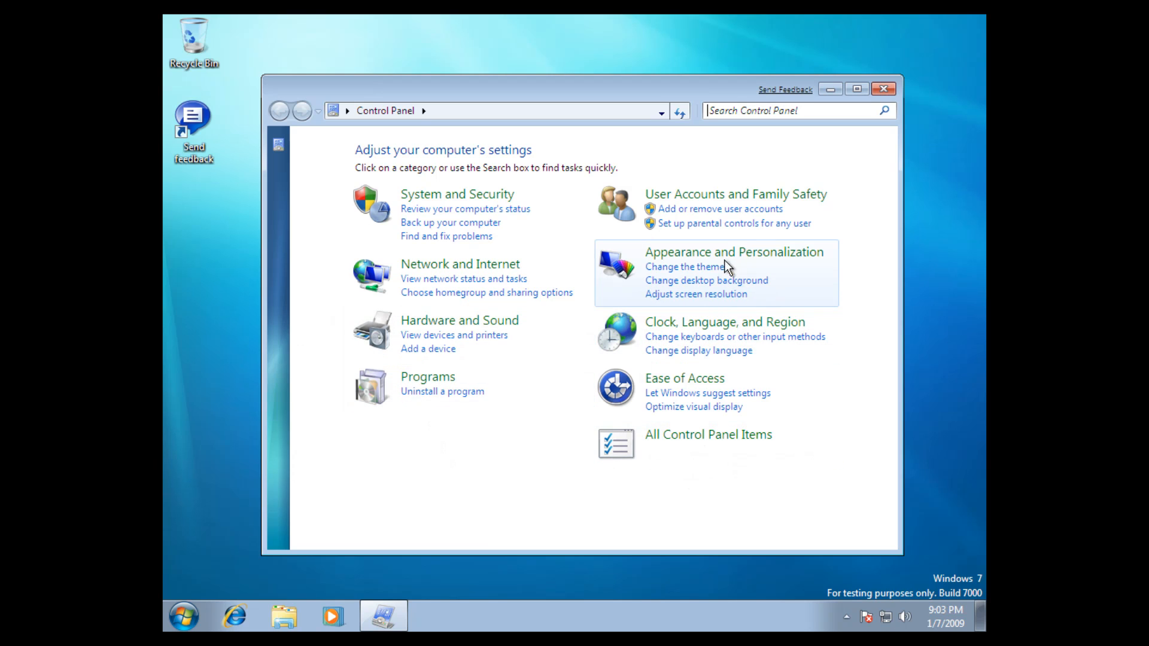
Go to the Personalization theme page via 'Change the theme'.
left_click(685, 266)
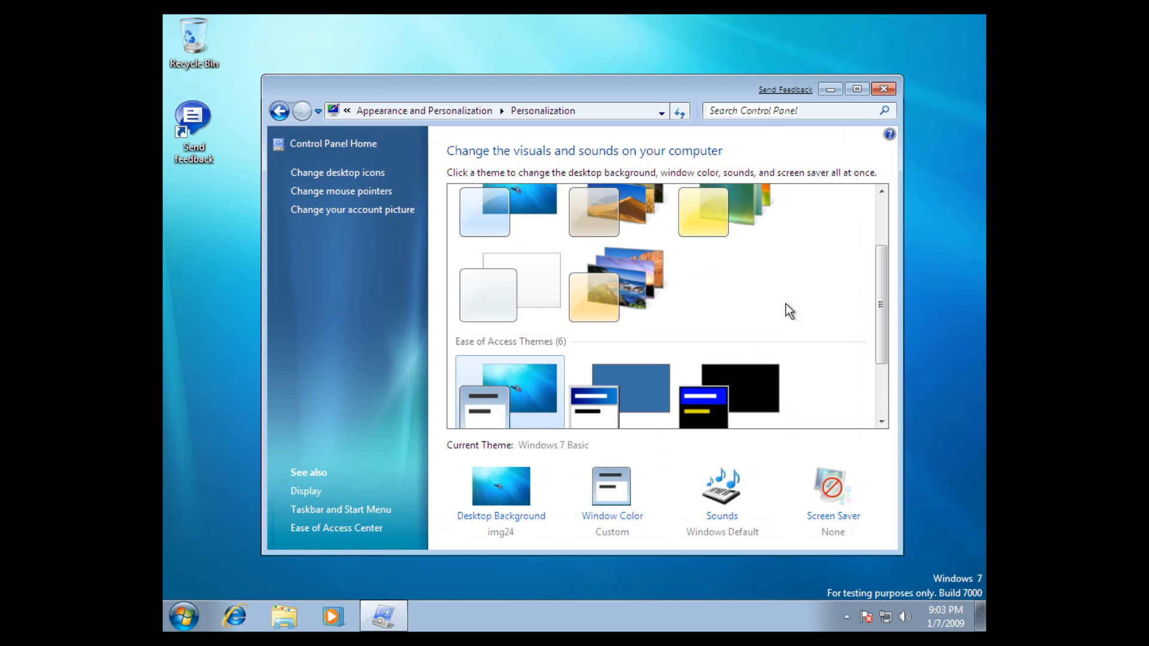
Switch the current theme from Windows 7 Basic to Windows 7 and keep it applied.
scroll("up", 3)
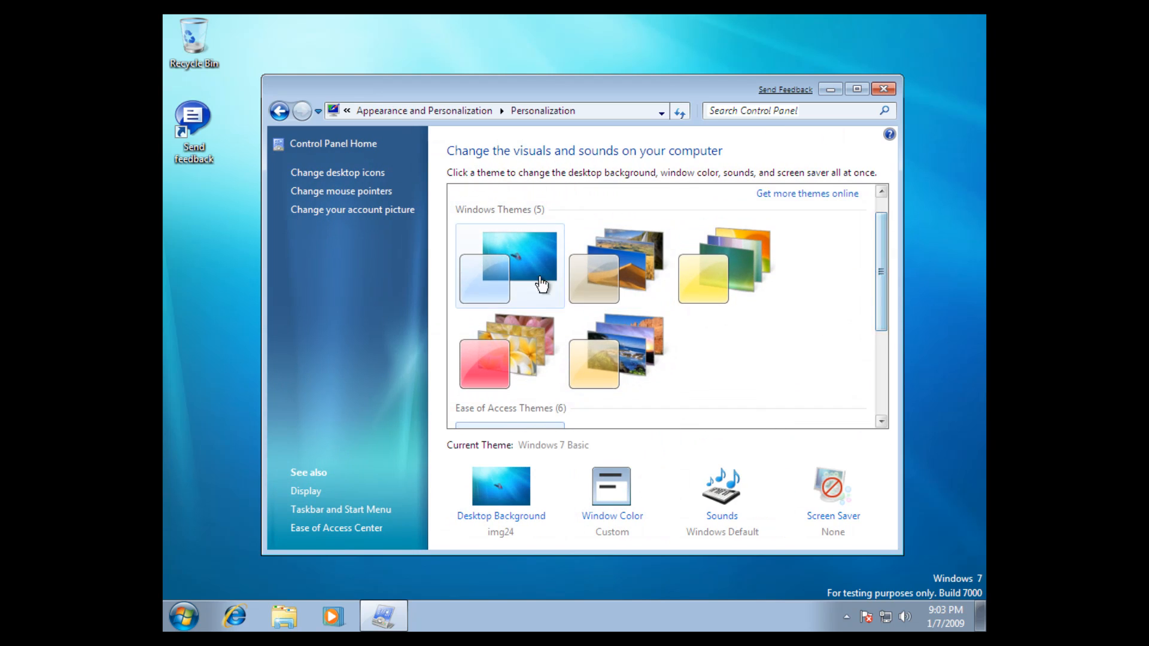
left_click(509, 265)
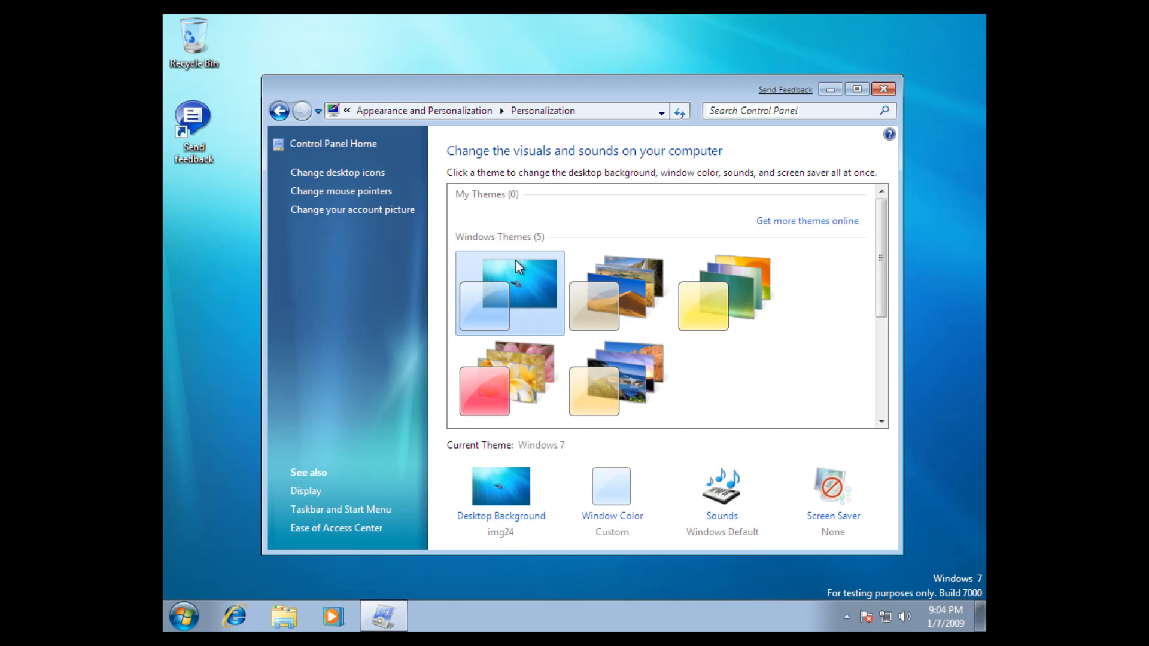
mouse_move(503, 110)
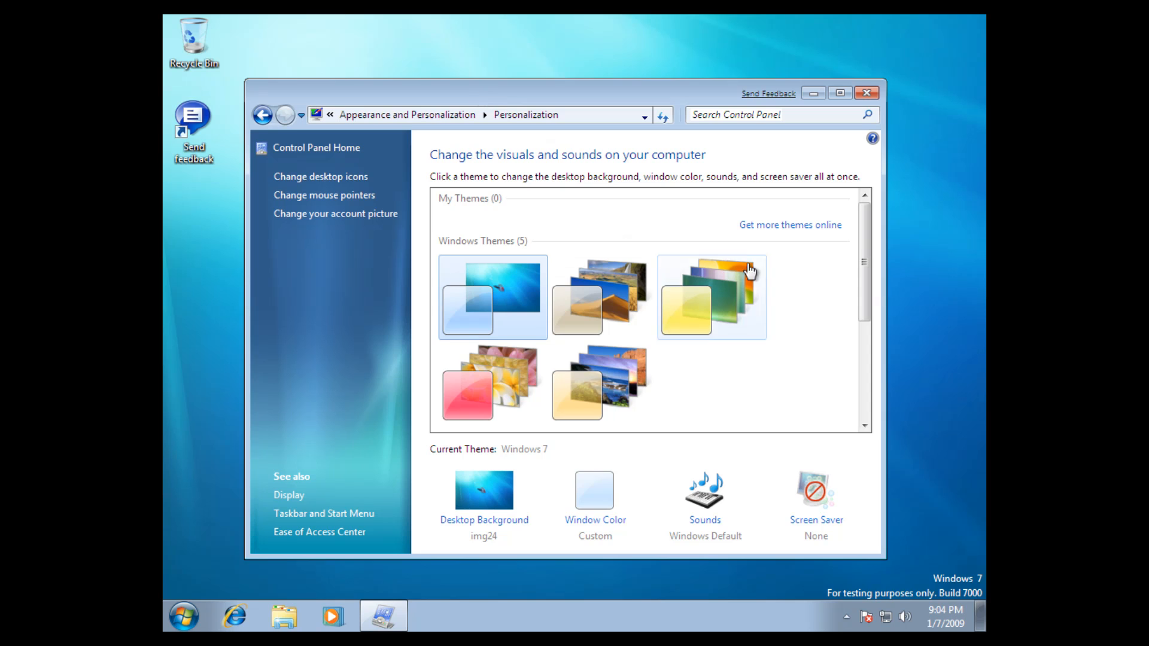
mouse_move(502, 297)
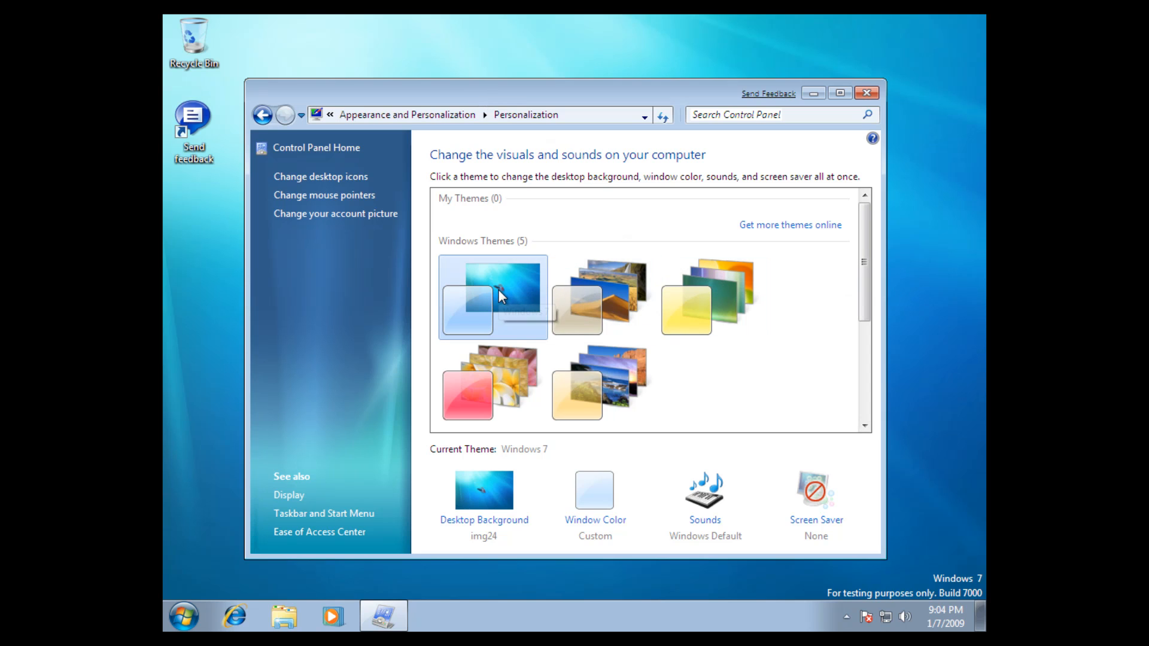
left_click(182, 616)
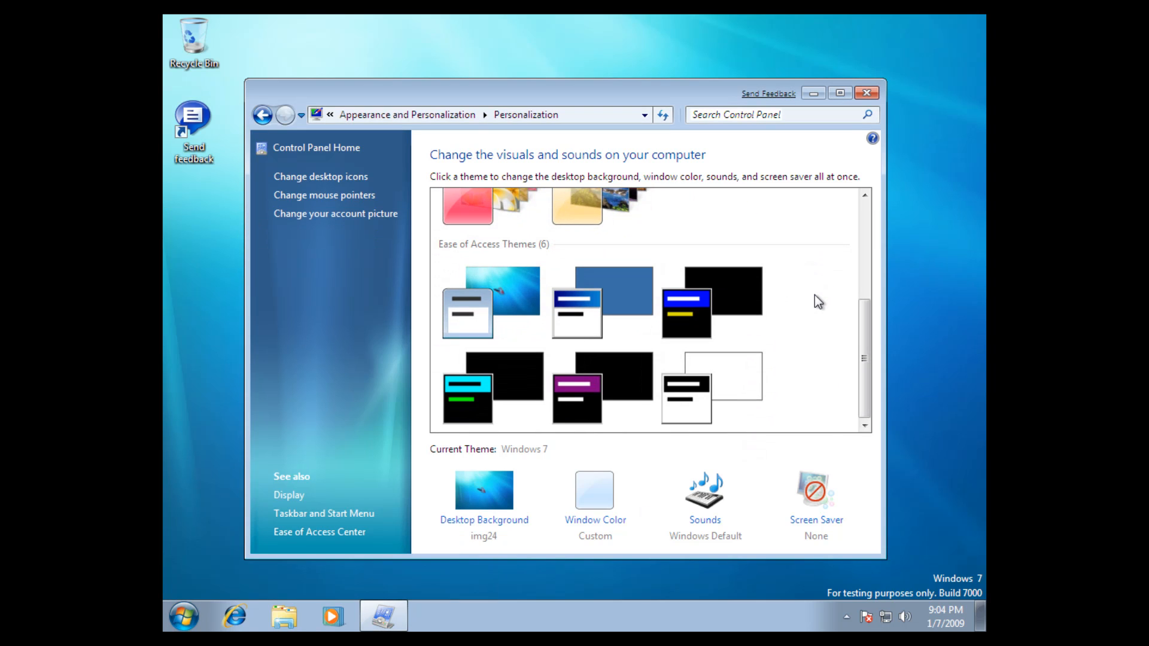
scroll("up", 3)
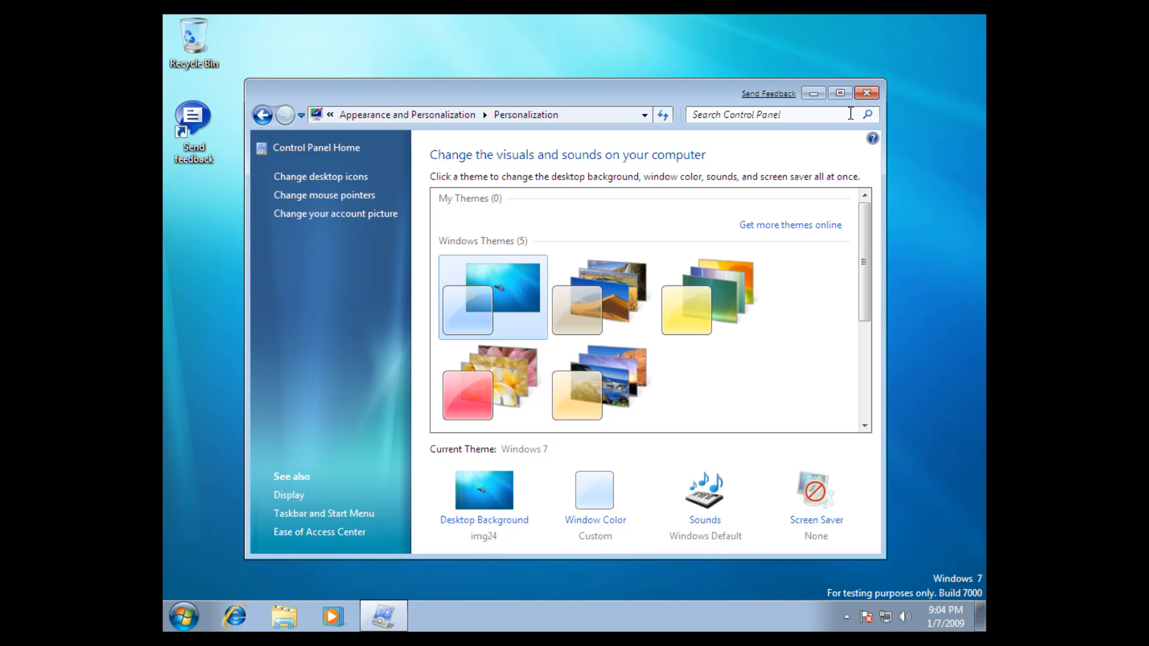
mouse_move(851, 165)
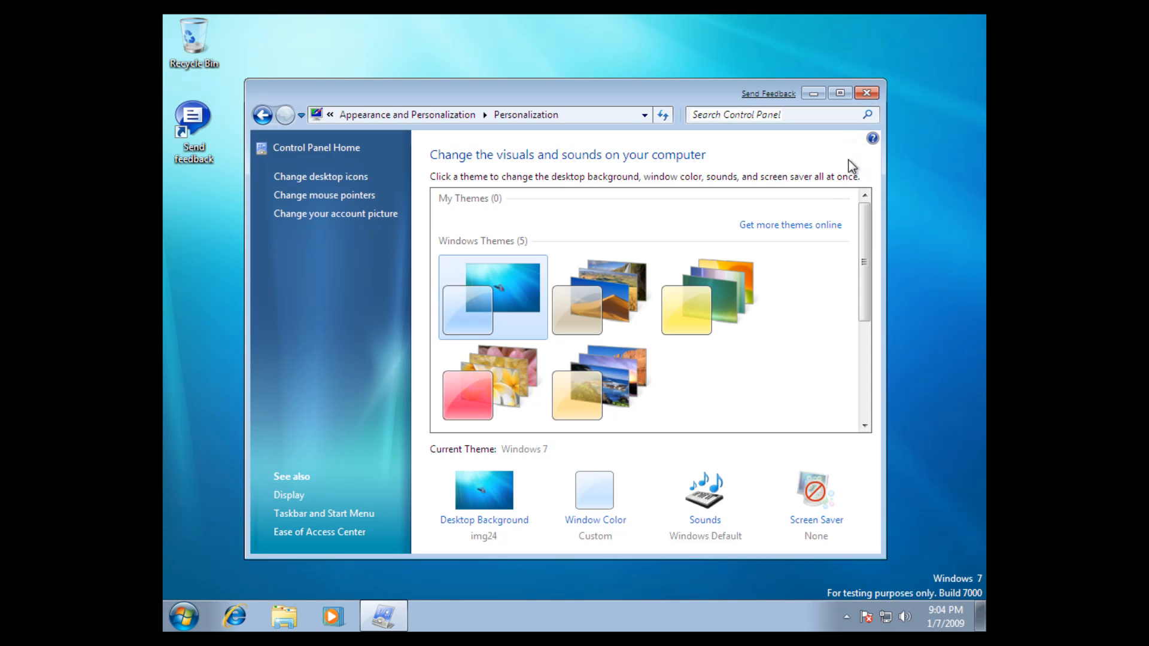
mouse_move(431, 124)
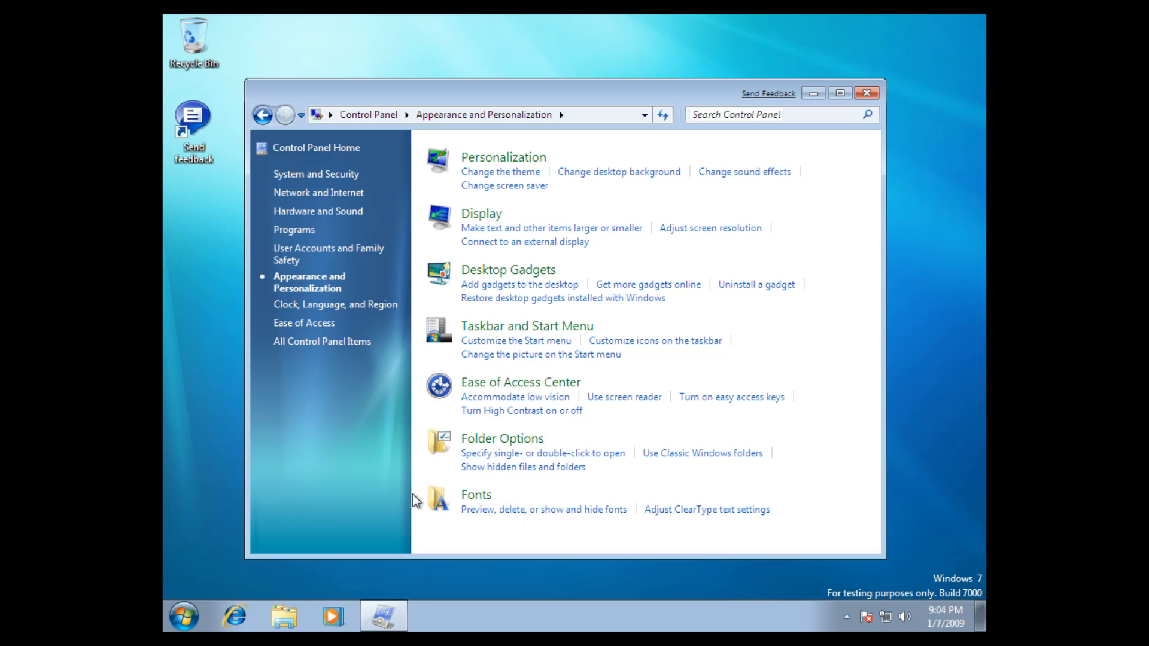
mouse_move(408, 485)
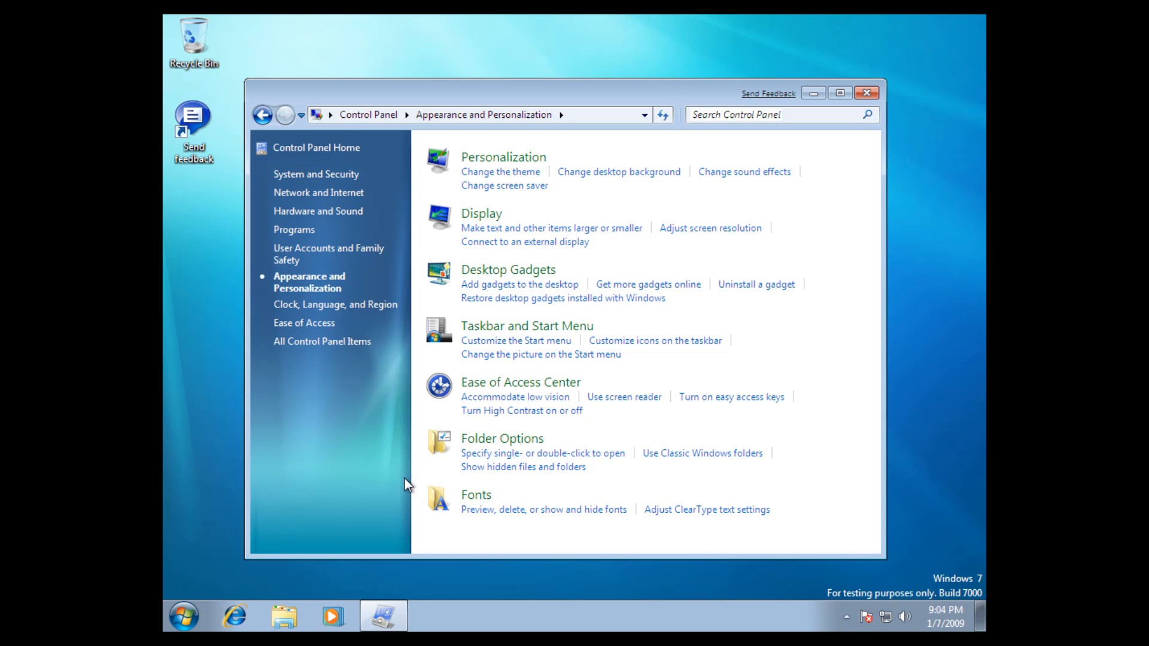
mouse_move(182, 618)
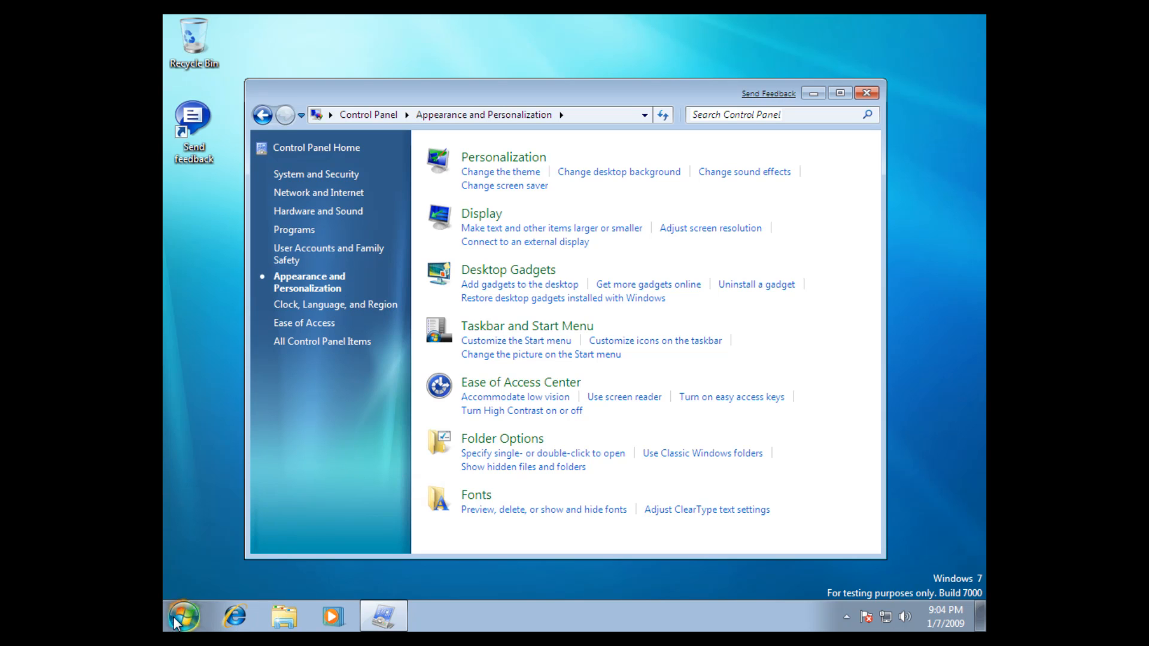
Run winver to confirm Windows 7 Ultimate build 7000, then dismiss the About Windows dialog.
left_click(182, 618)
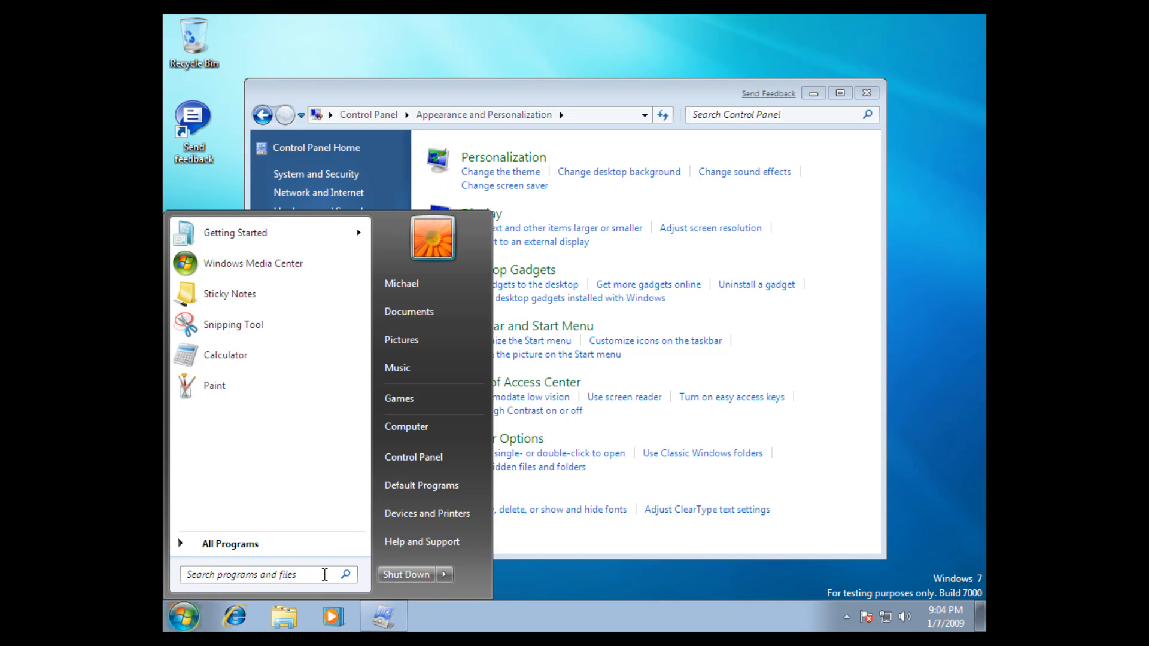
type("winver")
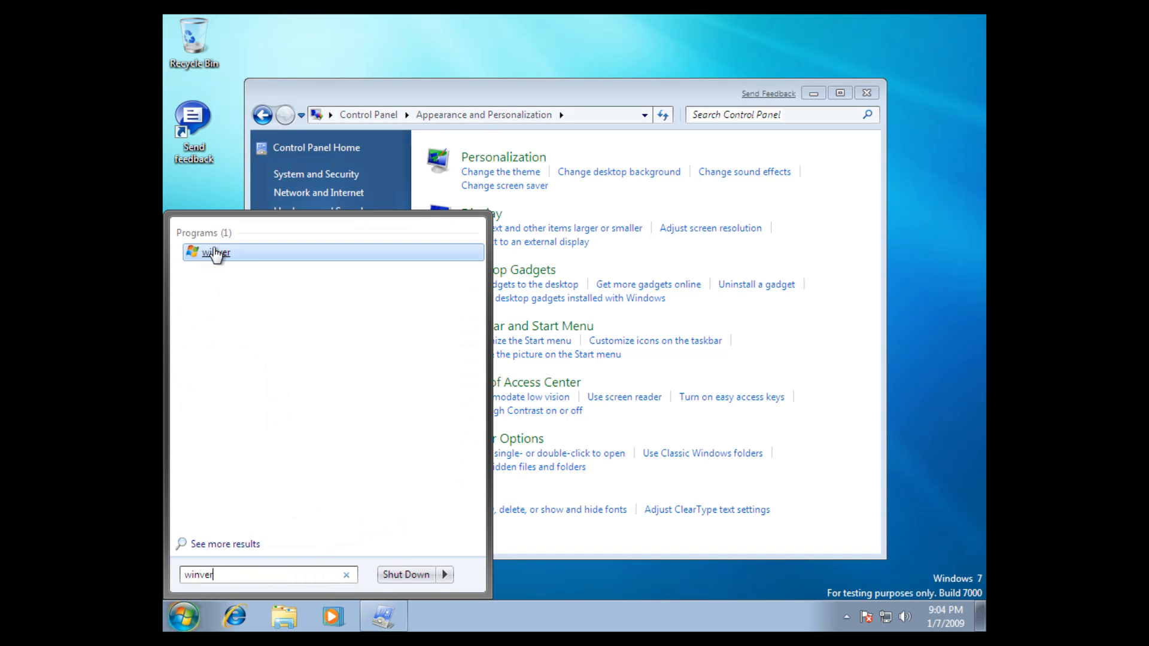
mouse_move(431, 457)
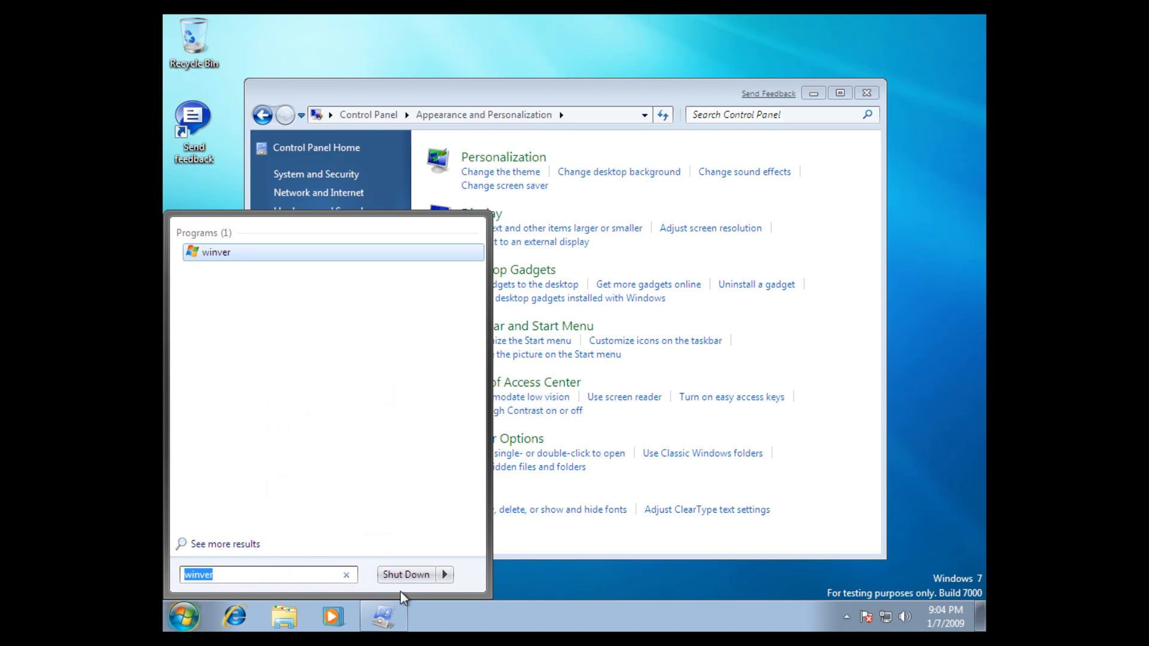
mouse_move(218, 258)
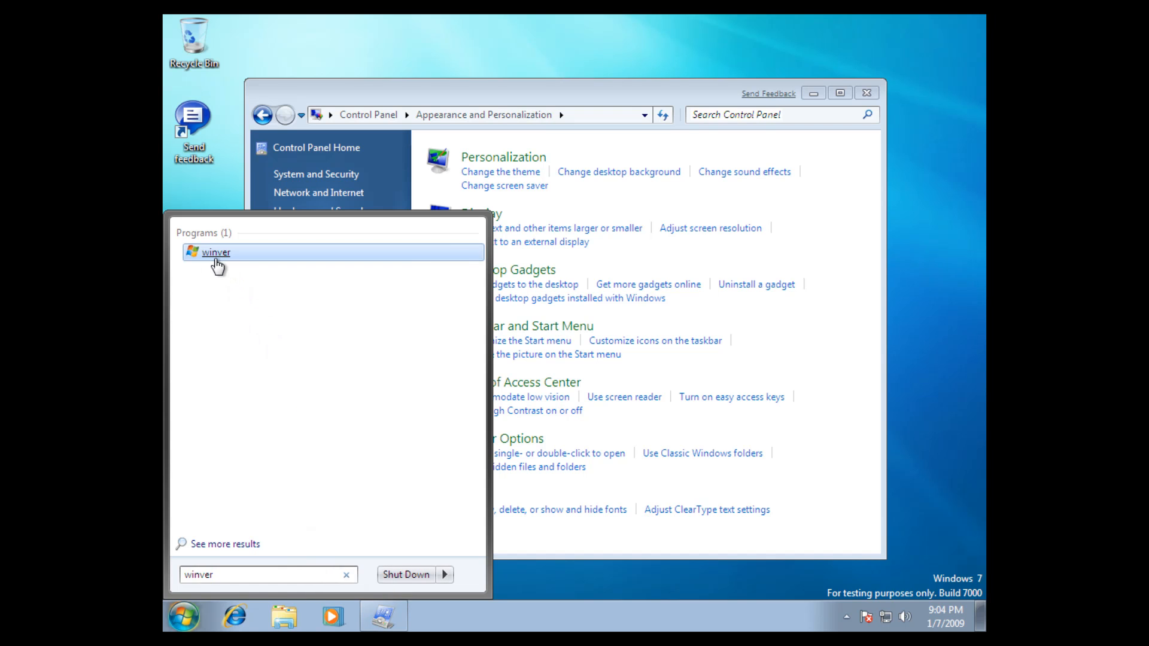
left_click(216, 252)
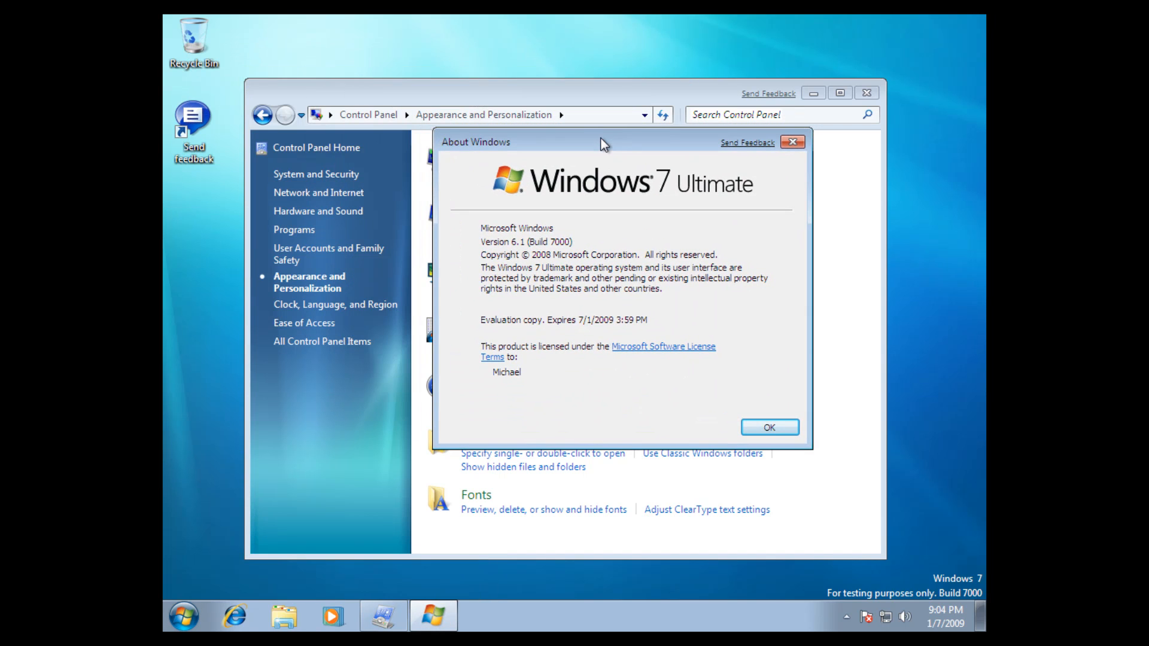
mouse_move(712, 226)
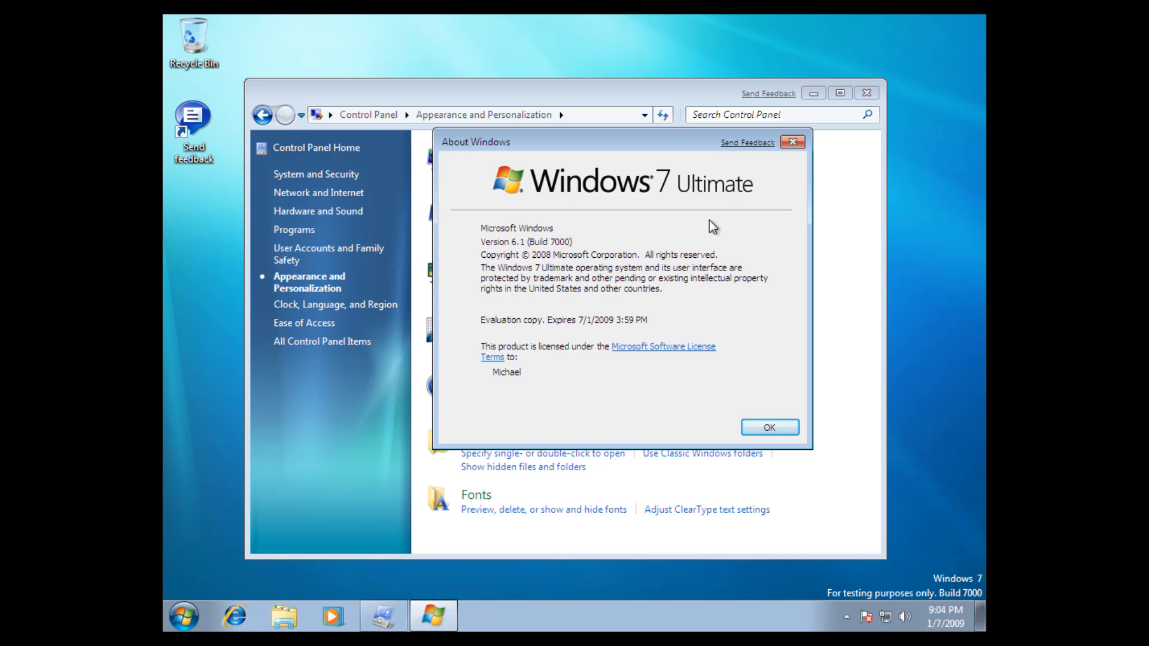
mouse_move(573, 342)
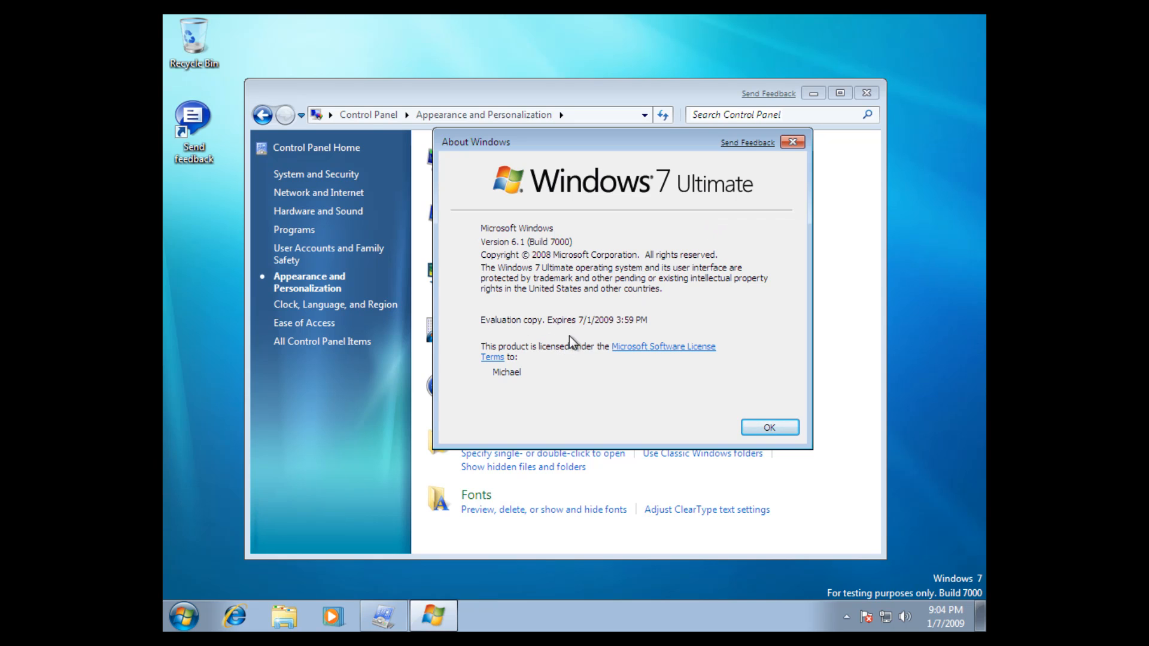
mouse_move(724, 288)
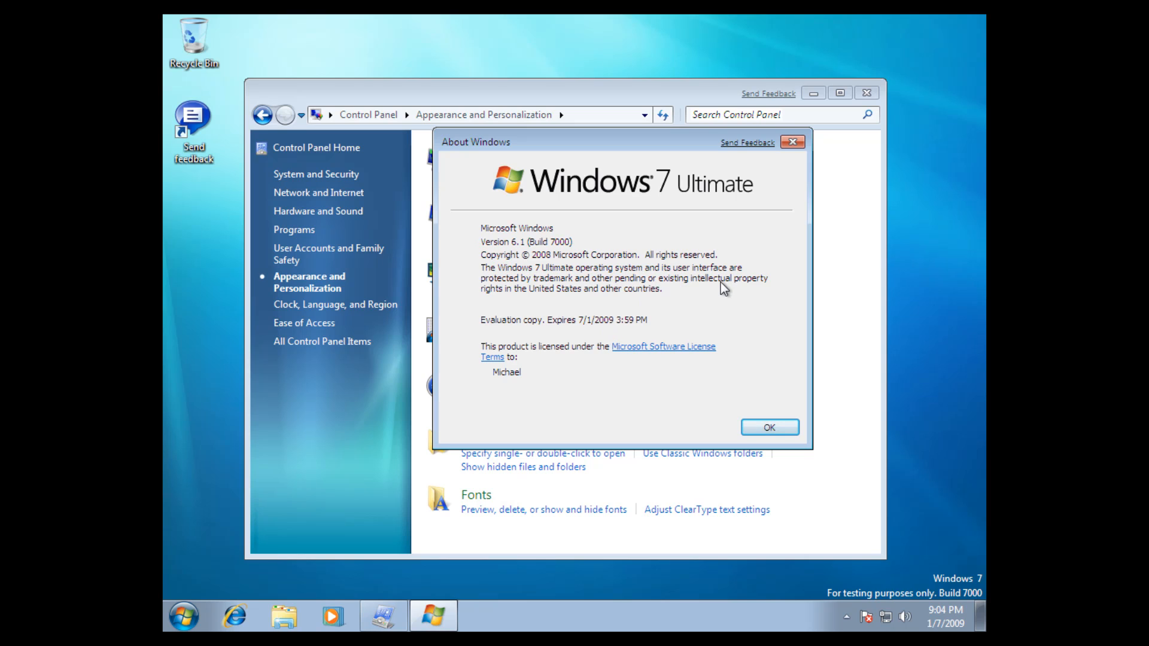
mouse_move(770, 427)
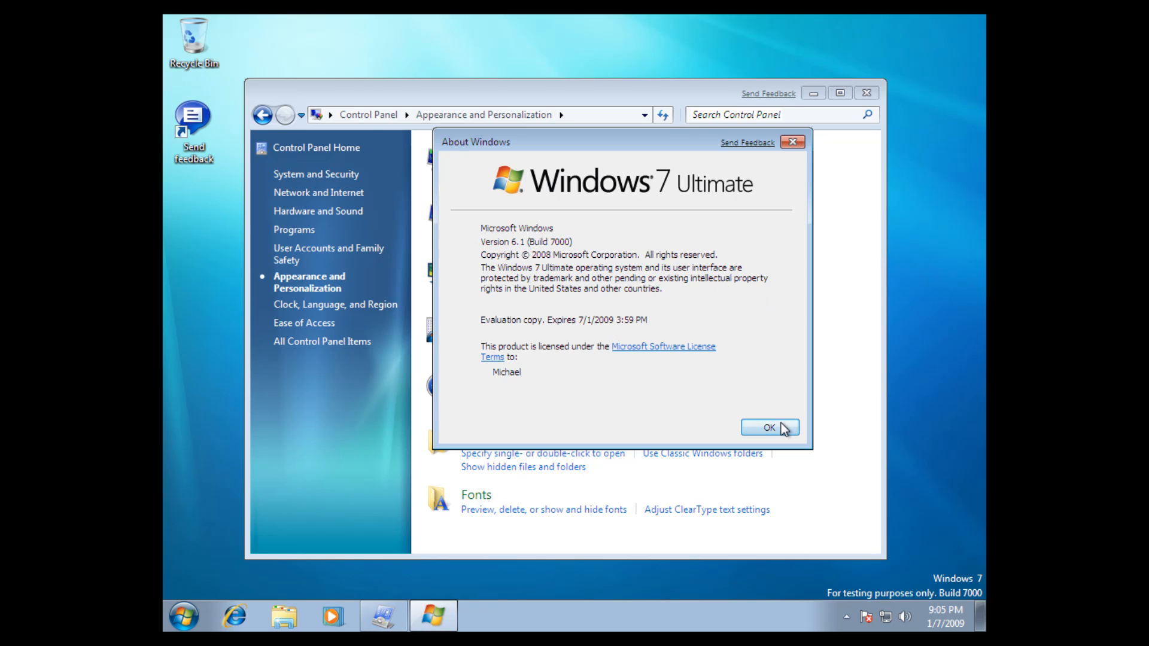
left_click(770, 427)
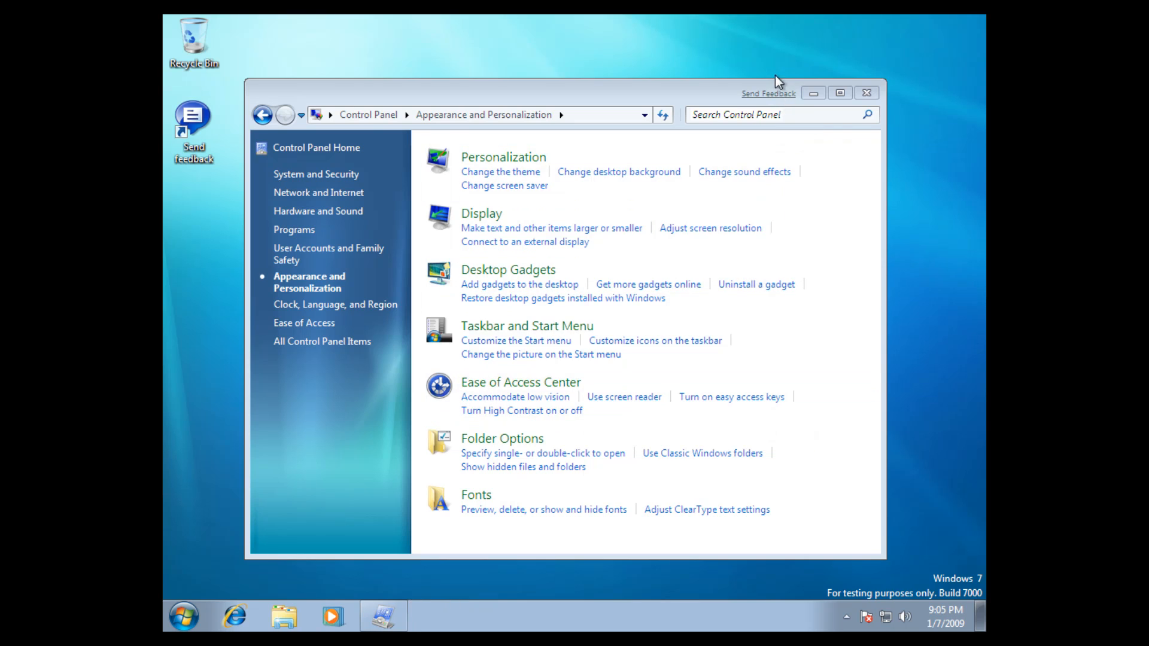
mouse_move(757, 107)
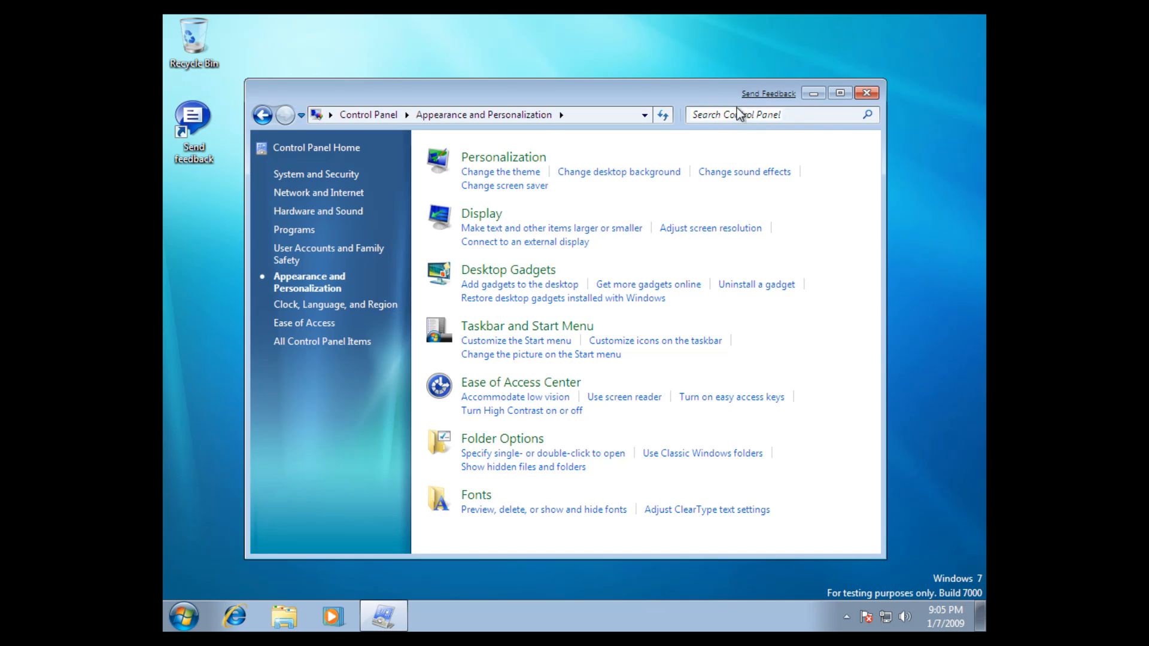
mouse_move(770, 99)
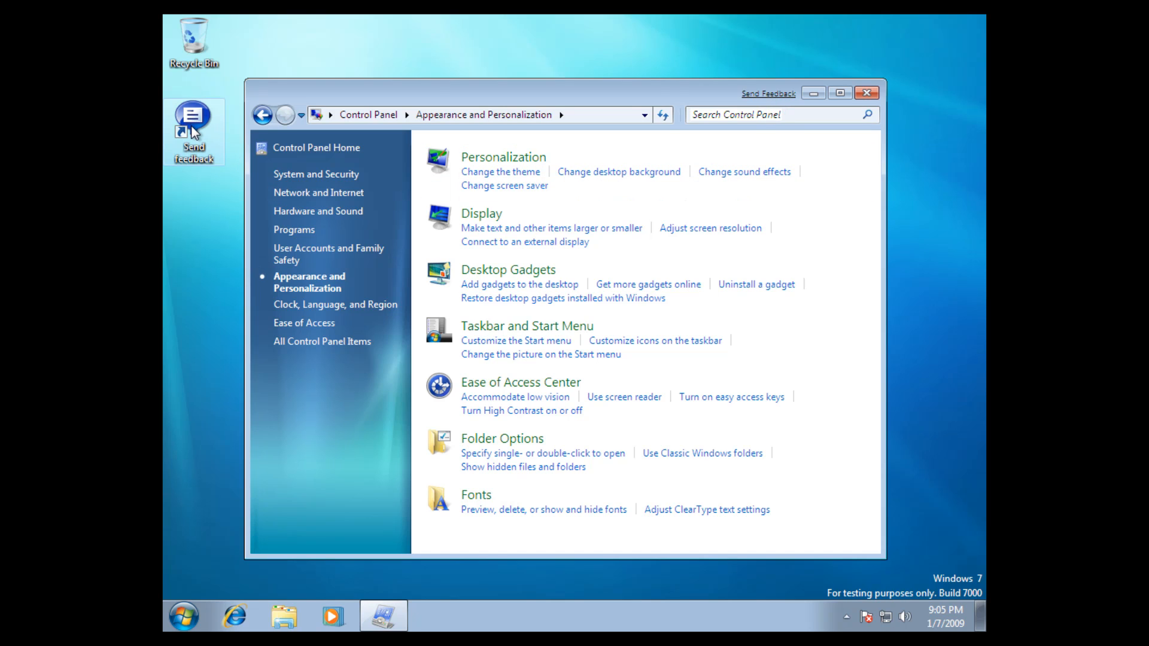
Show the Start menu's shutdown power options submenu.
left_click(182, 616)
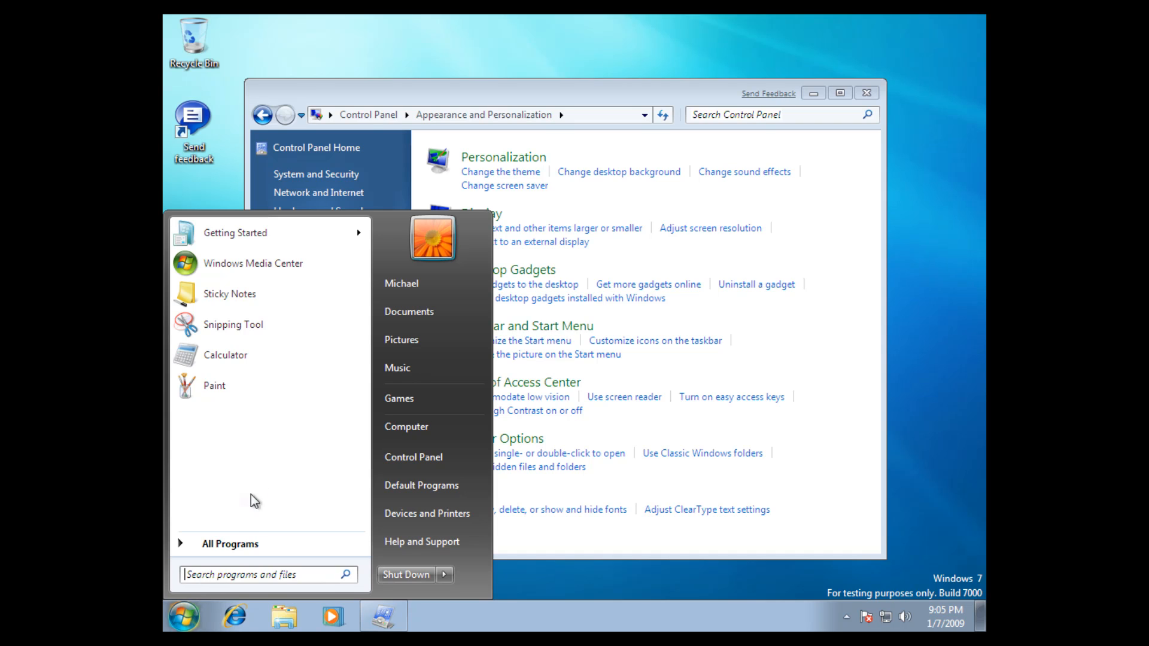
mouse_move(258, 486)
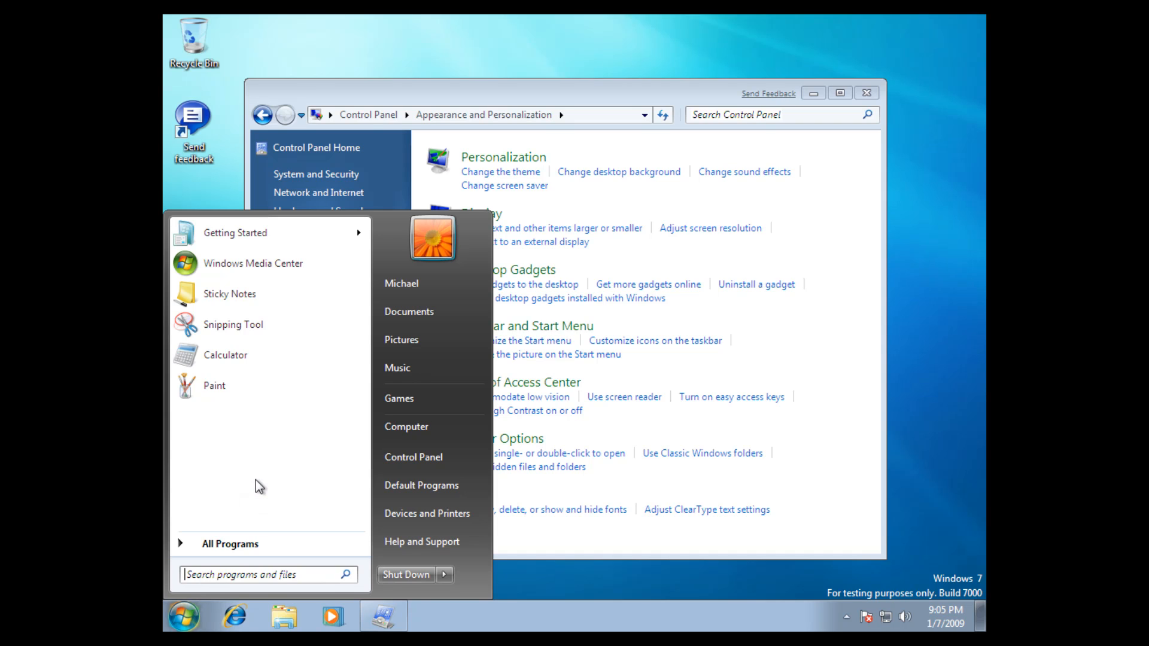
left_click(444, 575)
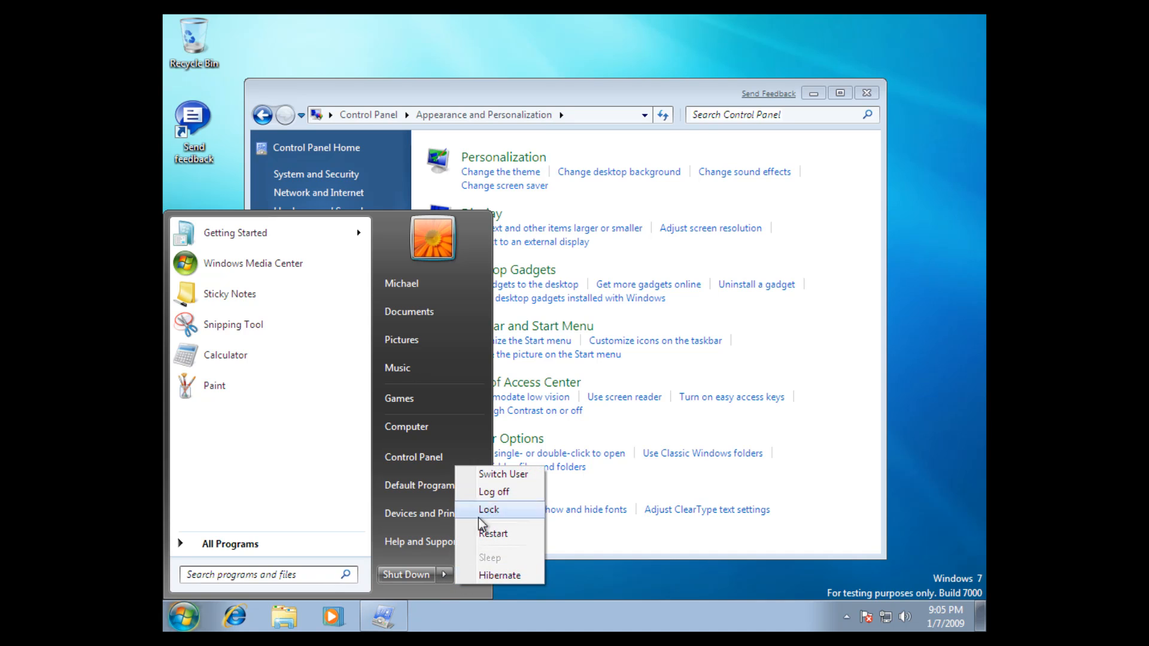
mouse_move(427, 513)
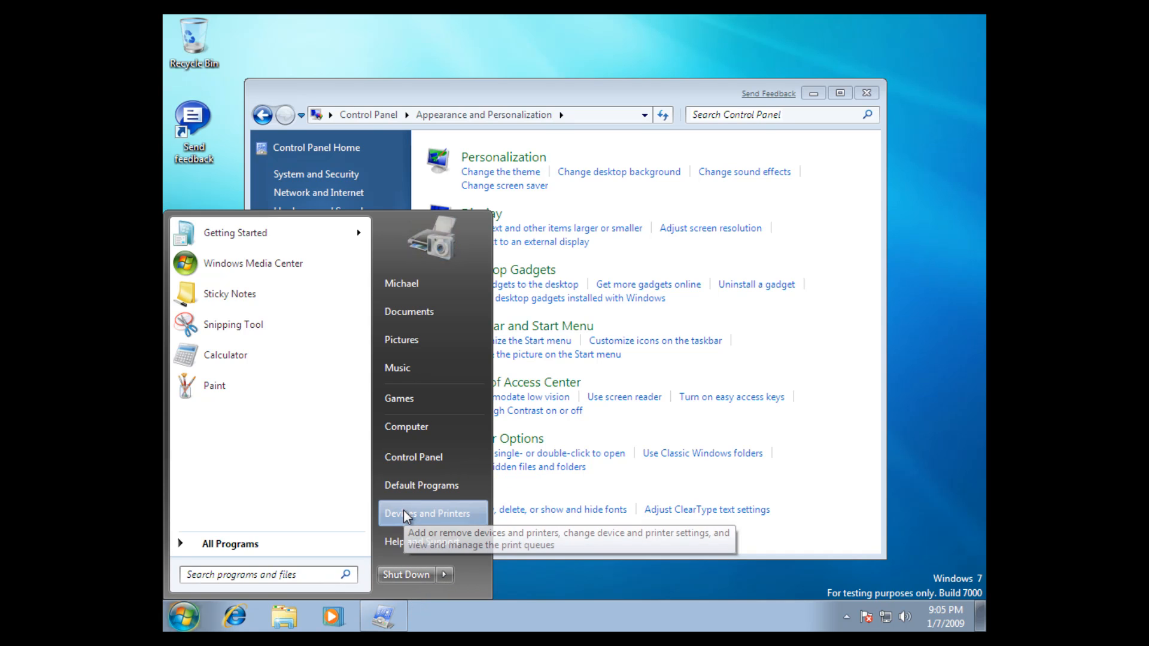
mouse_move(346, 462)
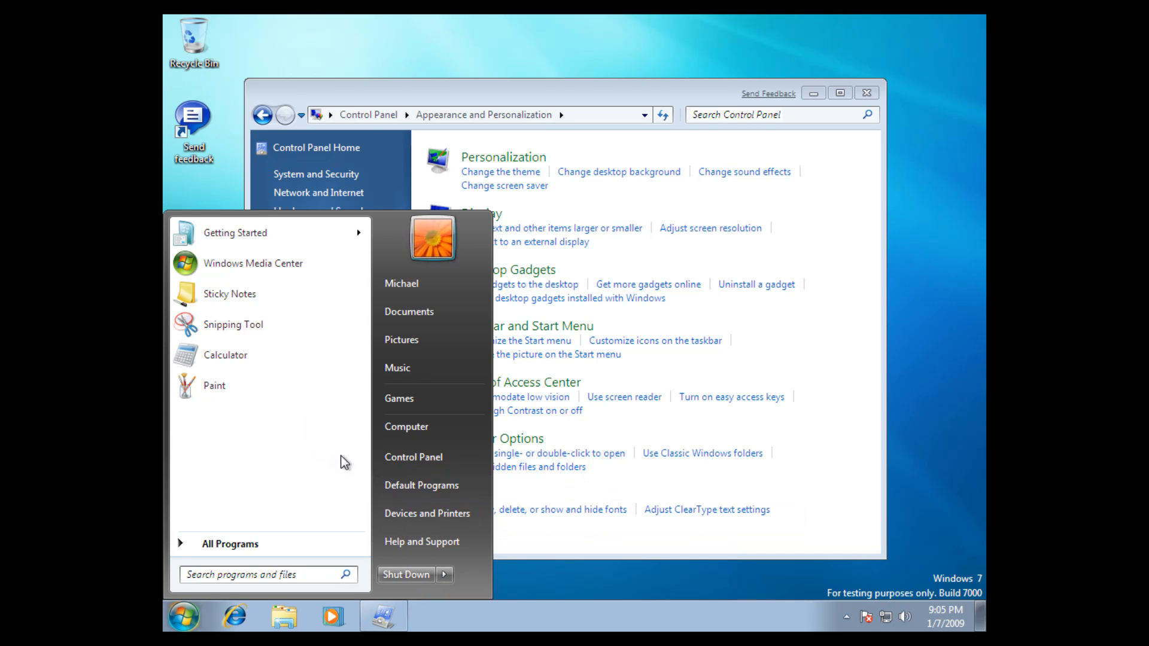
mouse_move(425, 427)
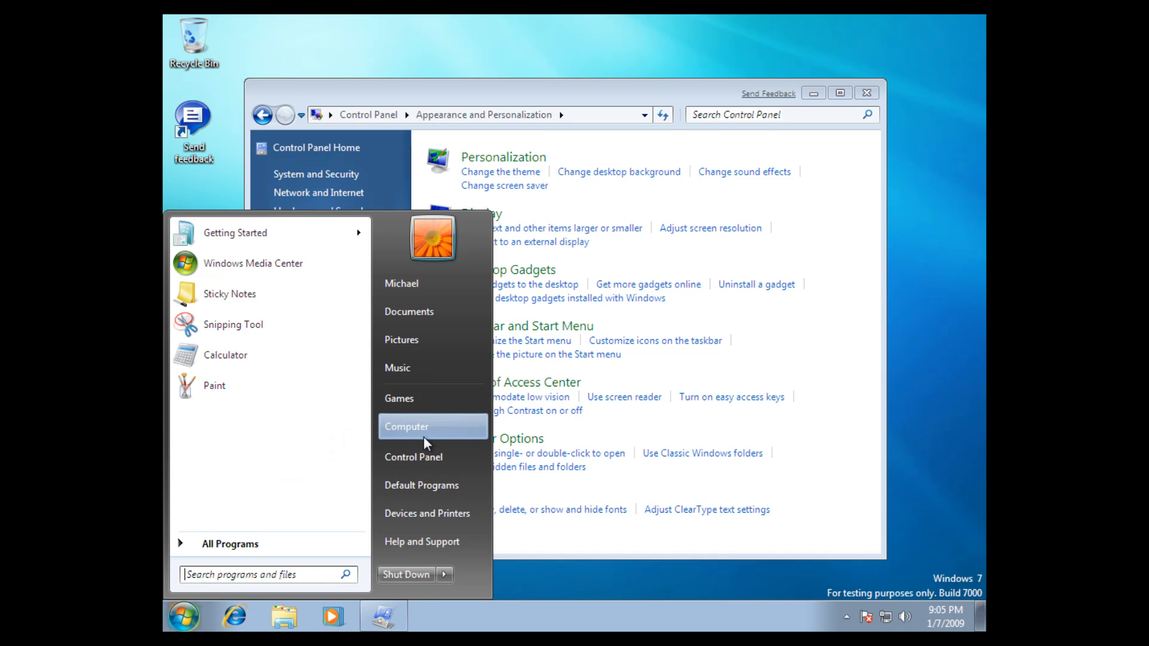
Browse Computer, enter Local Disk (C:) and return to the drive list.
left_click(407, 427)
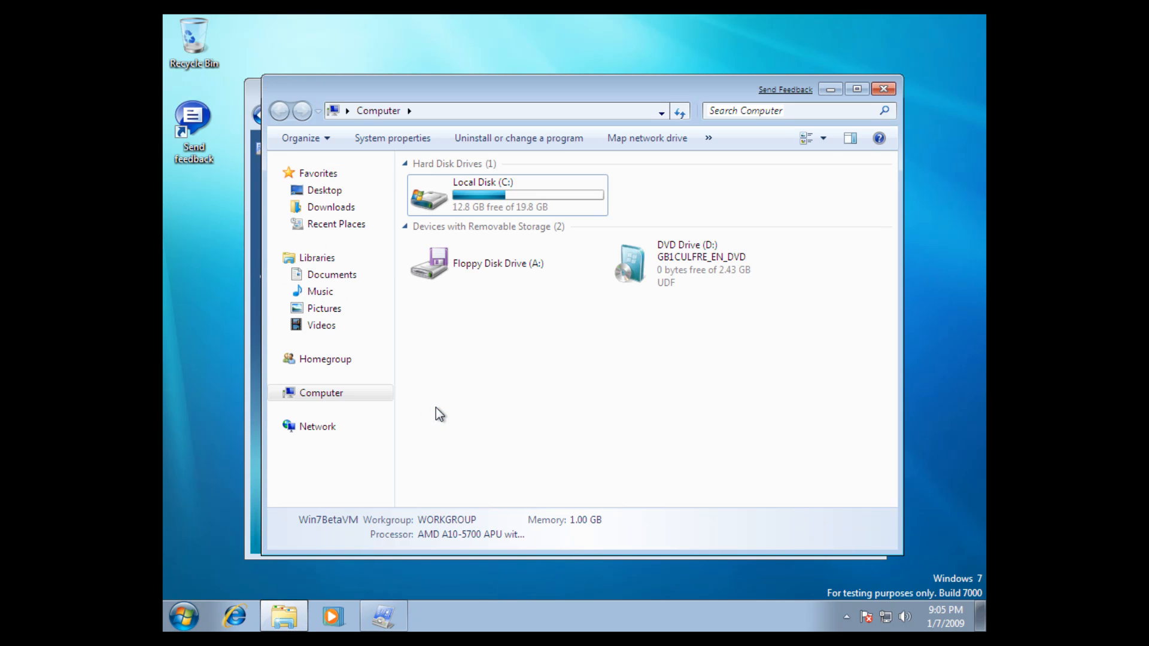
mouse_move(491, 390)
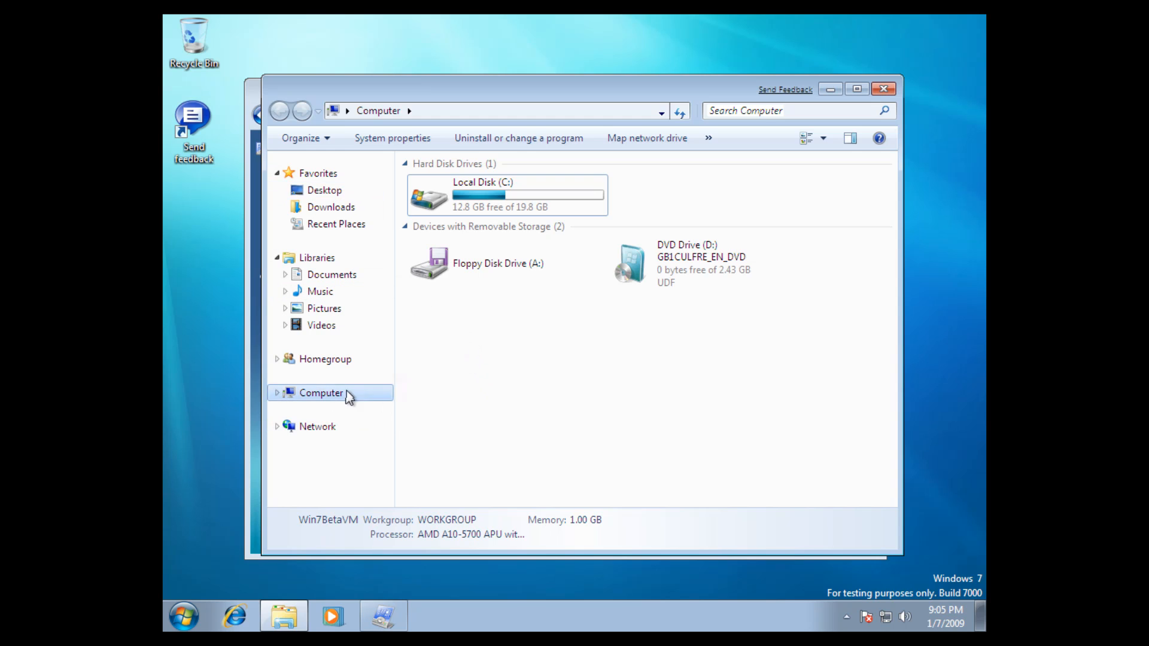
mouse_move(614, 330)
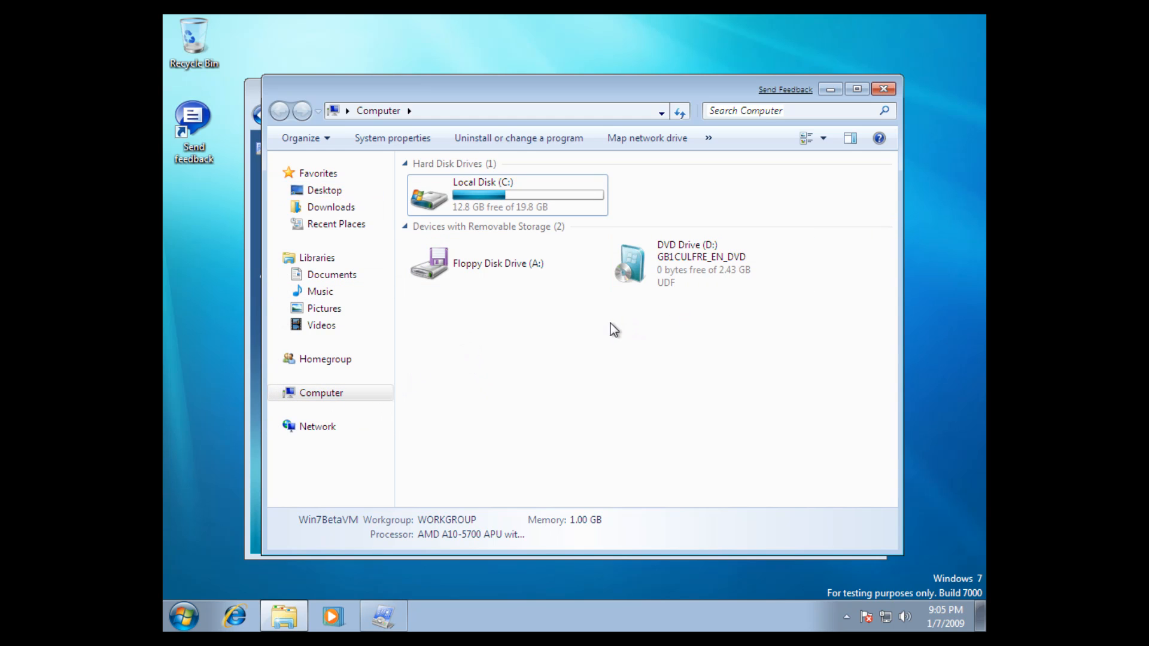
mouse_move(571, 314)
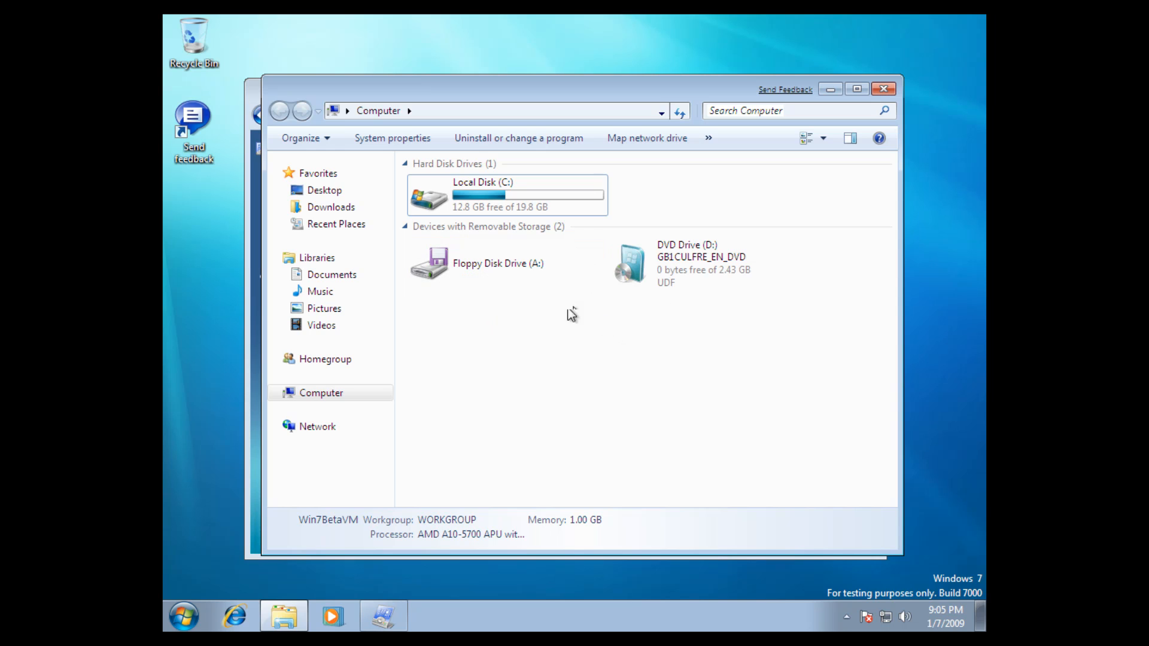
double_click(483, 194)
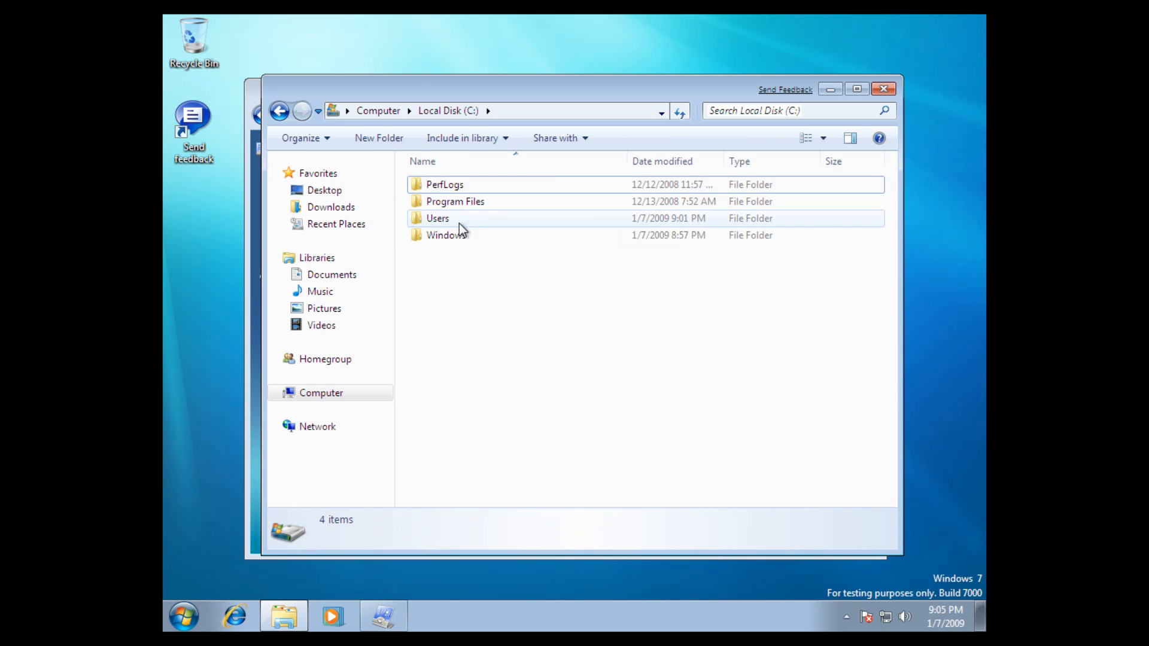
left_click(280, 111)
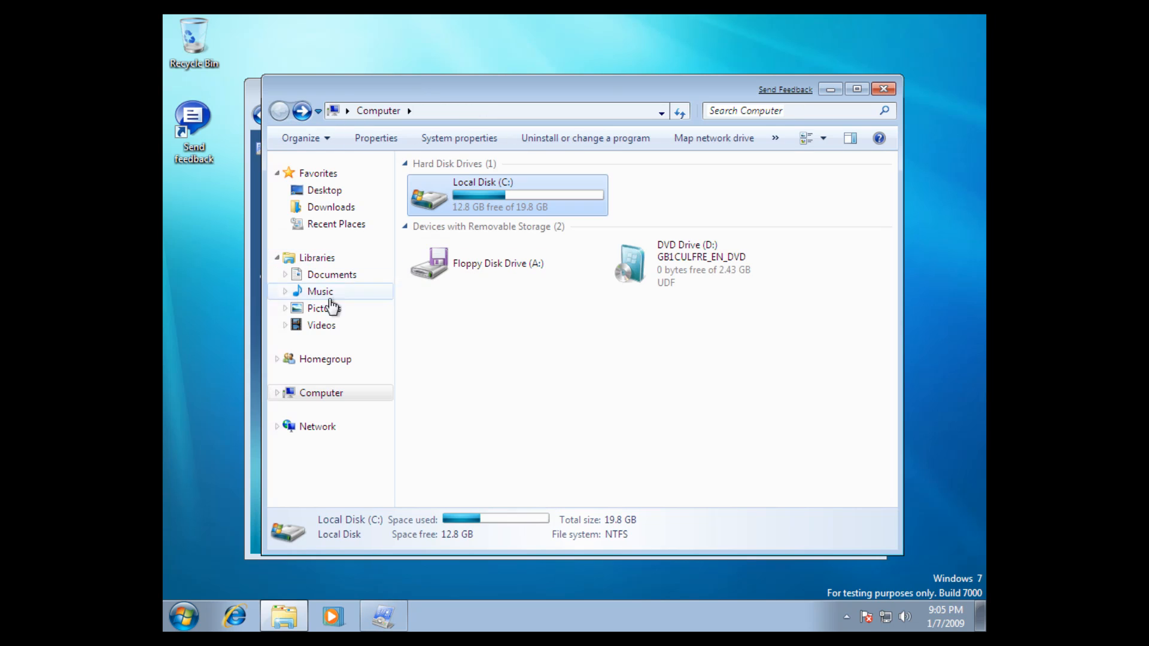
mouse_move(365, 305)
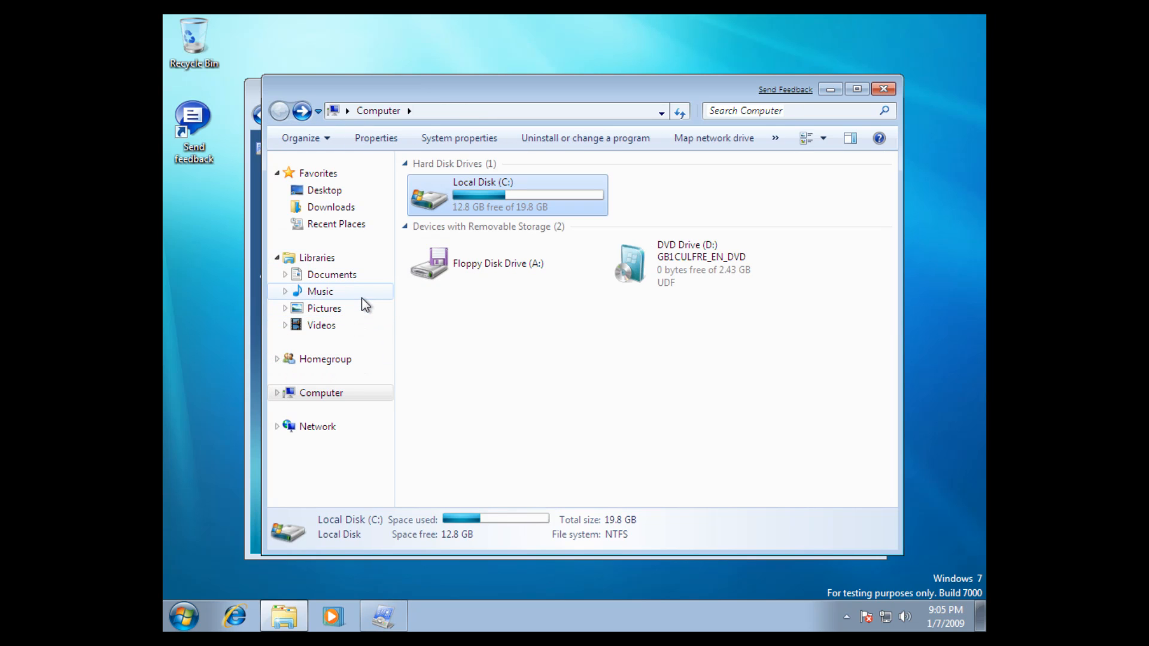
mouse_move(331, 274)
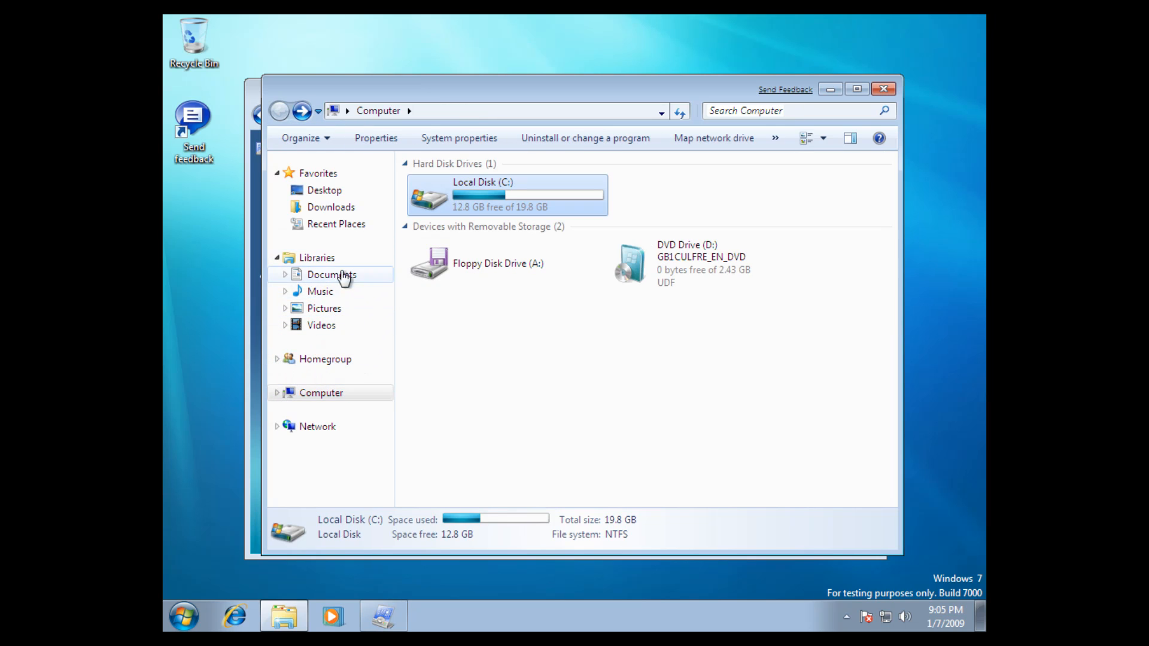
Close the Computer and Control Panel windows, leaving the bare desktop.
left_click(317, 257)
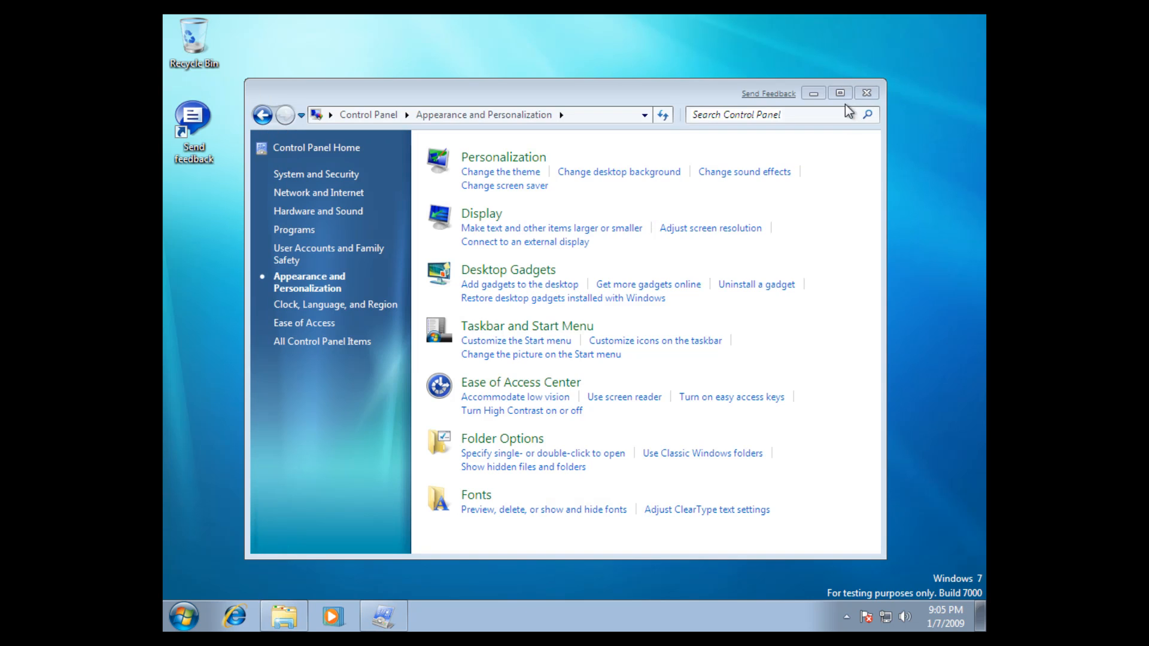
left_click(868, 92)
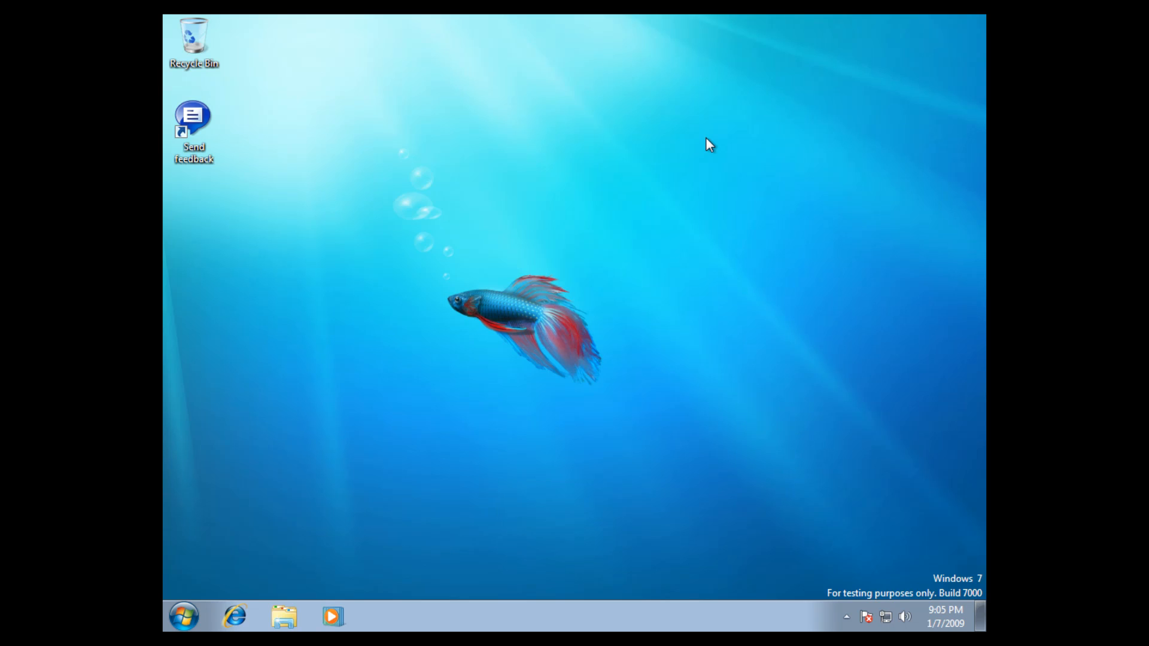